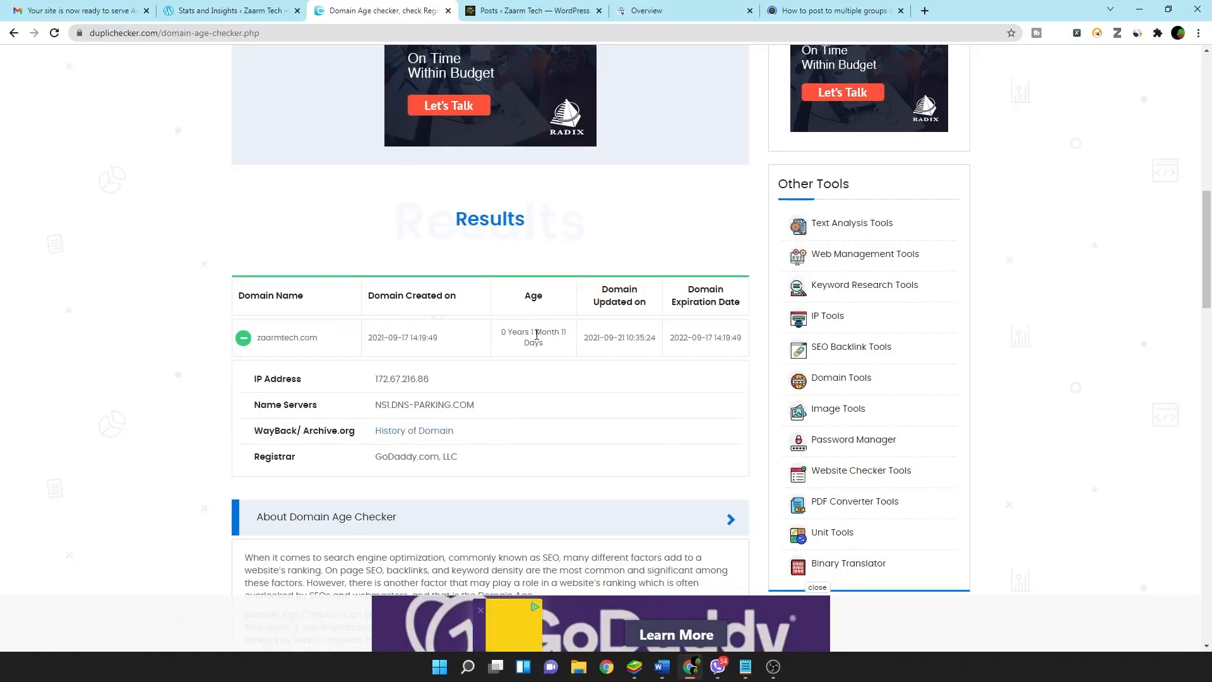
Show the site's October 10, 2021 traffic stats, then the AdSense approval email
{"action": "left_click", "coordinate": [223, 10]}
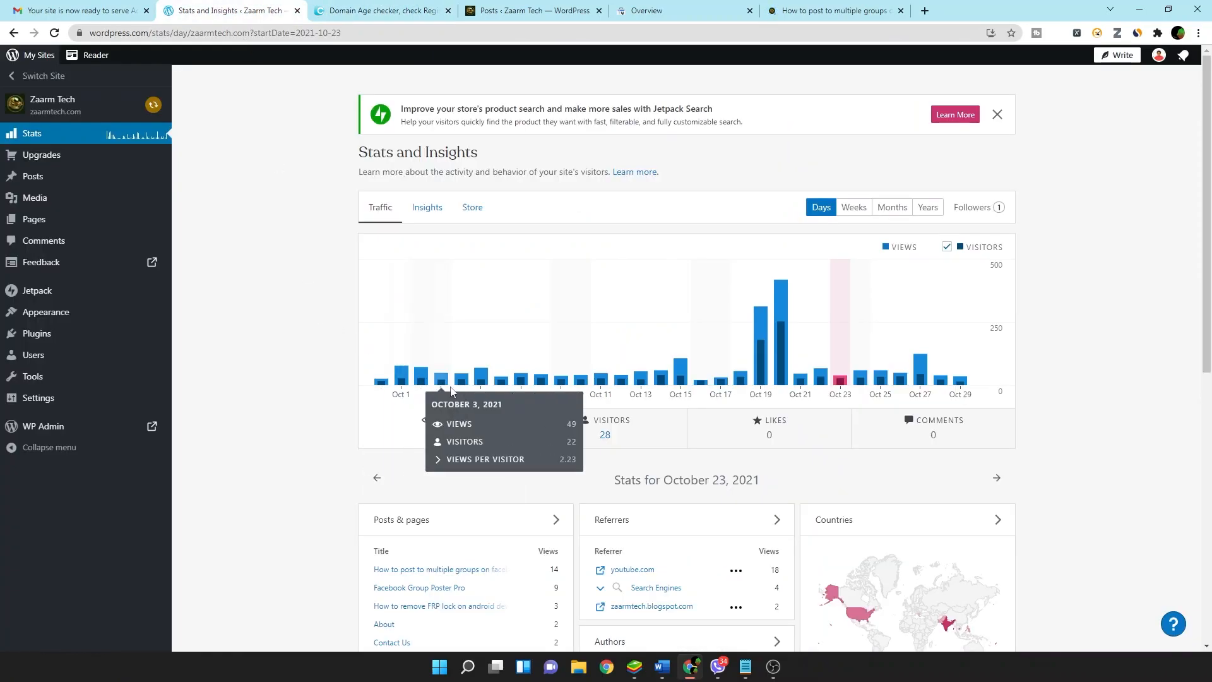
{"action": "left_click", "coordinate": [377, 477]}
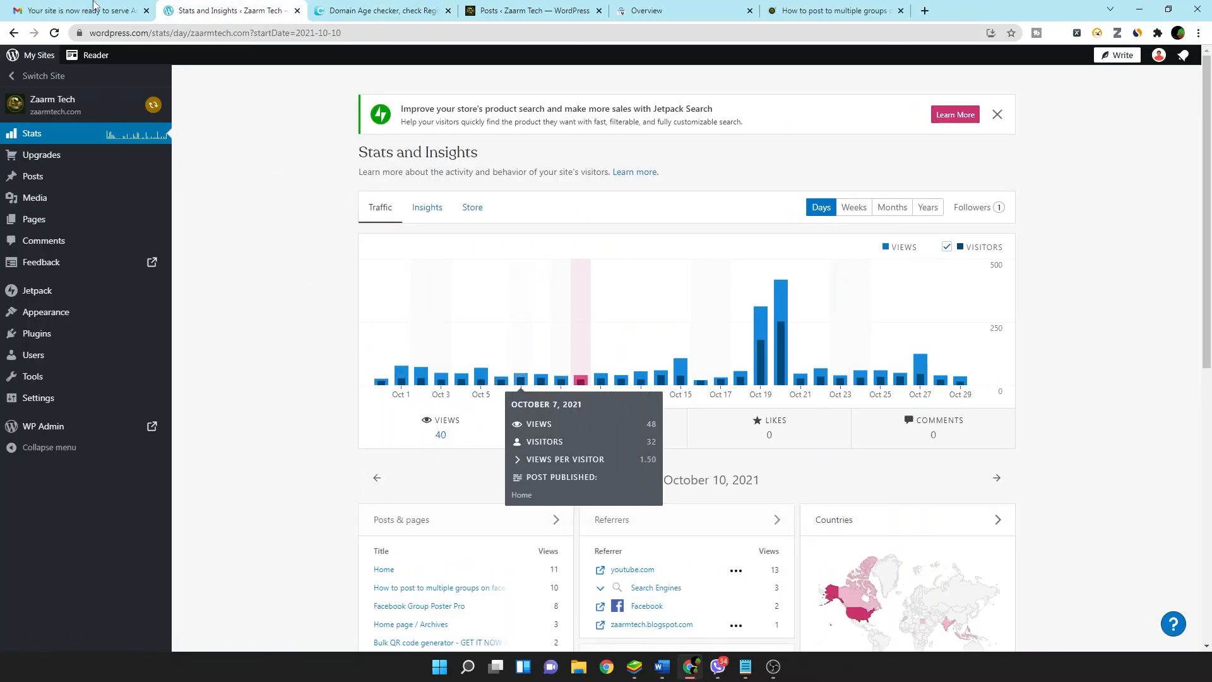
{"action": "left_click", "coordinate": [76, 10]}
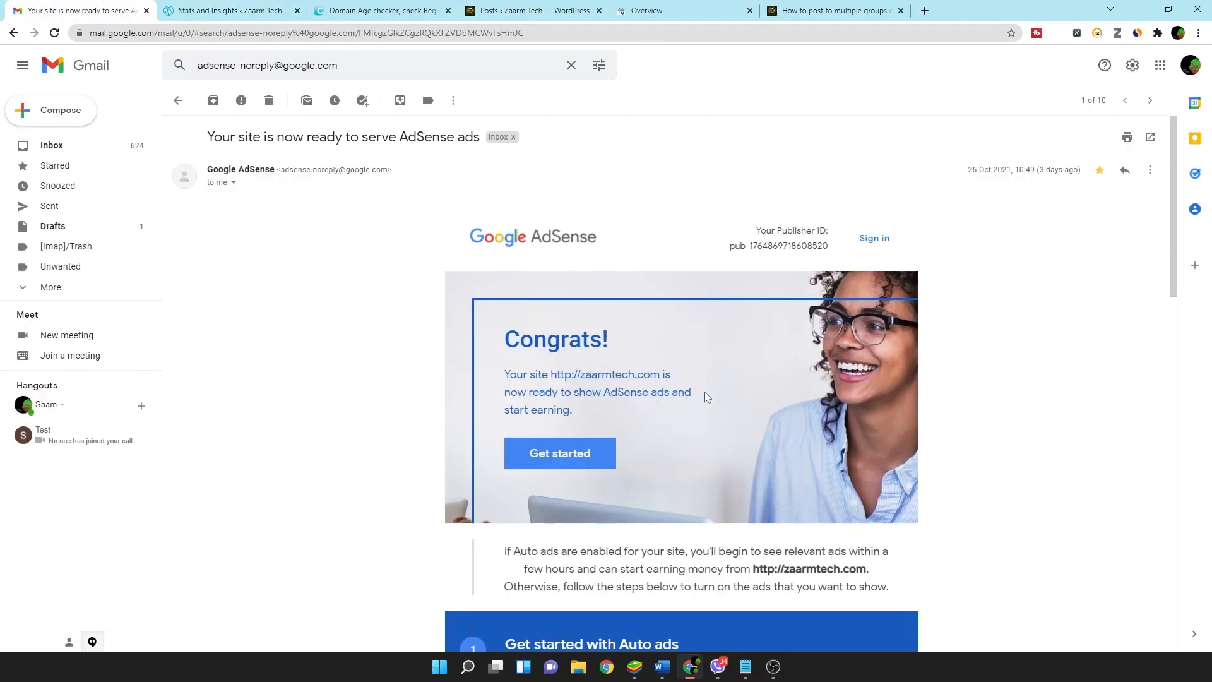
Scroll through the blog post on posting to multiple Facebook groups
{"action": "left_click", "coordinate": [841, 11]}
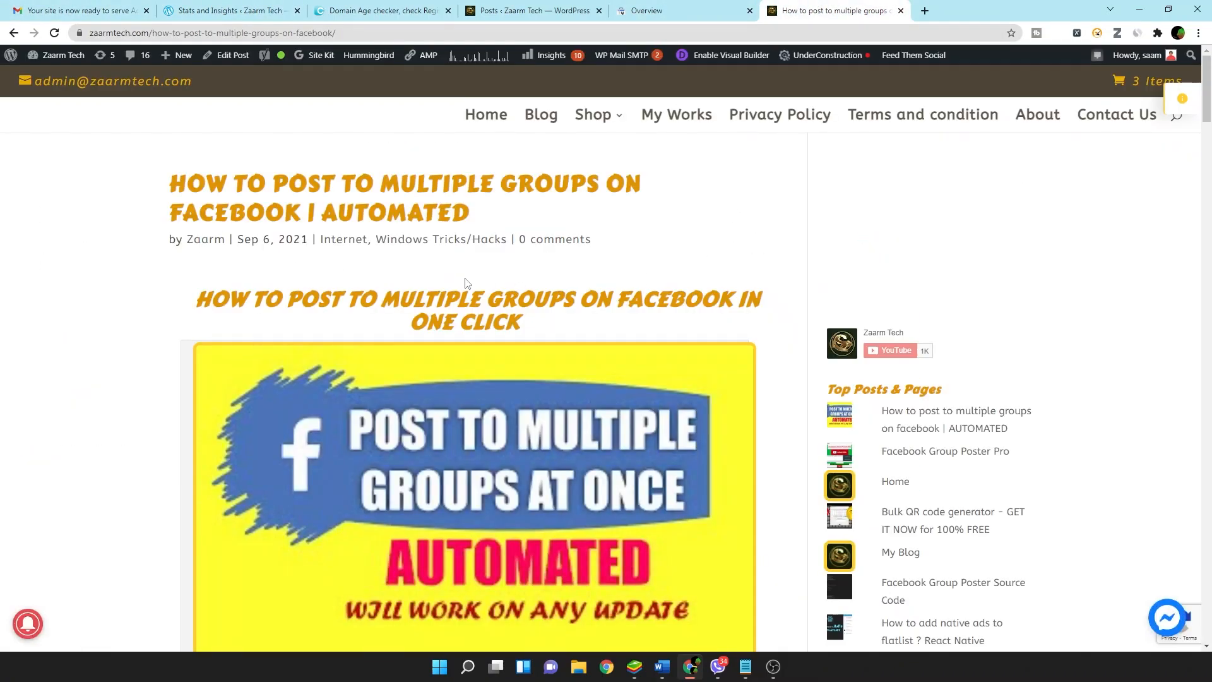
{"action": "scroll", "scroll_direction": "down", "scroll_amount": 3}
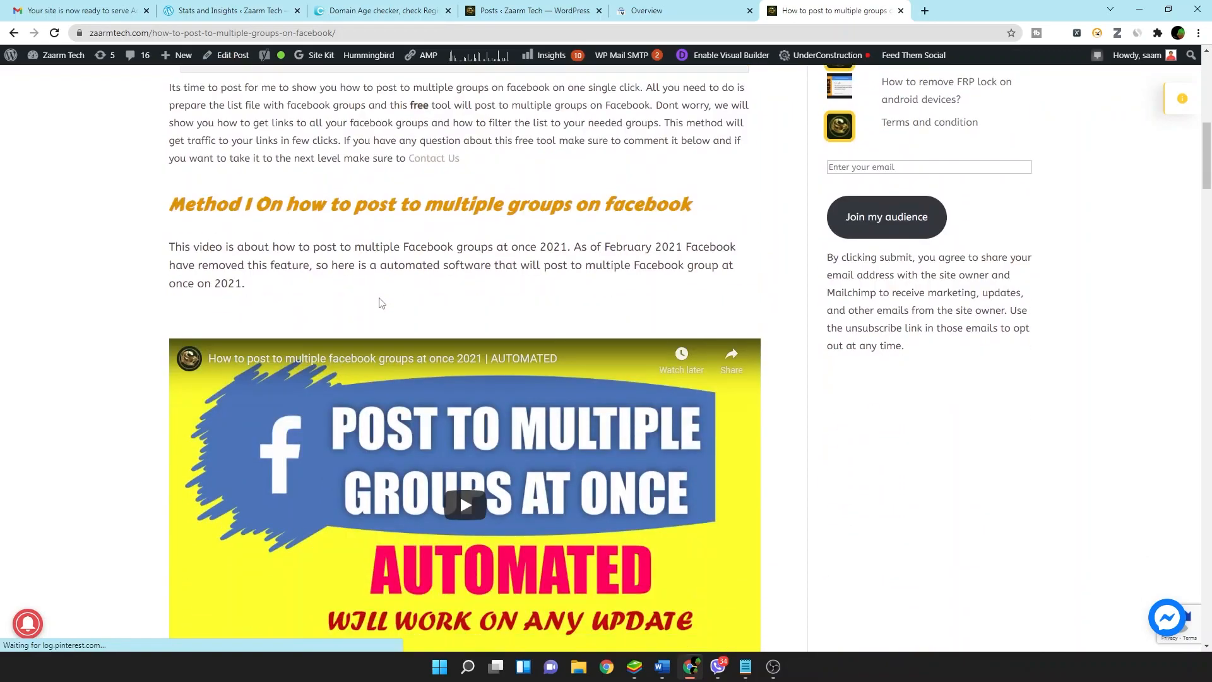
{"action": "scroll", "scroll_direction": "down", "scroll_amount": 3}
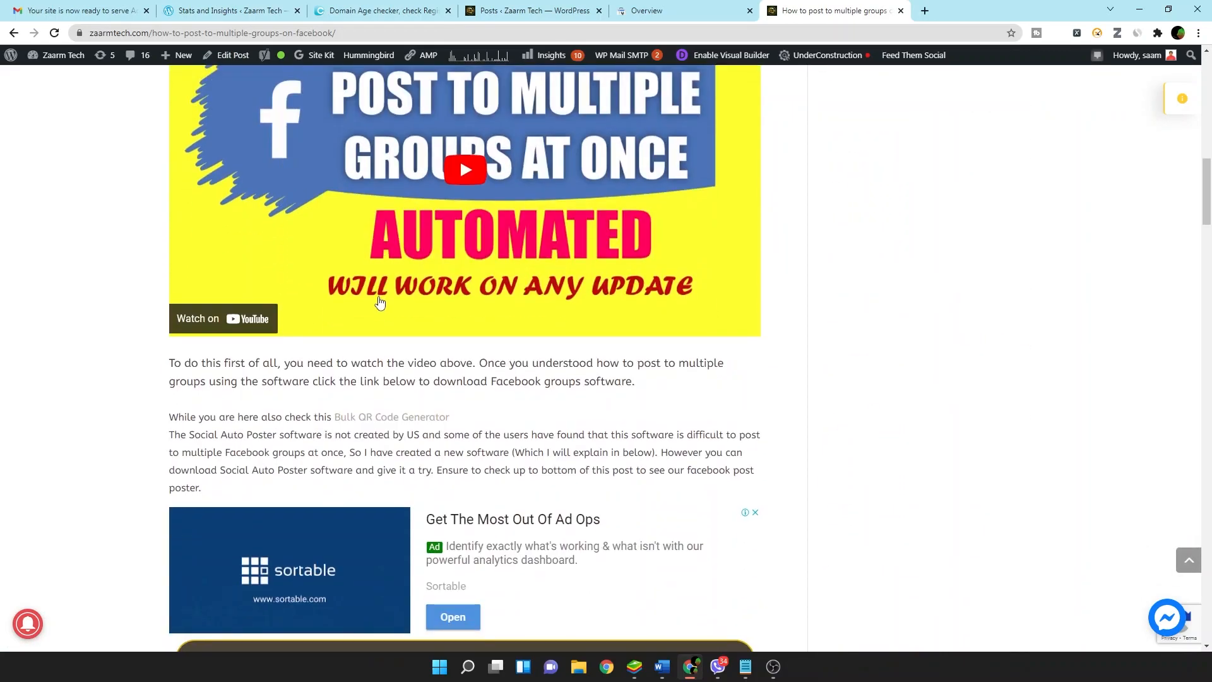
{"action": "mouse_move", "coordinate": [378, 318]}
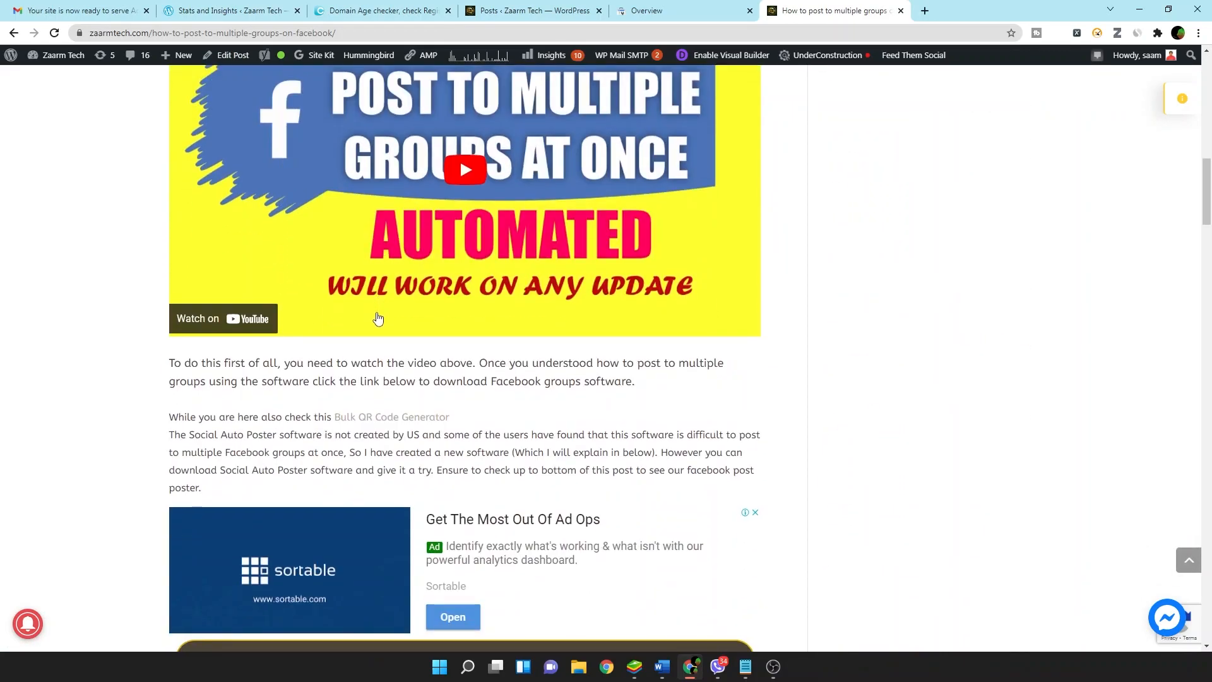
{"action": "scroll", "scroll_direction": "down", "scroll_amount": 3}
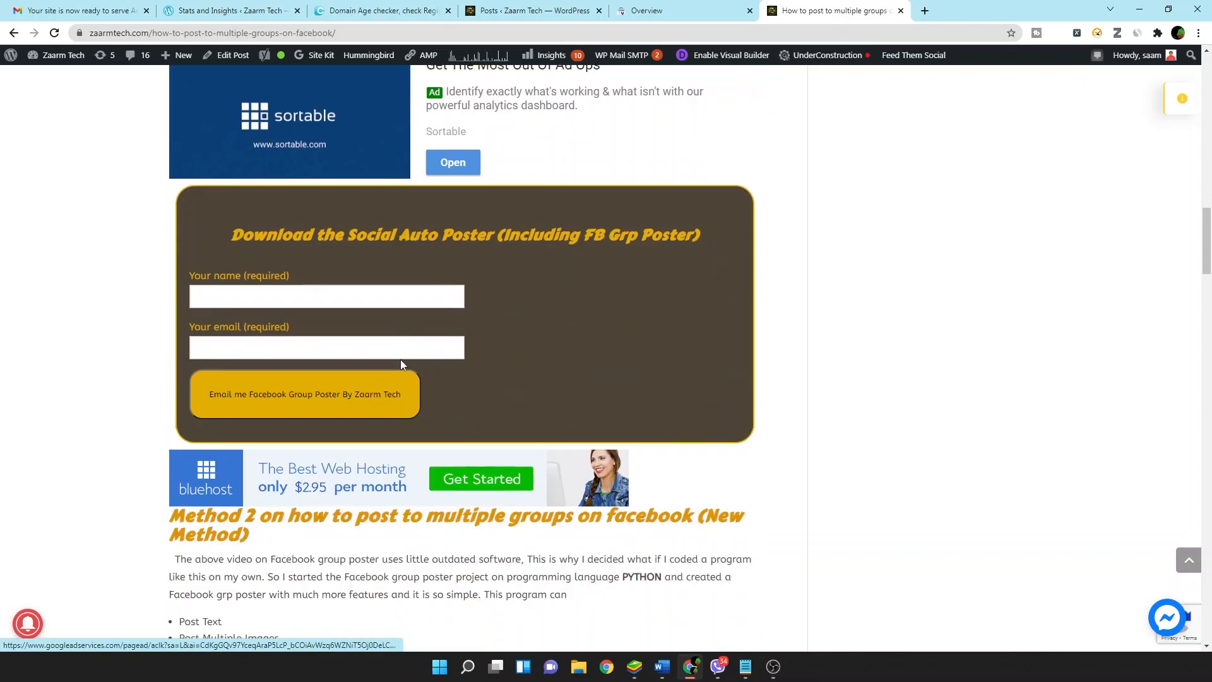
{"action": "scroll", "scroll_direction": "down", "scroll_amount": 3}
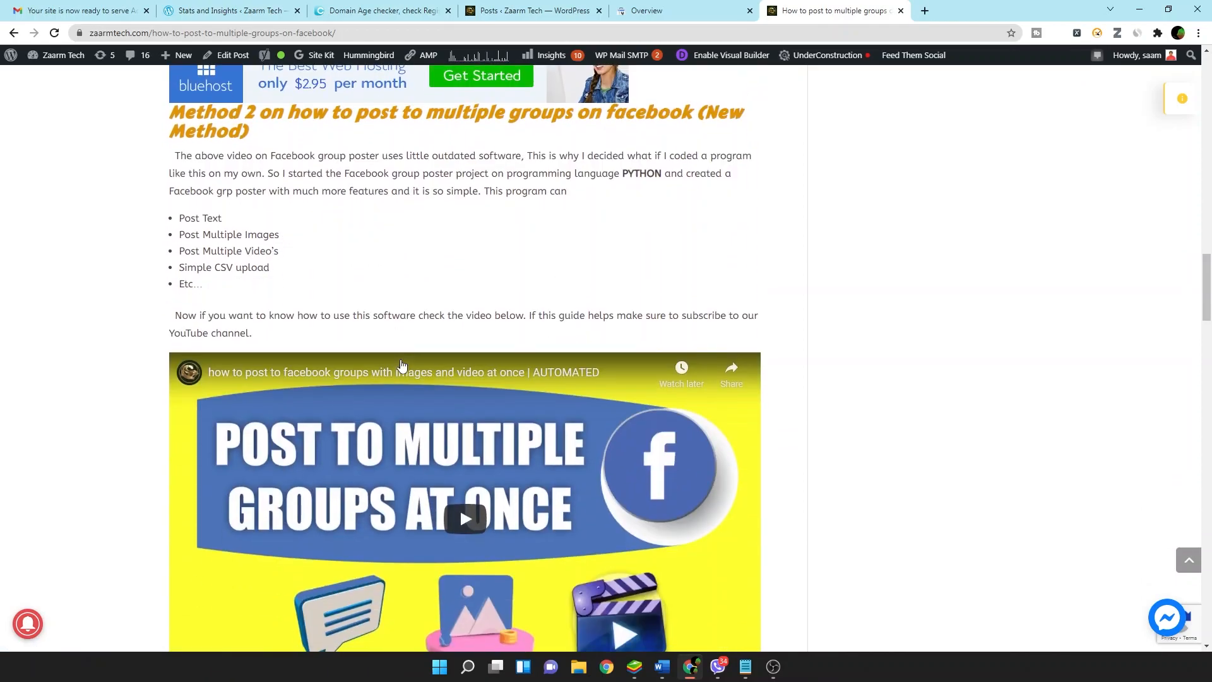
{"action": "scroll", "scroll_direction": "down", "scroll_amount": 3}
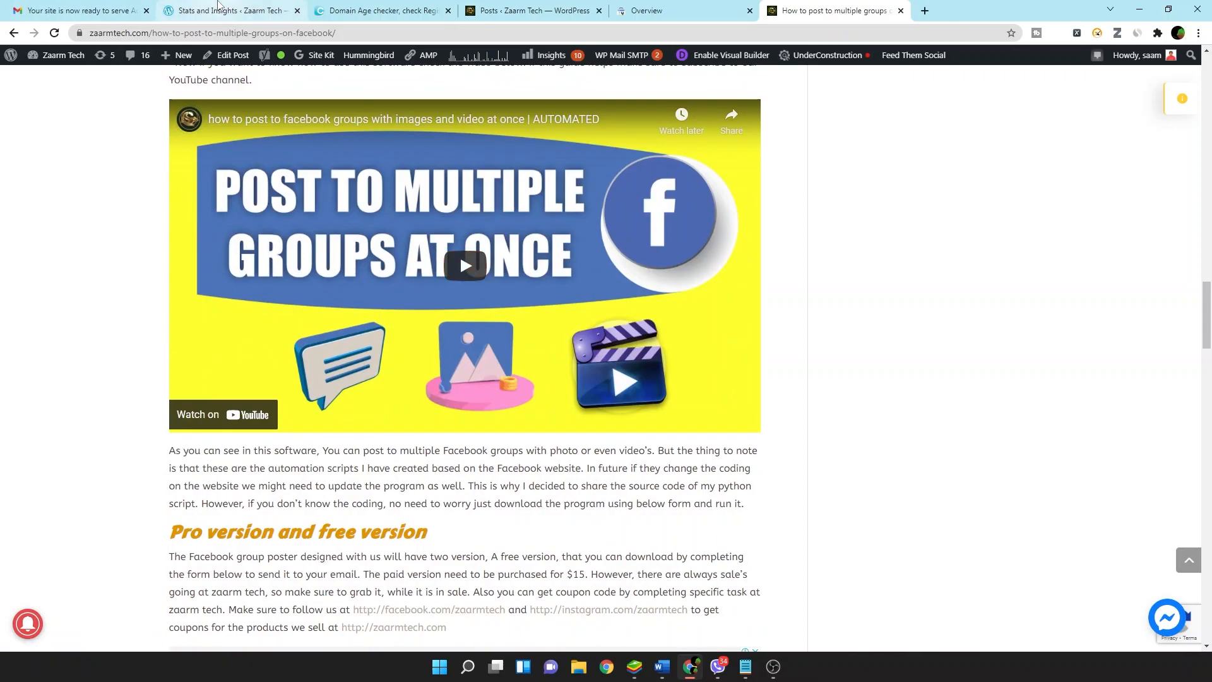
Return to the traffic stats, then highlight the domain age value in the checker results
{"action": "left_click", "coordinate": [225, 10]}
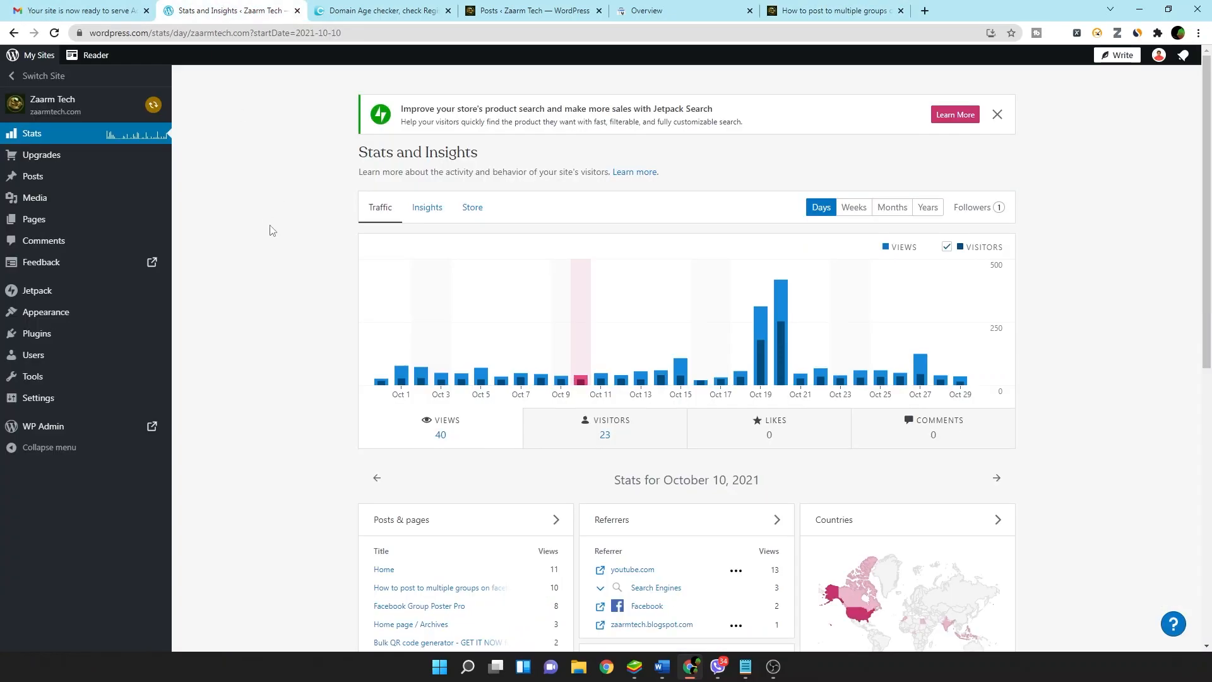
{"action": "mouse_move", "coordinate": [601, 297]}
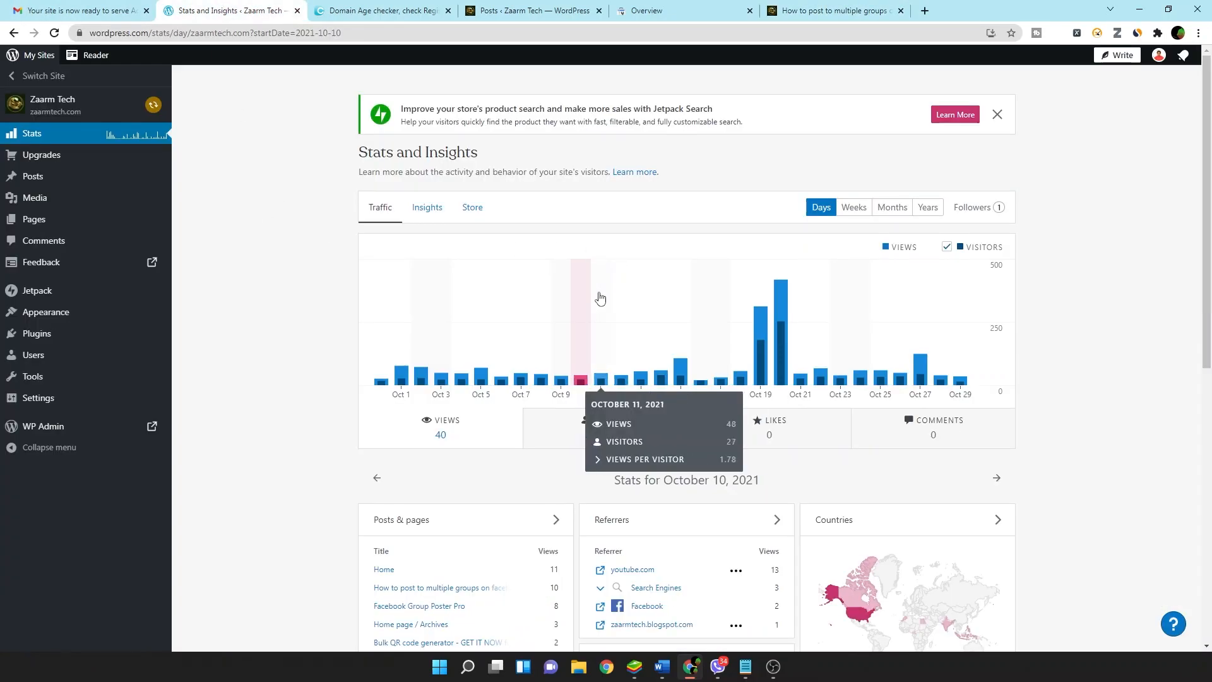
{"action": "left_click", "coordinate": [380, 10]}
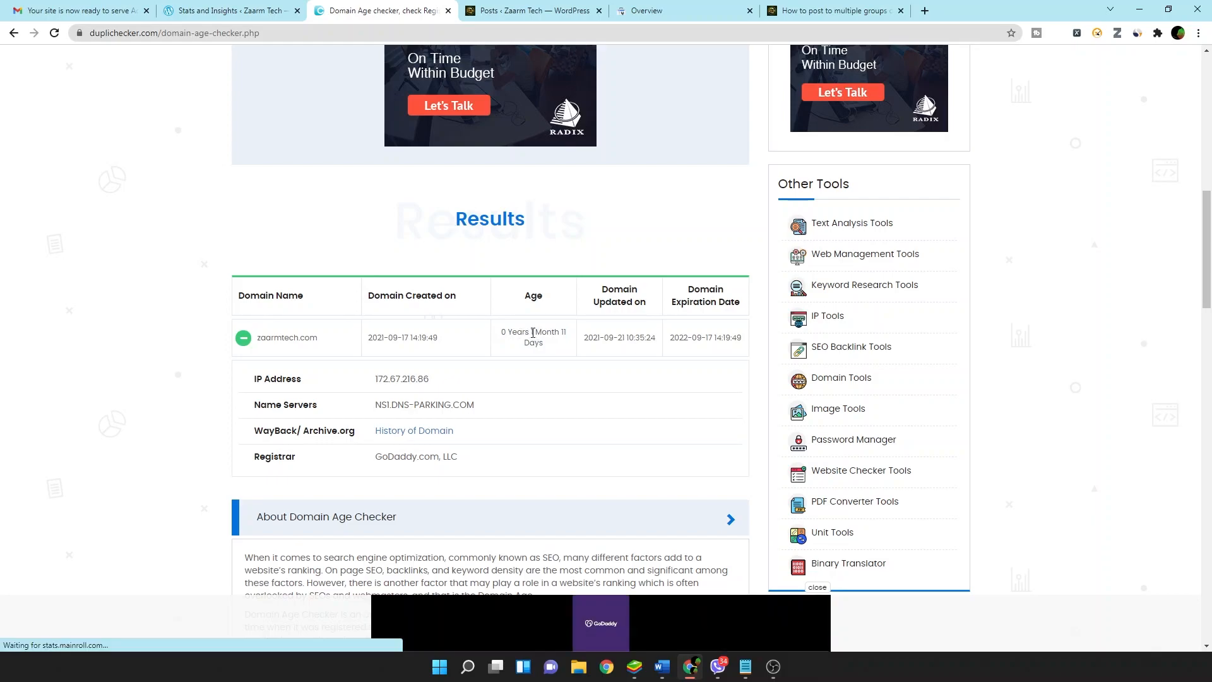
{"action": "left_click_drag", "start_coordinate": [531, 332], "coordinate": [550, 342]}
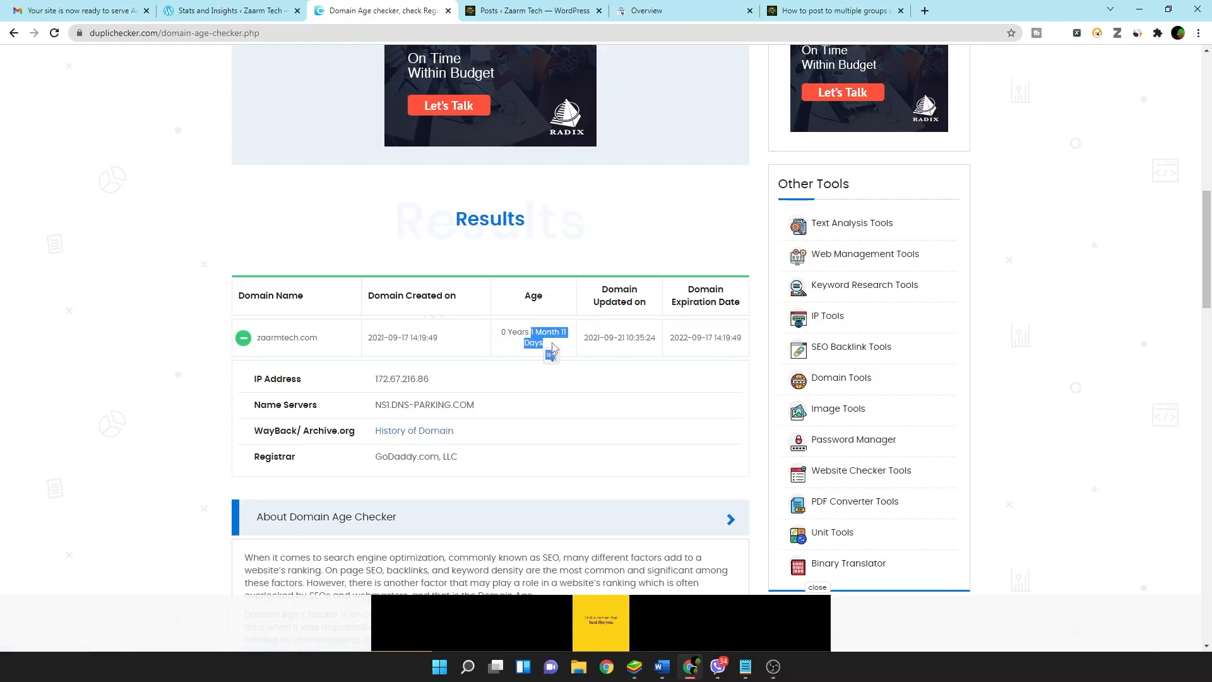
Revisit the stats and AdSense approval email, ending on the Facebook groups post
{"action": "left_click", "coordinate": [229, 10]}
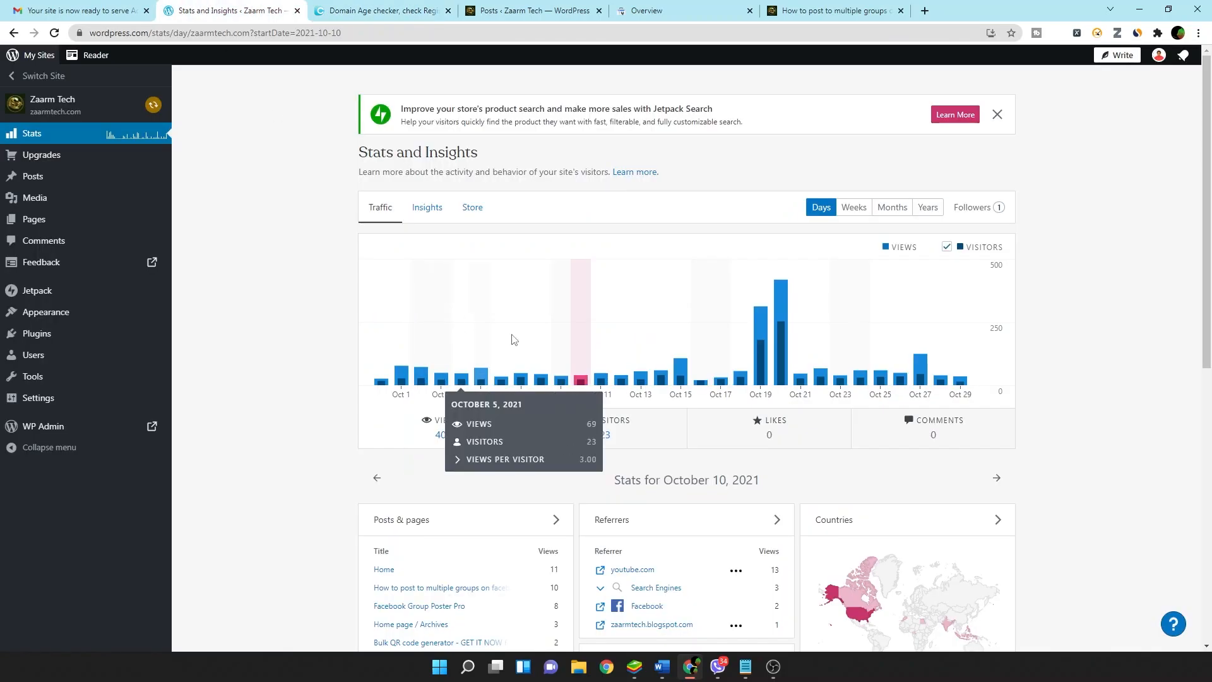
{"action": "left_click", "coordinate": [76, 11]}
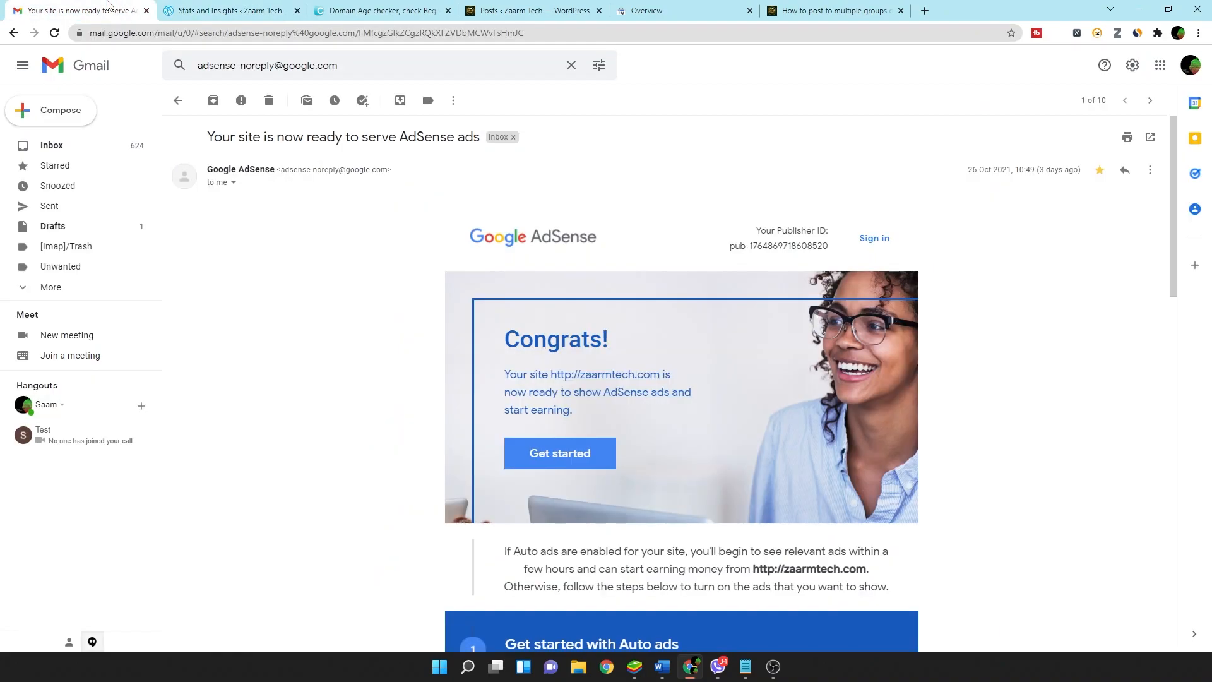
{"action": "mouse_move", "coordinate": [670, 227]}
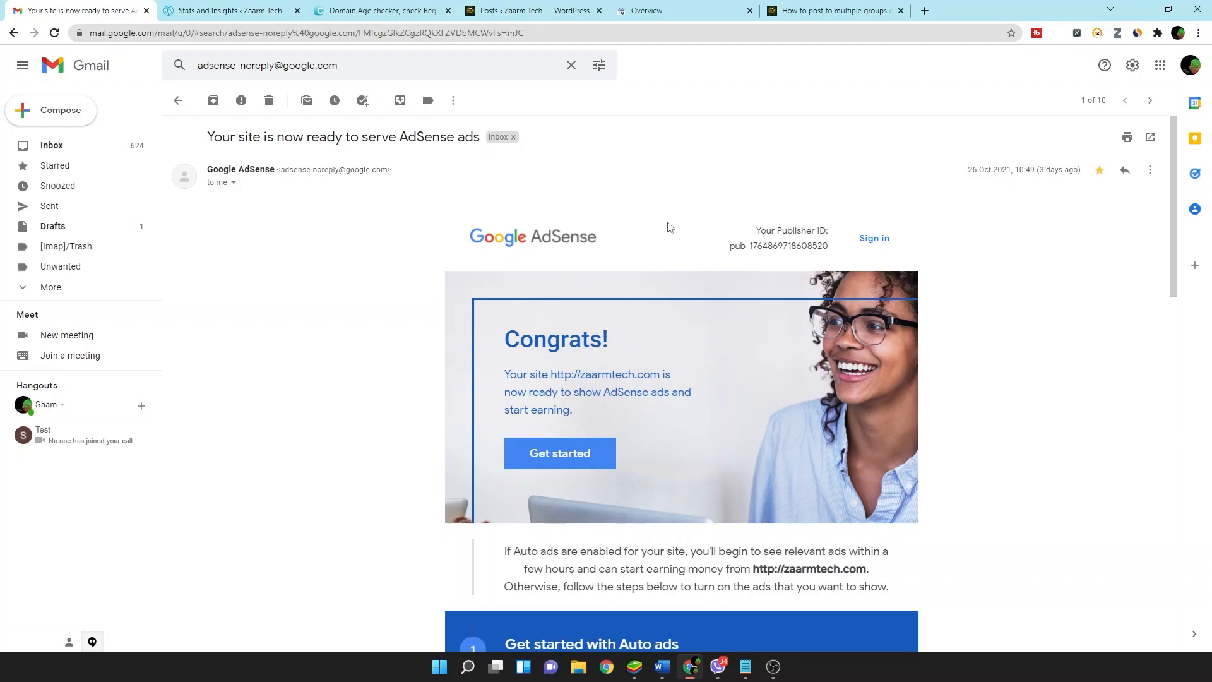
{"action": "left_click", "coordinate": [830, 11]}
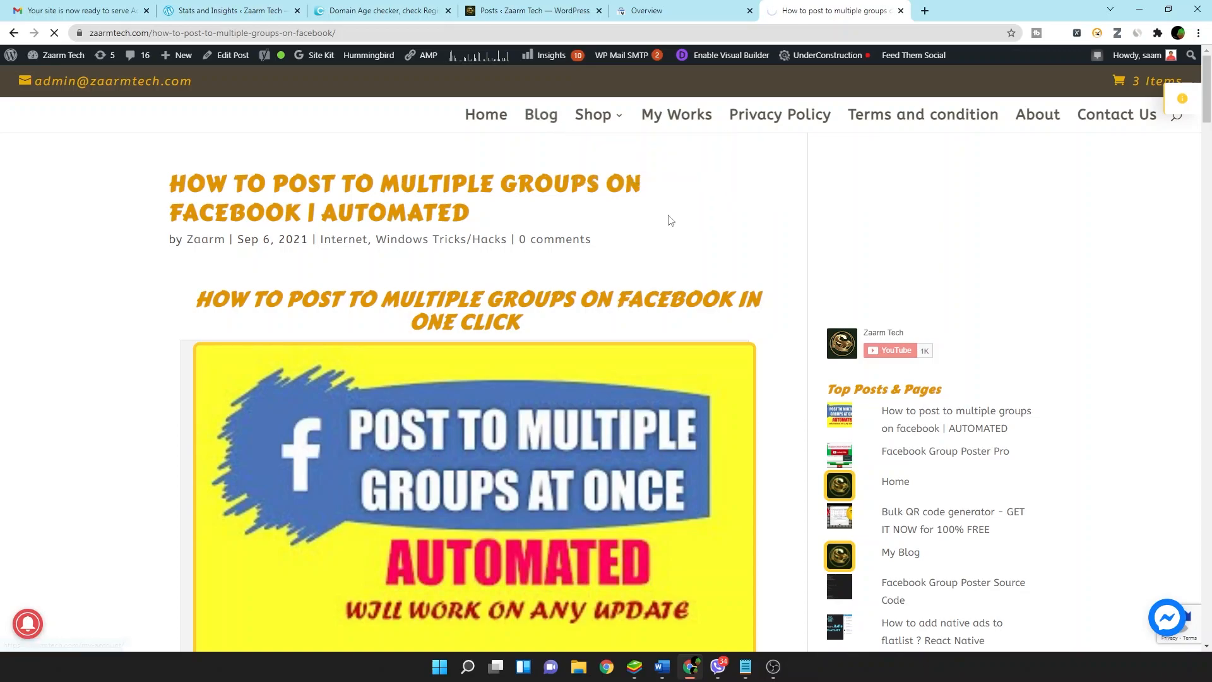
Scroll through the Our Blog post listing, glance at the admin posts list, and return
{"action": "left_click", "coordinate": [541, 115]}
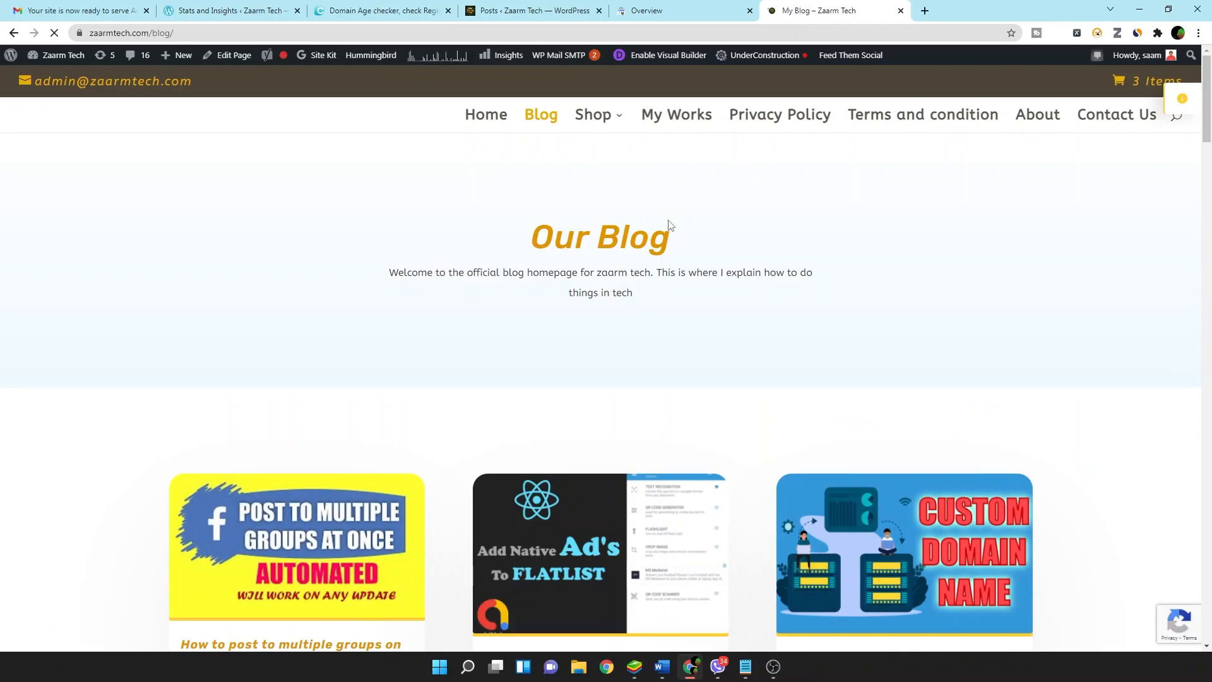
{"action": "scroll", "scroll_direction": "down", "scroll_amount": 3}
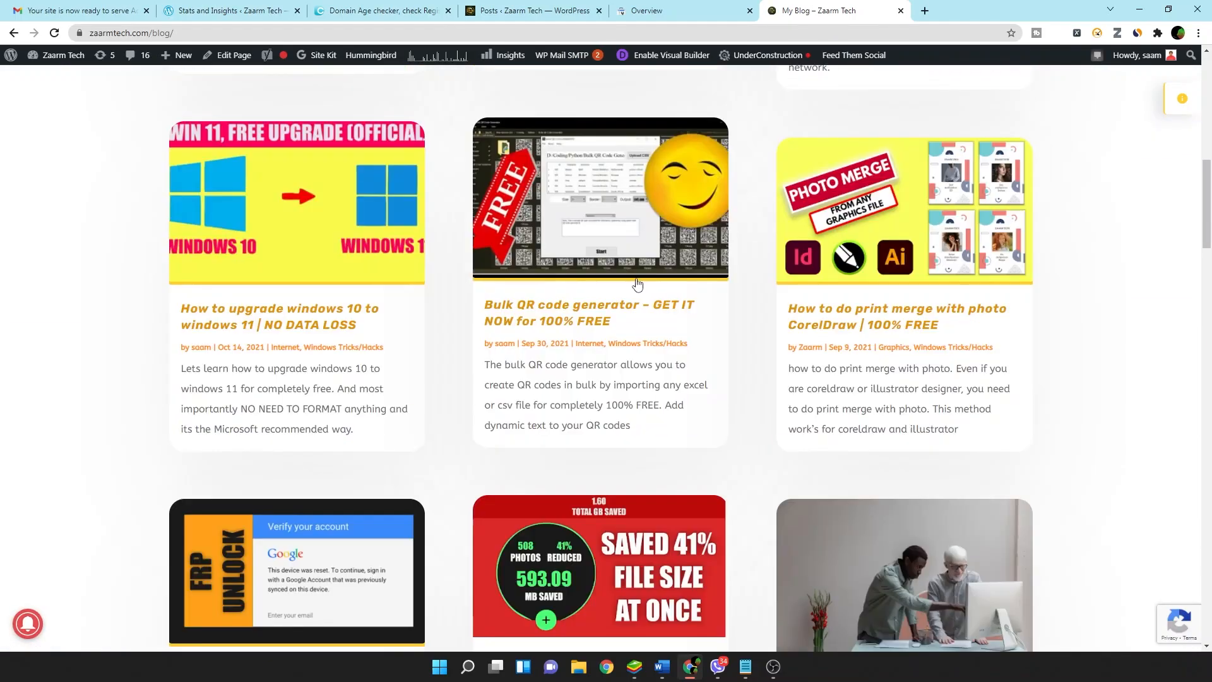
{"action": "scroll", "scroll_direction": "down", "scroll_amount": 3}
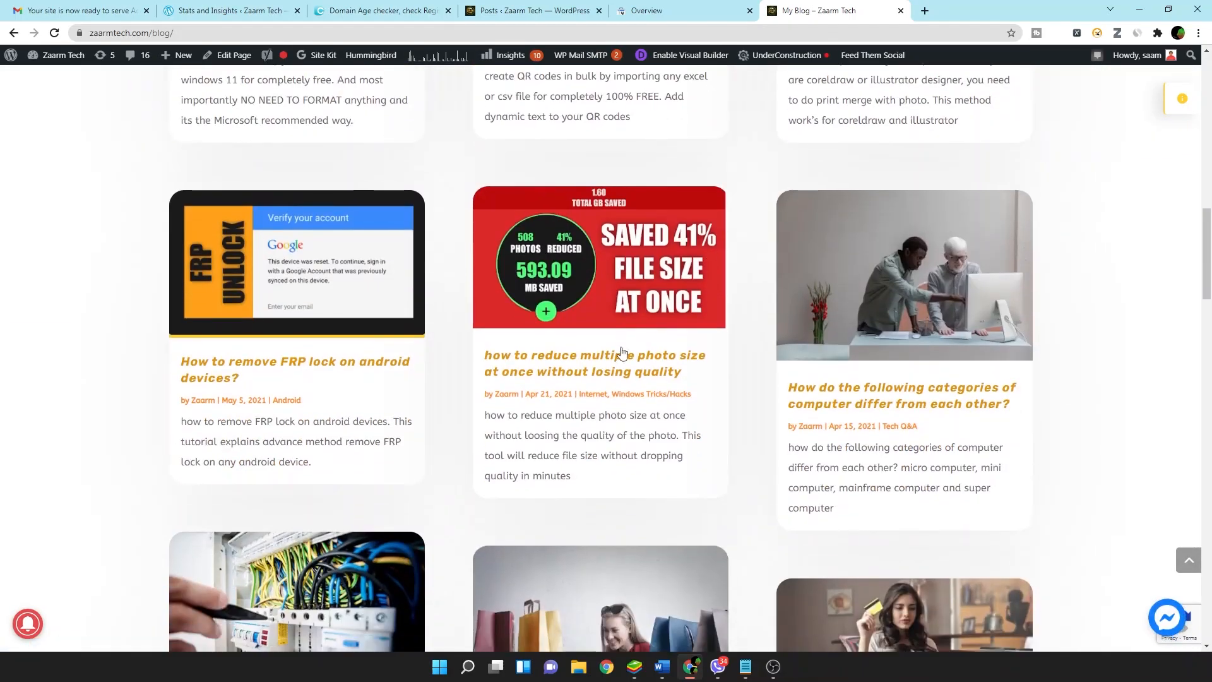
{"action": "scroll", "scroll_direction": "down", "scroll_amount": 3}
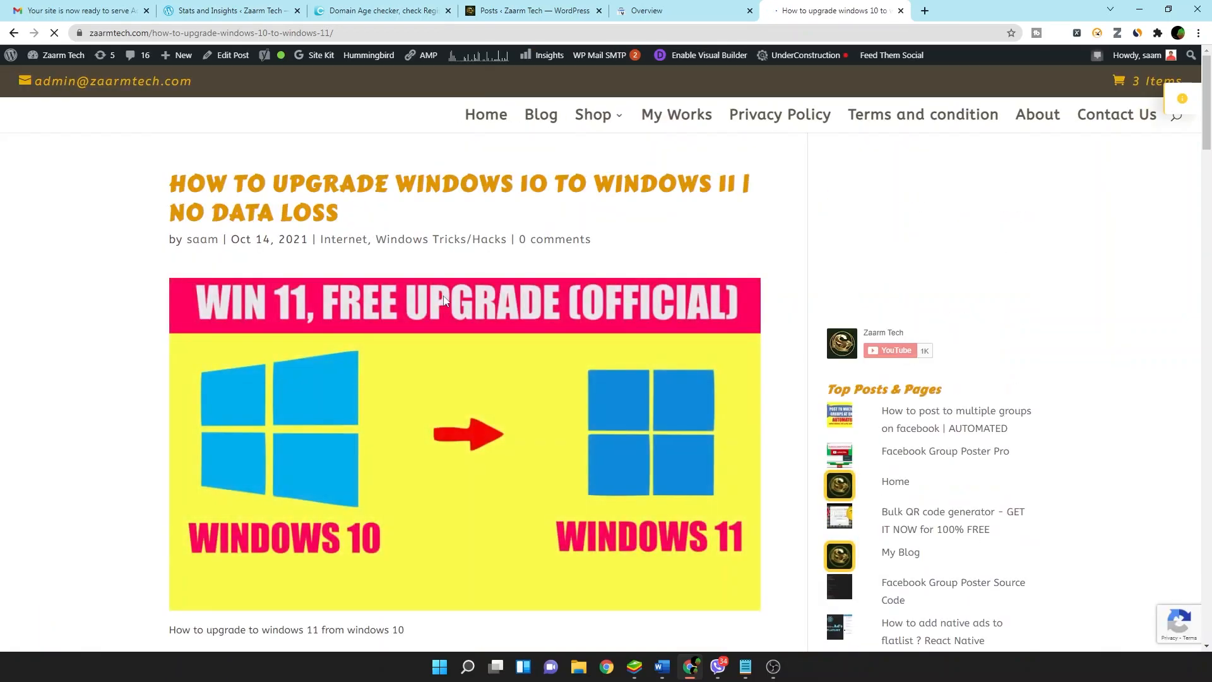
{"action": "scroll", "scroll_direction": "down", "scroll_amount": 3}
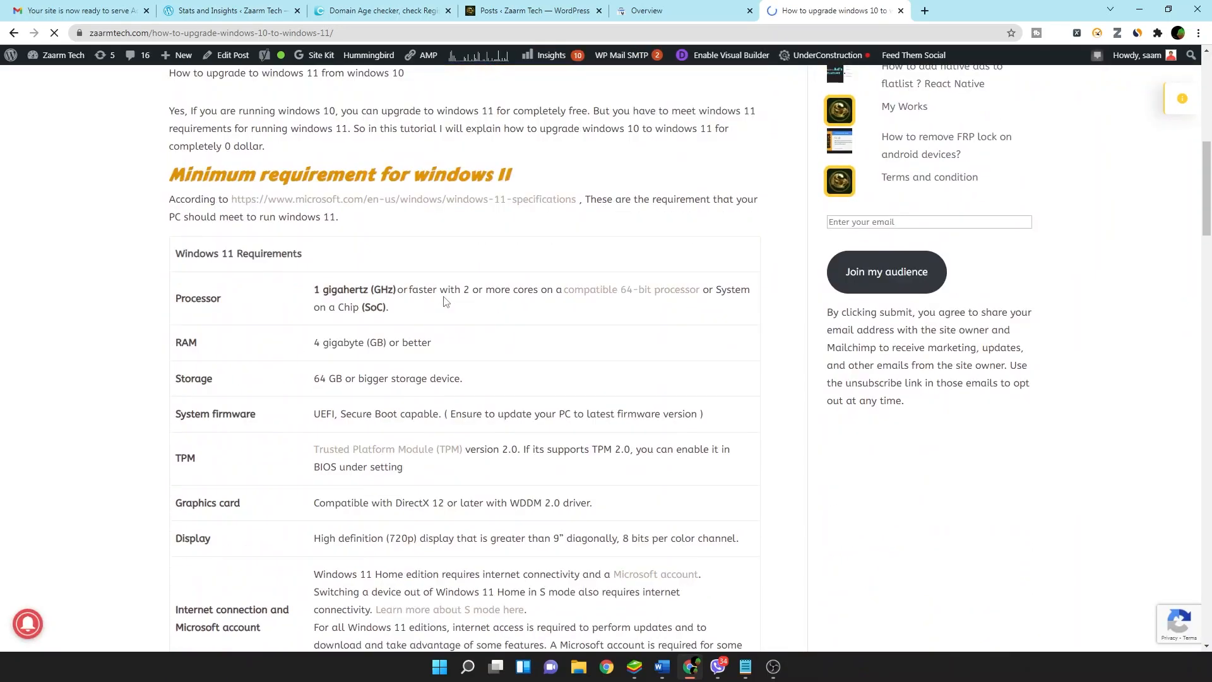
{"action": "scroll", "scroll_direction": "down", "scroll_amount": 3}
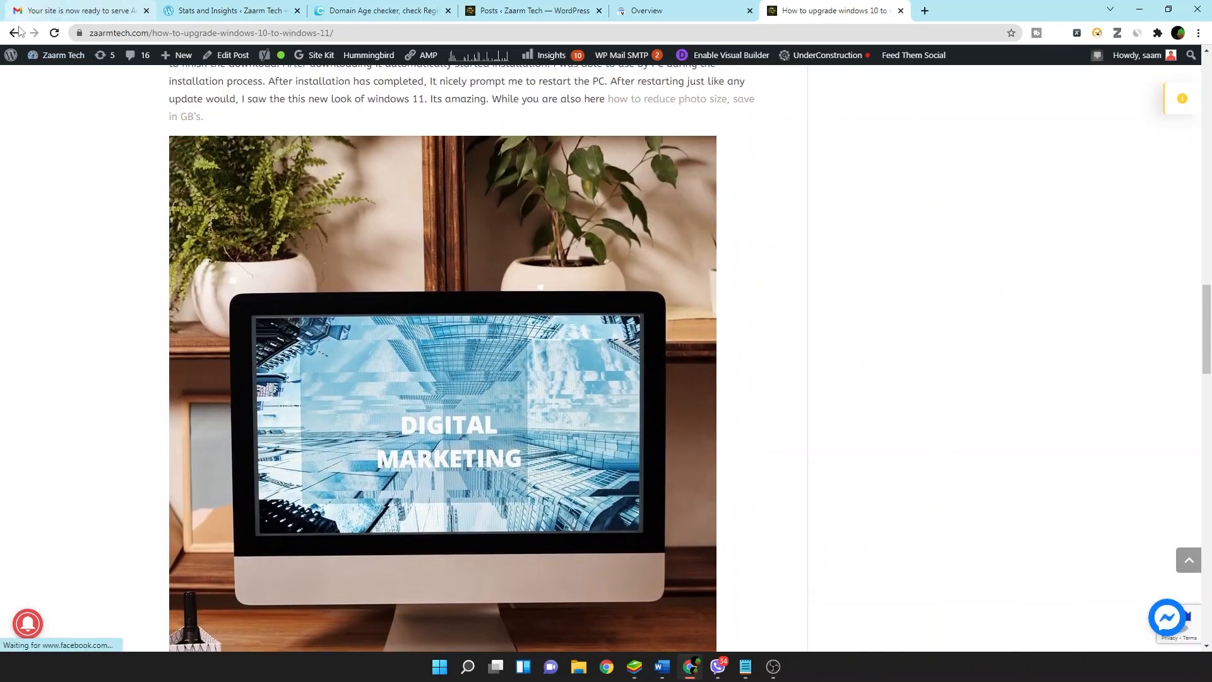
{"action": "left_click", "coordinate": [531, 11]}
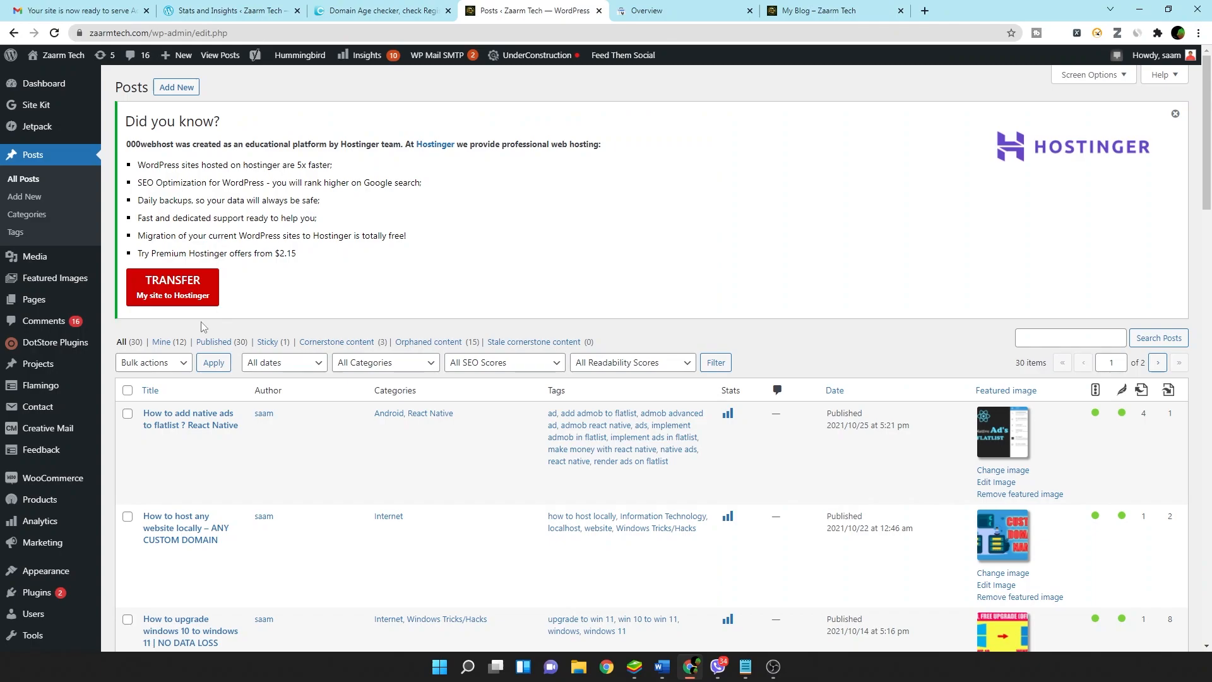
{"action": "mouse_move", "coordinate": [136, 349]}
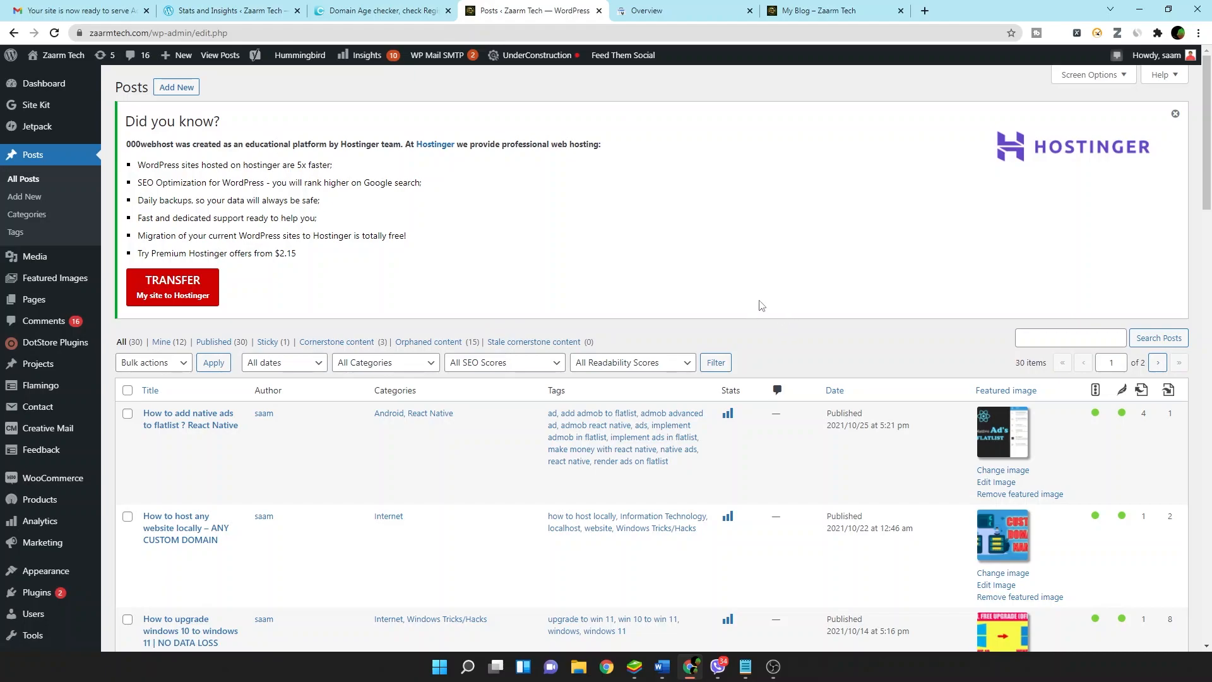
{"action": "left_click", "coordinate": [834, 11]}
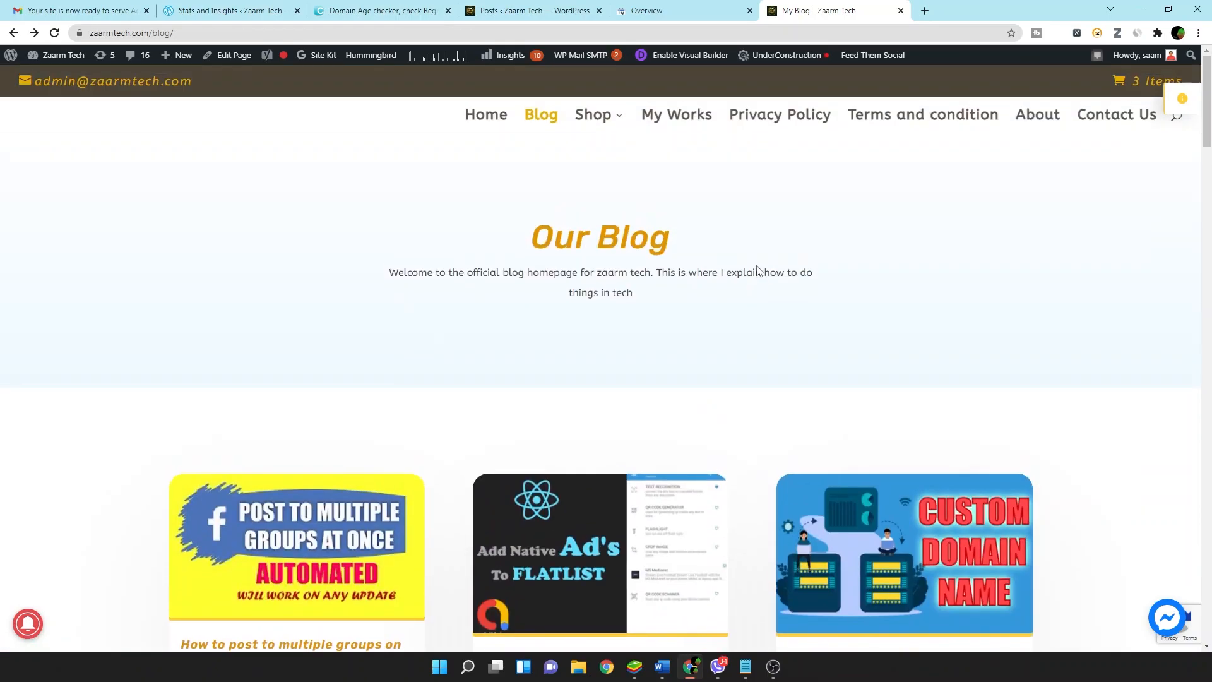
Open the zaarmtech home page, then scroll through its Privacy Policy page
{"action": "left_click", "coordinate": [486, 115]}
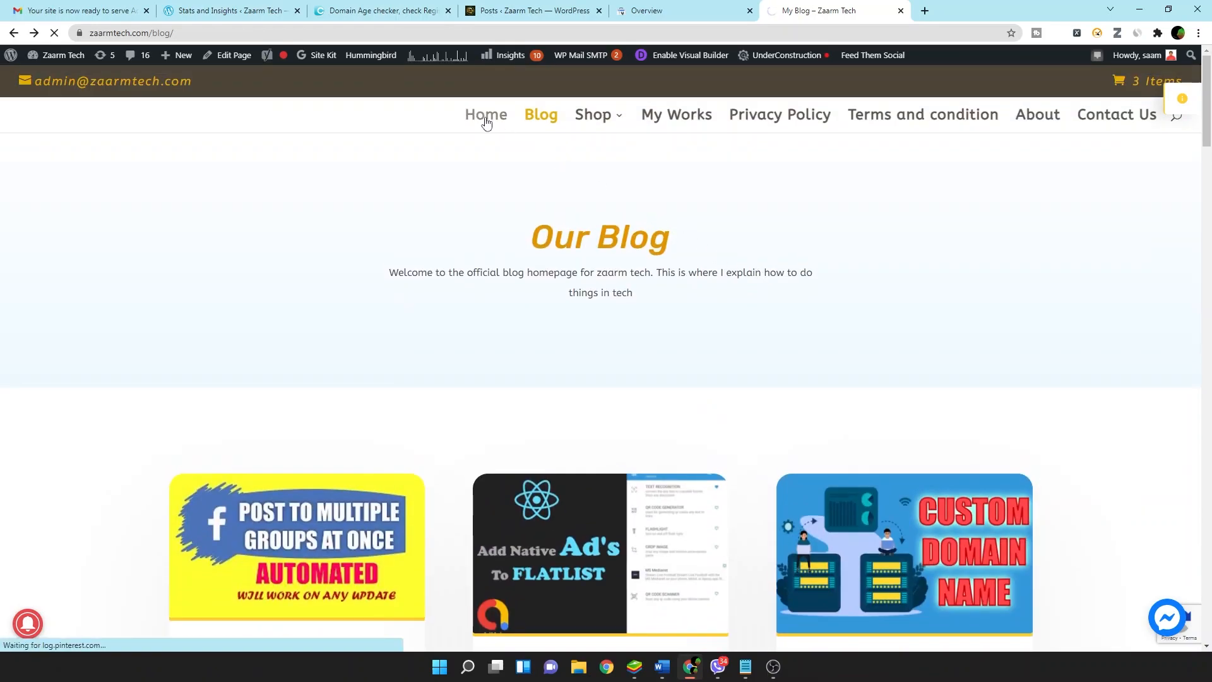
{"action": "left_click", "coordinate": [486, 115]}
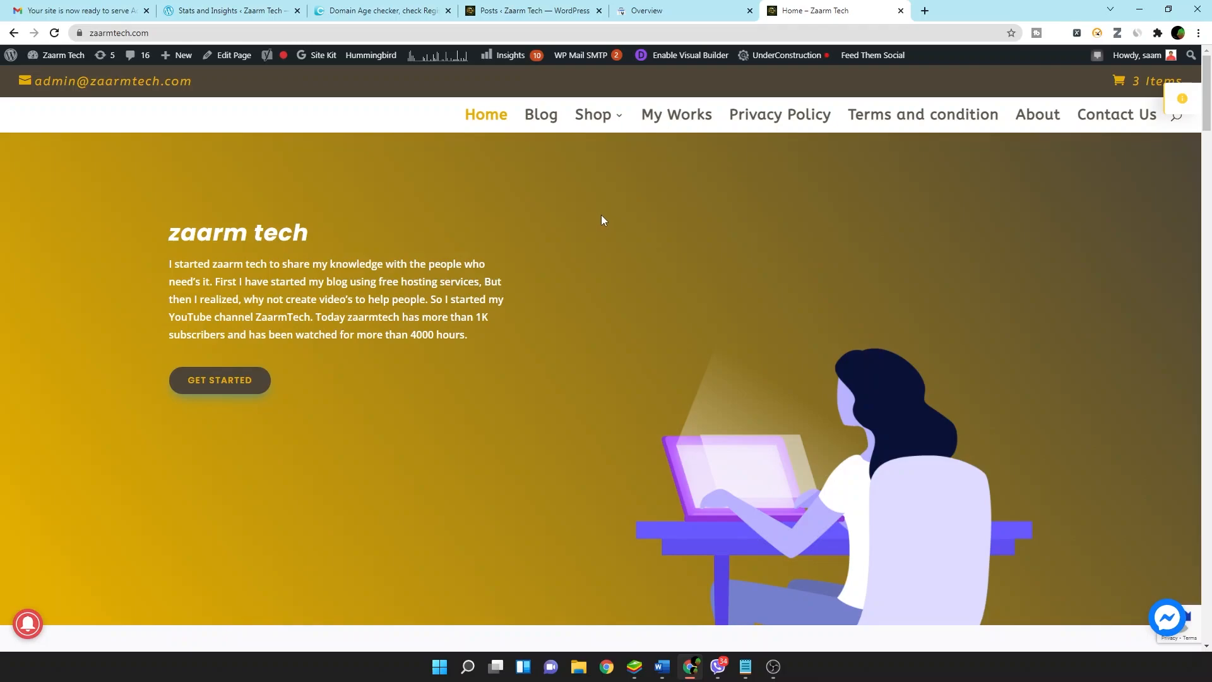
{"action": "mouse_move", "coordinate": [754, 120]}
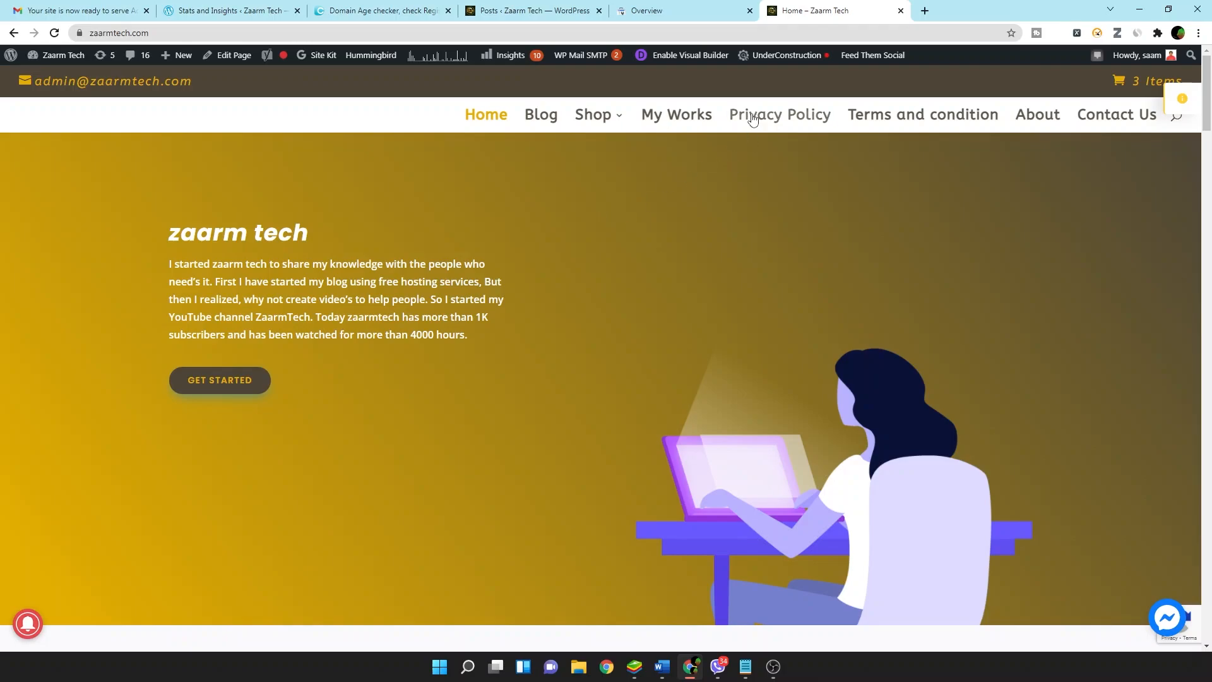
{"action": "mouse_move", "coordinate": [896, 124]}
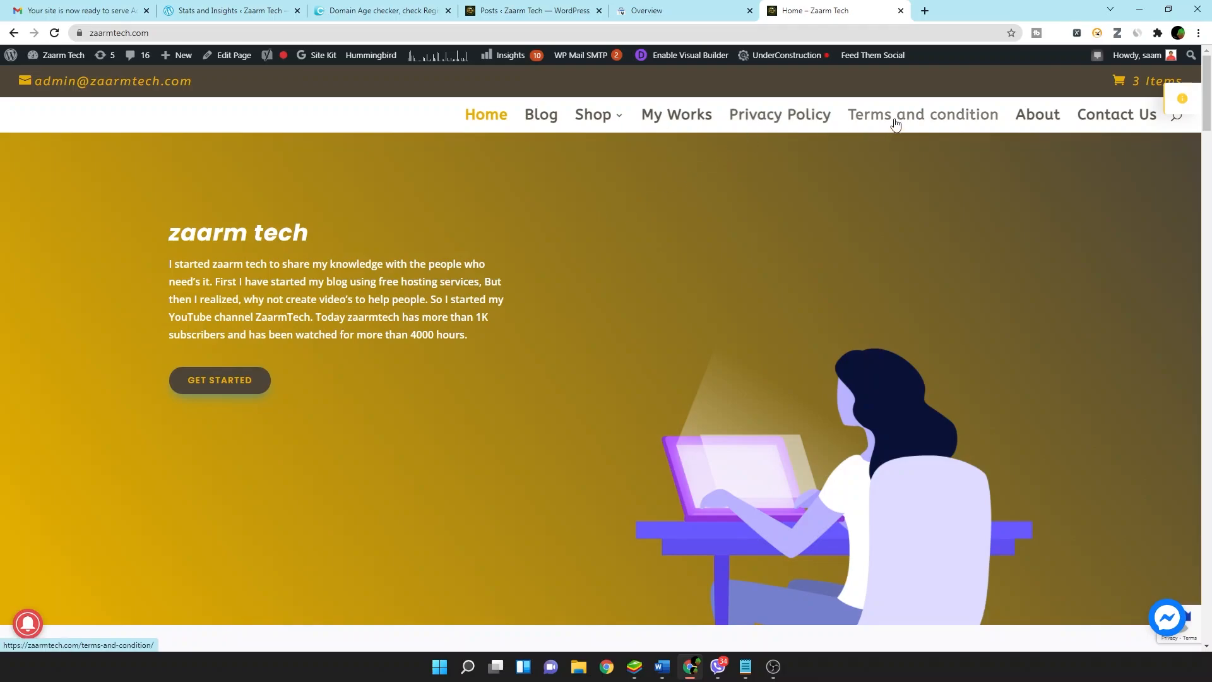
{"action": "mouse_move", "coordinate": [980, 128]}
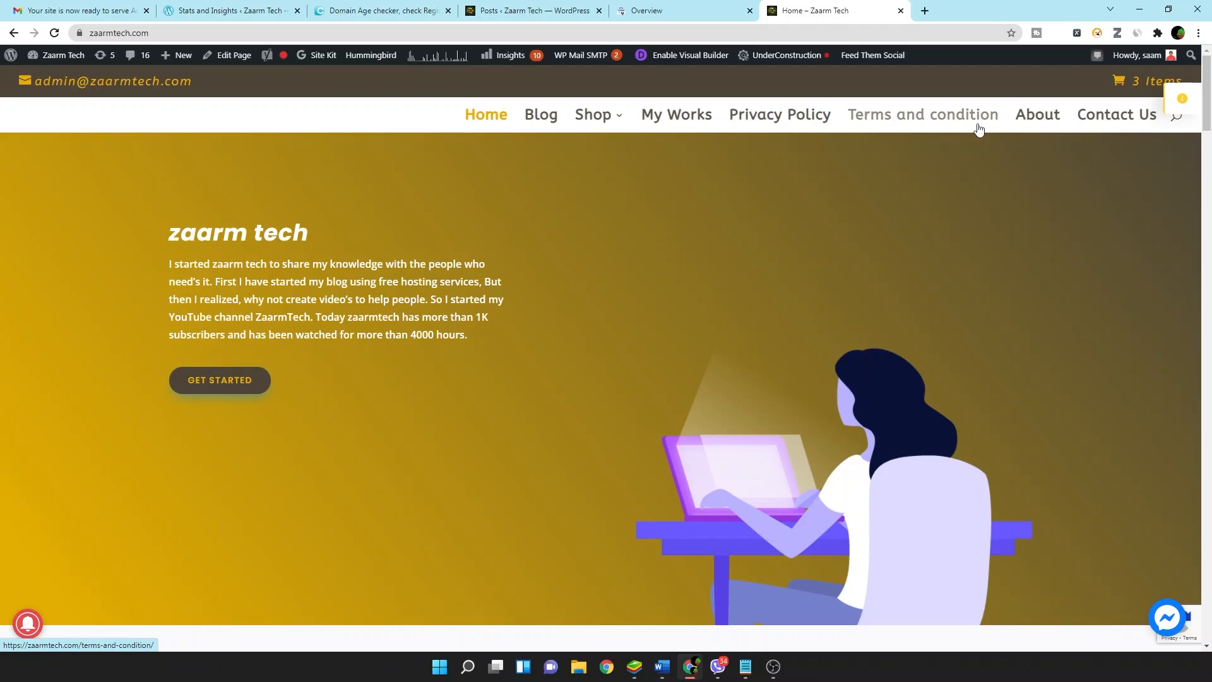
{"action": "left_click", "coordinate": [780, 114]}
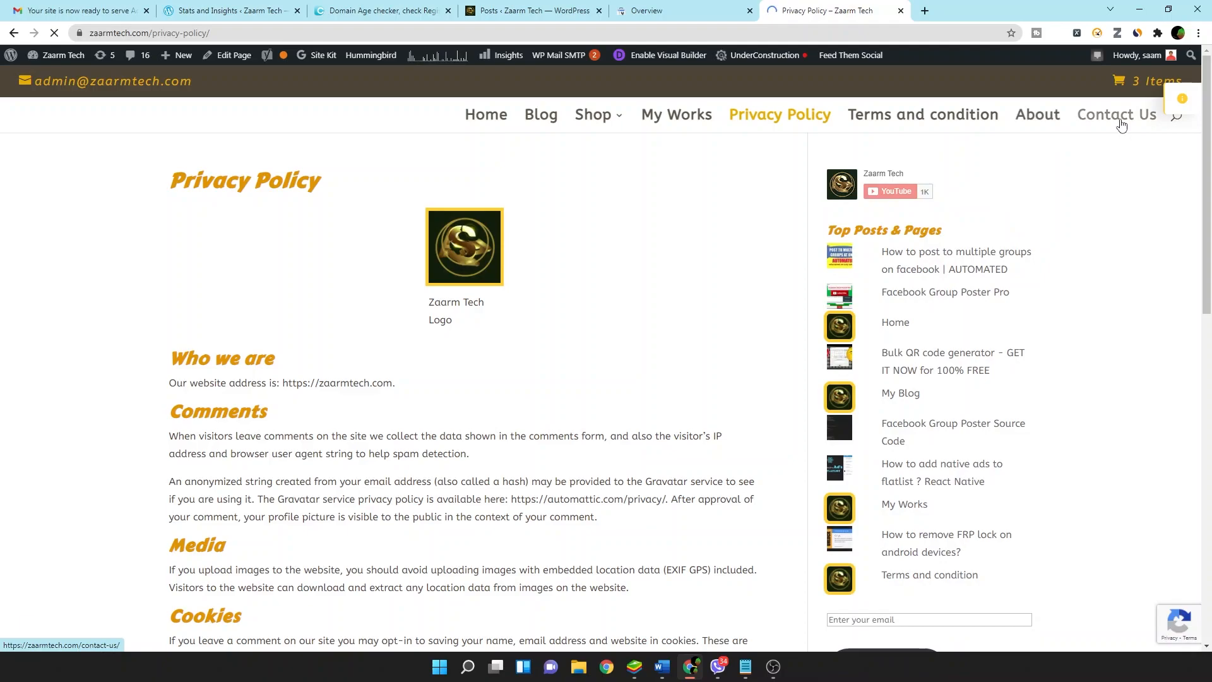
{"action": "scroll", "scroll_direction": "down", "scroll_amount": 3}
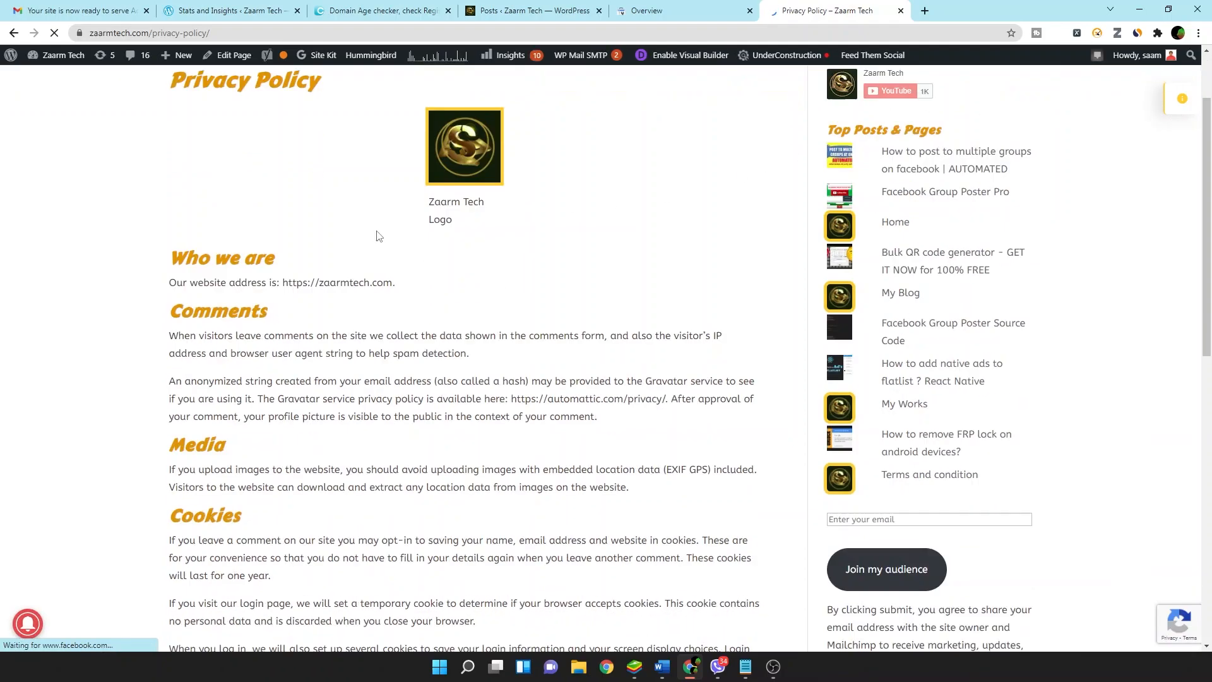
{"action": "scroll", "scroll_direction": "down", "scroll_amount": 3}
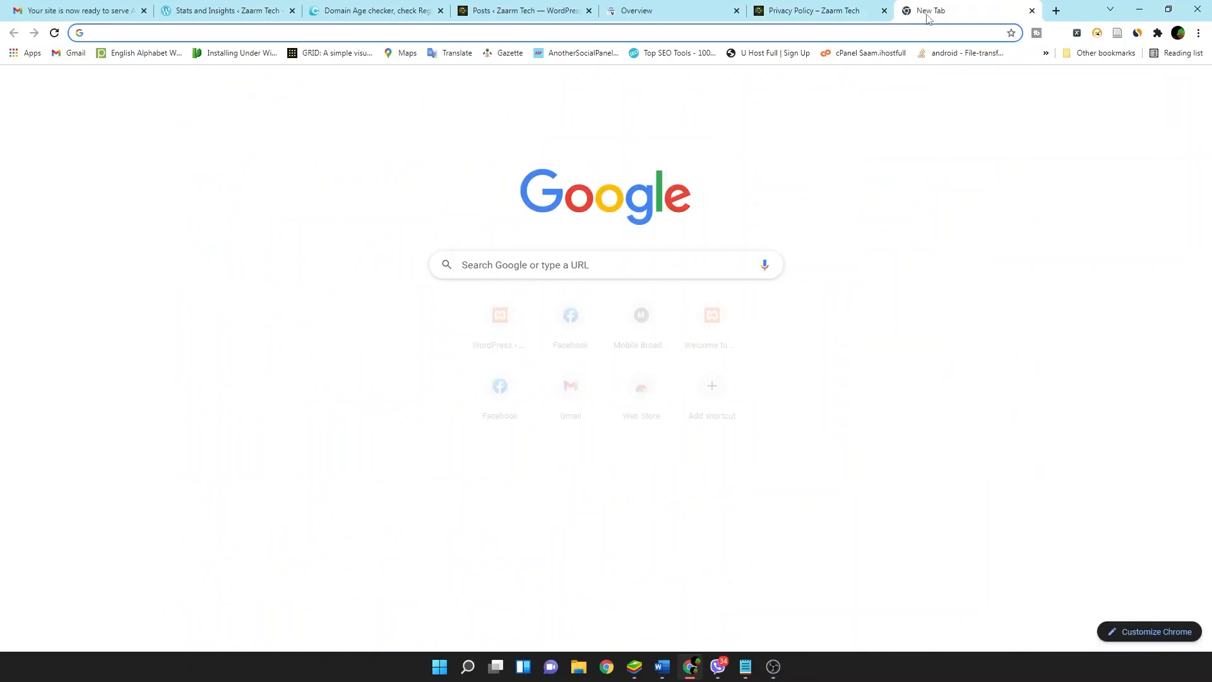
Search 'h supertools', view its Privacy Policy Generator form, then return to the site's Privacy Policy
{"action": "type", "text": "h supertools"}
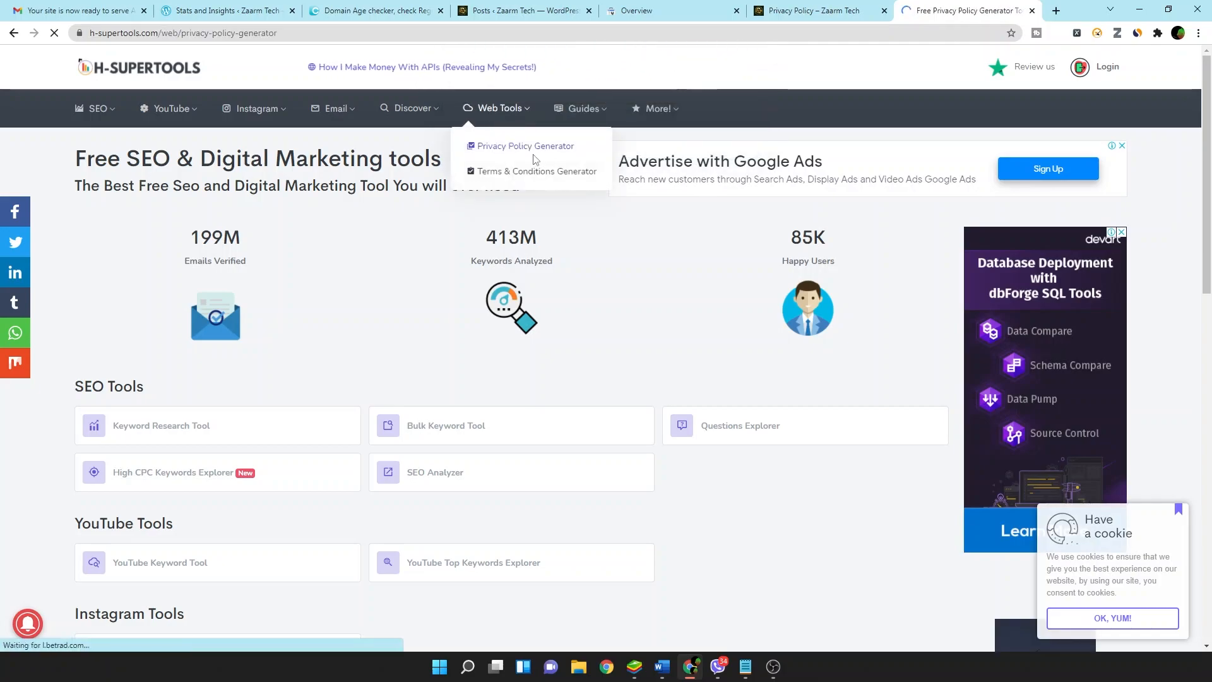
{"action": "left_click", "coordinate": [524, 146]}
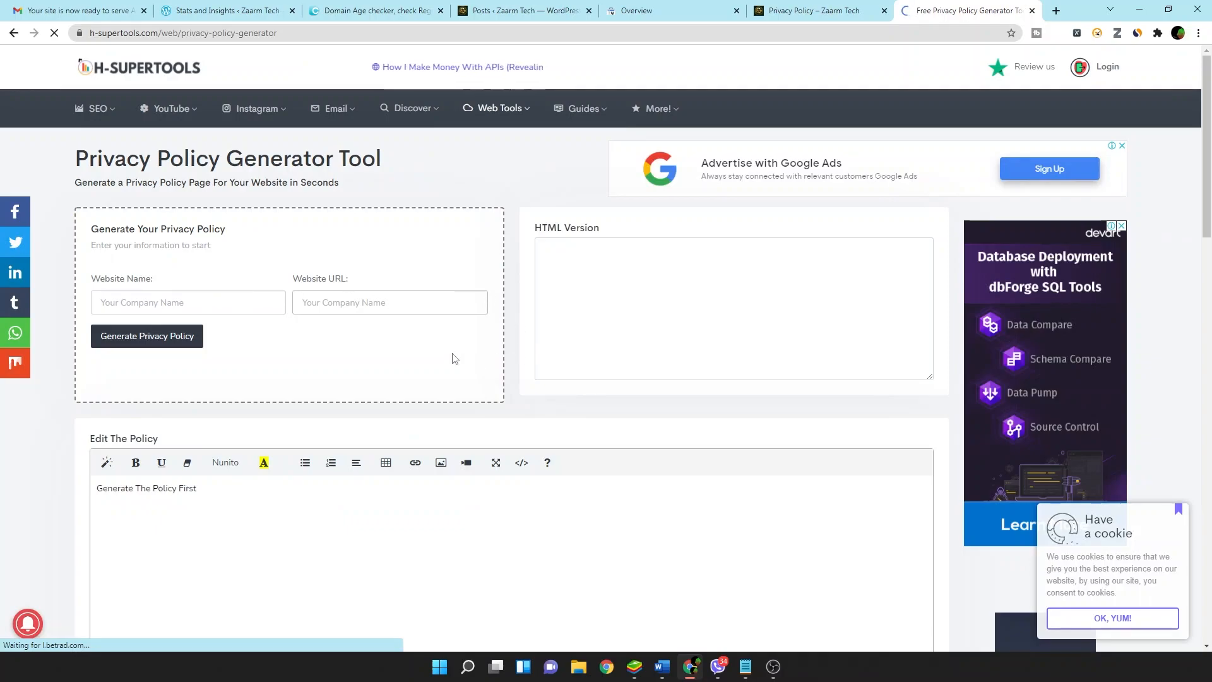
{"action": "scroll", "scroll_direction": "down", "scroll_amount": 3}
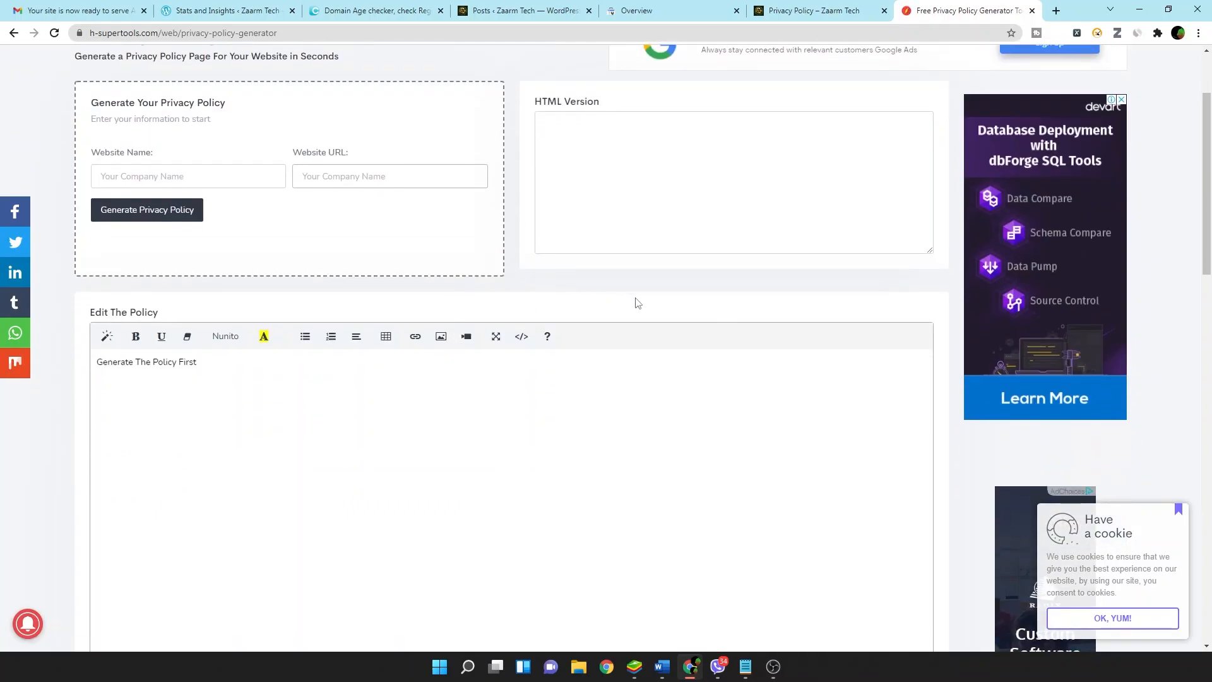
{"action": "left_click", "coordinate": [817, 10]}
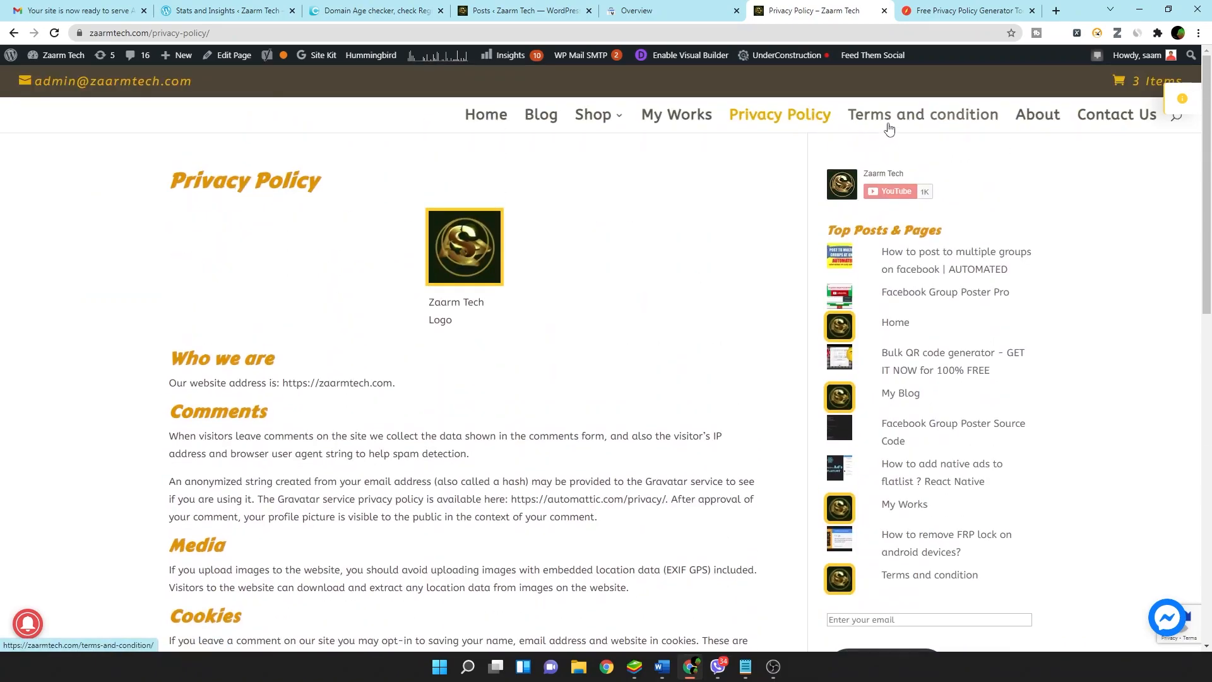
View the Terms and condition page, then scroll the About page to the bottom and back
{"action": "left_click", "coordinate": [922, 114]}
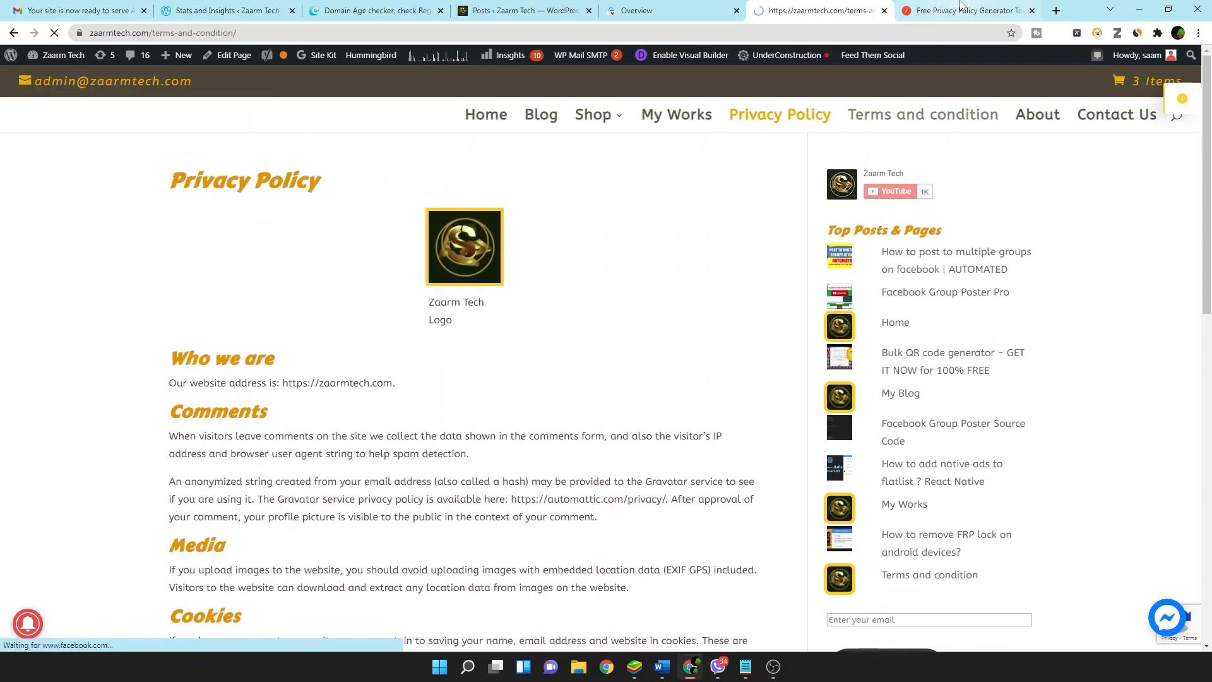
{"action": "left_click", "coordinate": [965, 10]}
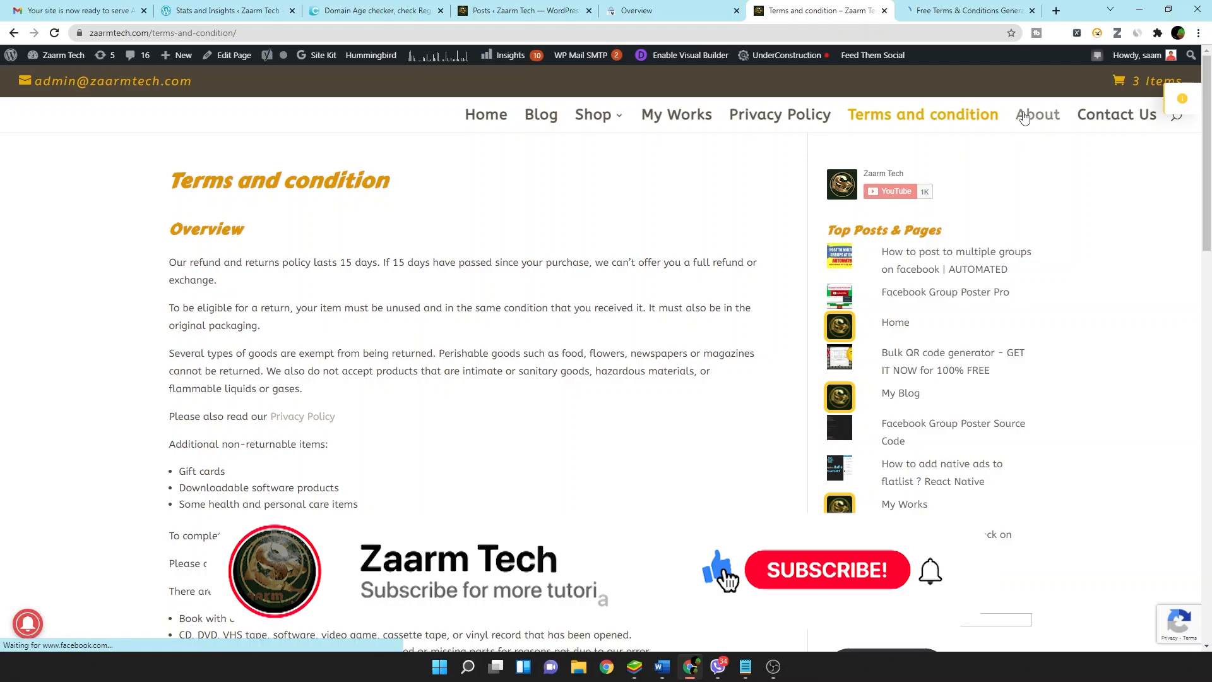
{"action": "left_click", "coordinate": [1040, 114]}
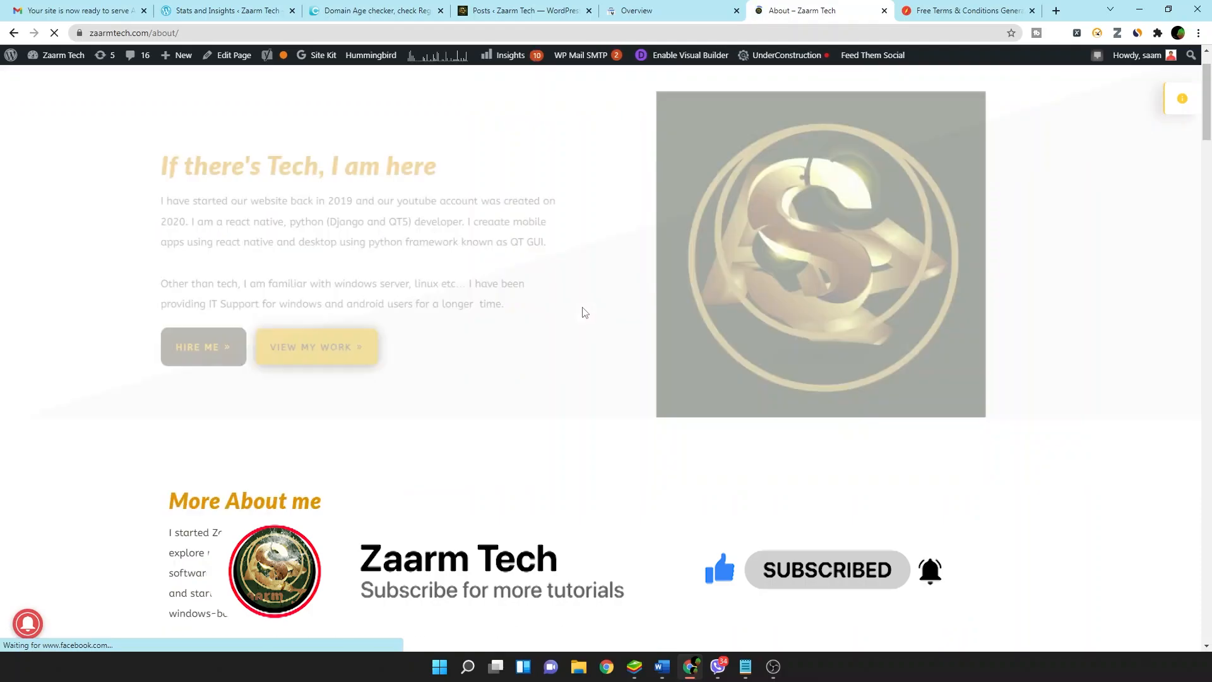
{"action": "scroll", "scroll_direction": "down", "scroll_amount": 3}
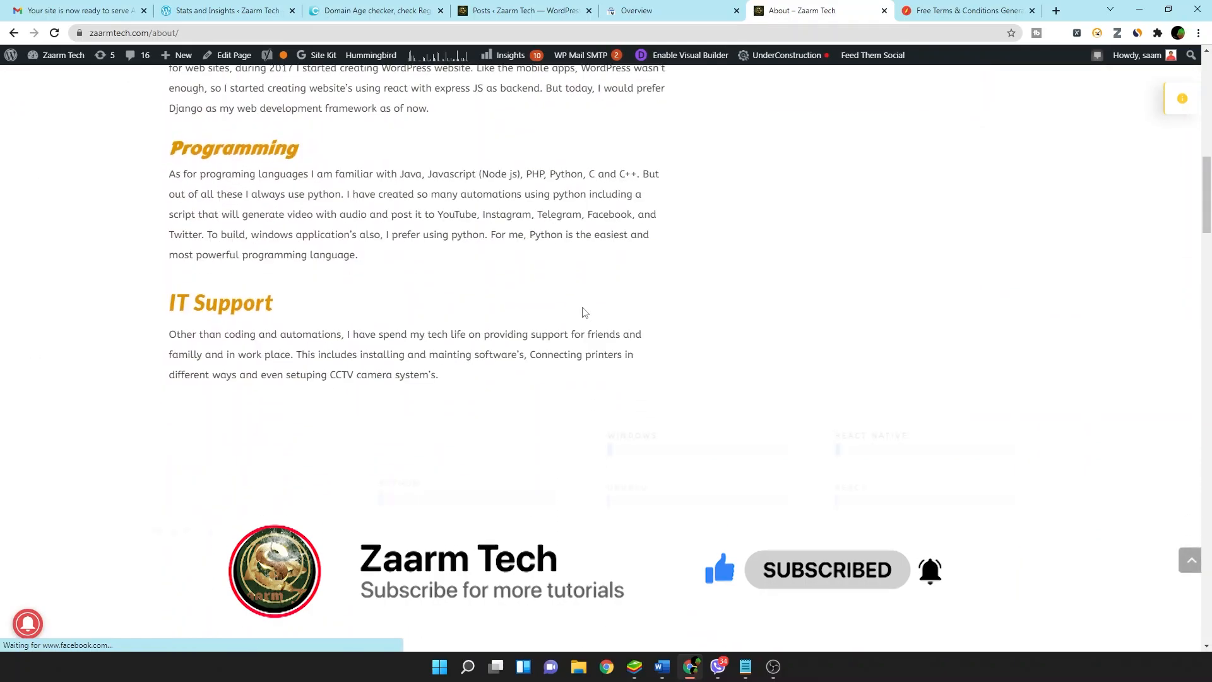
{"action": "scroll", "scroll_direction": "down", "scroll_amount": 3}
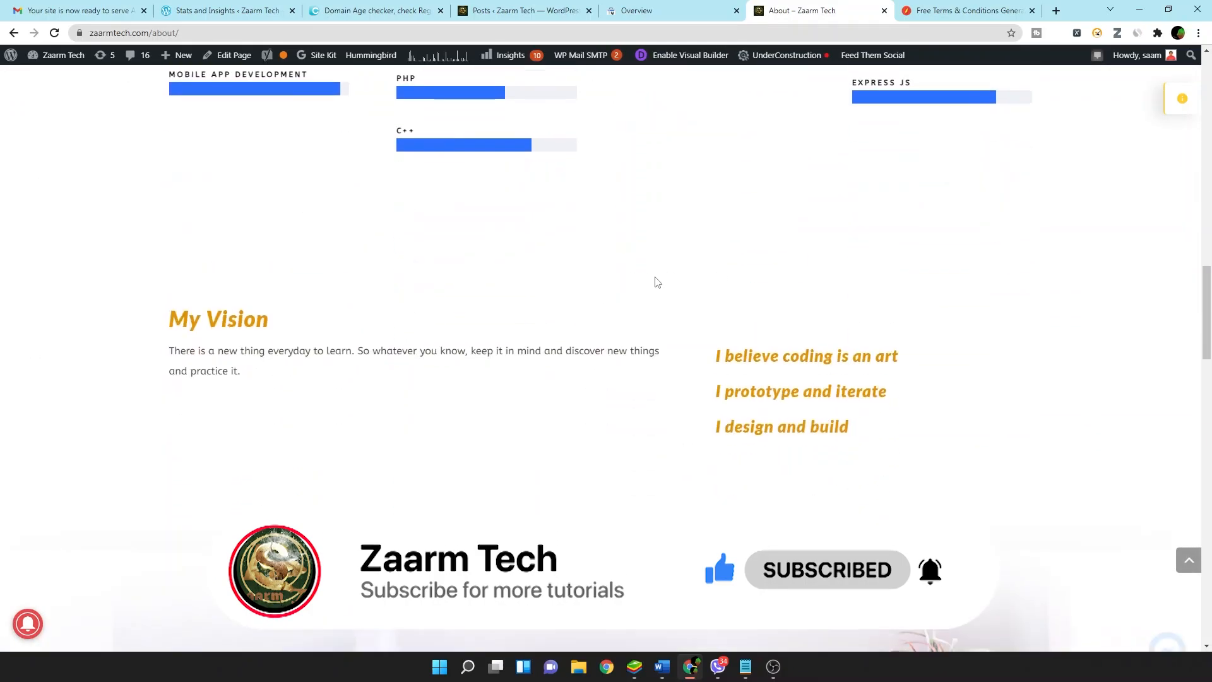
{"action": "scroll", "scroll_direction": "down", "scroll_amount": 3}
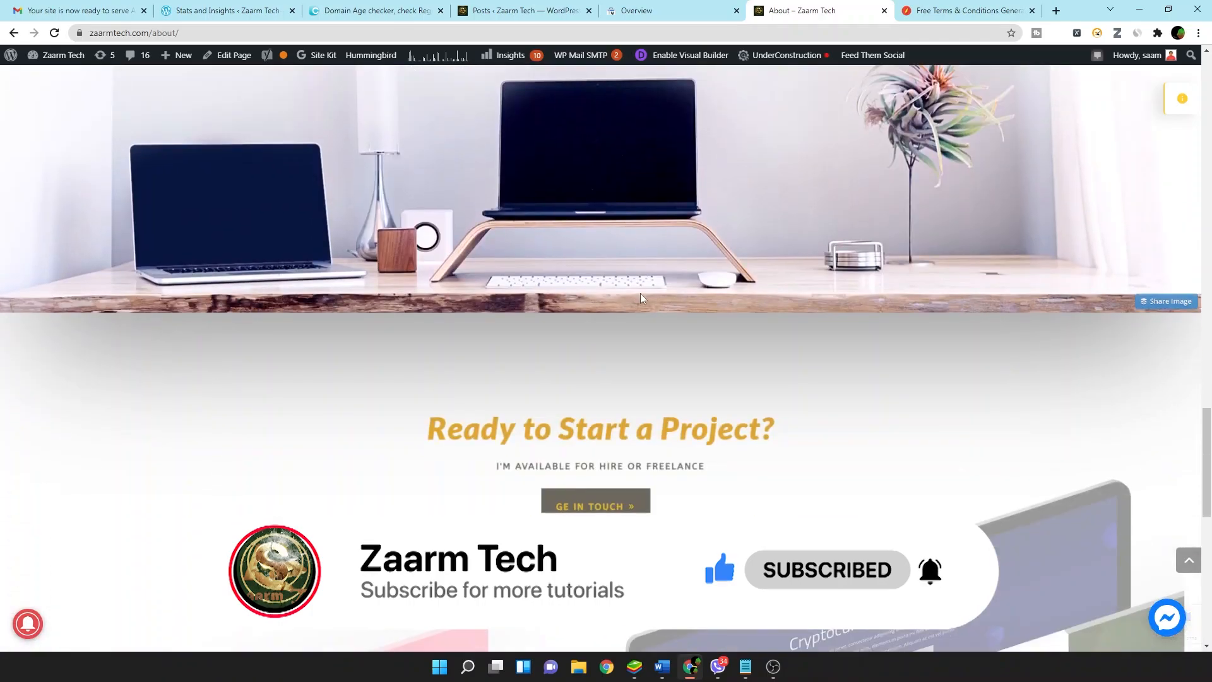
{"action": "scroll", "scroll_direction": "down", "scroll_amount": 3}
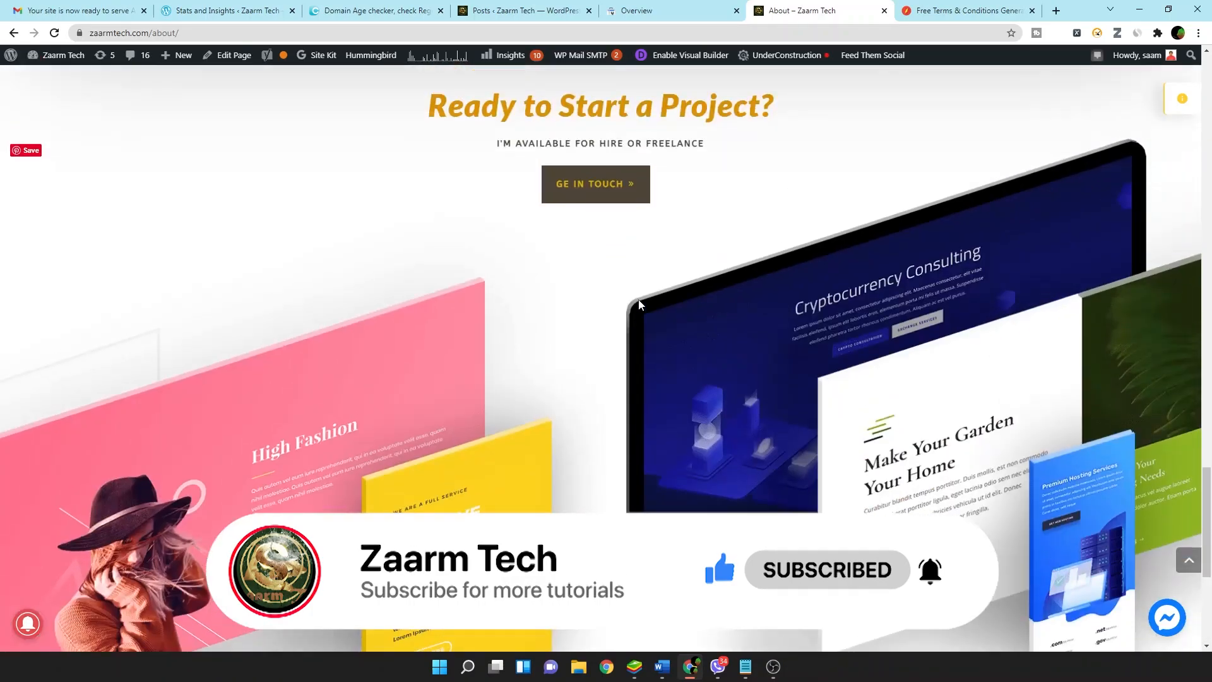
{"action": "scroll", "scroll_direction": "up", "scroll_amount": 3}
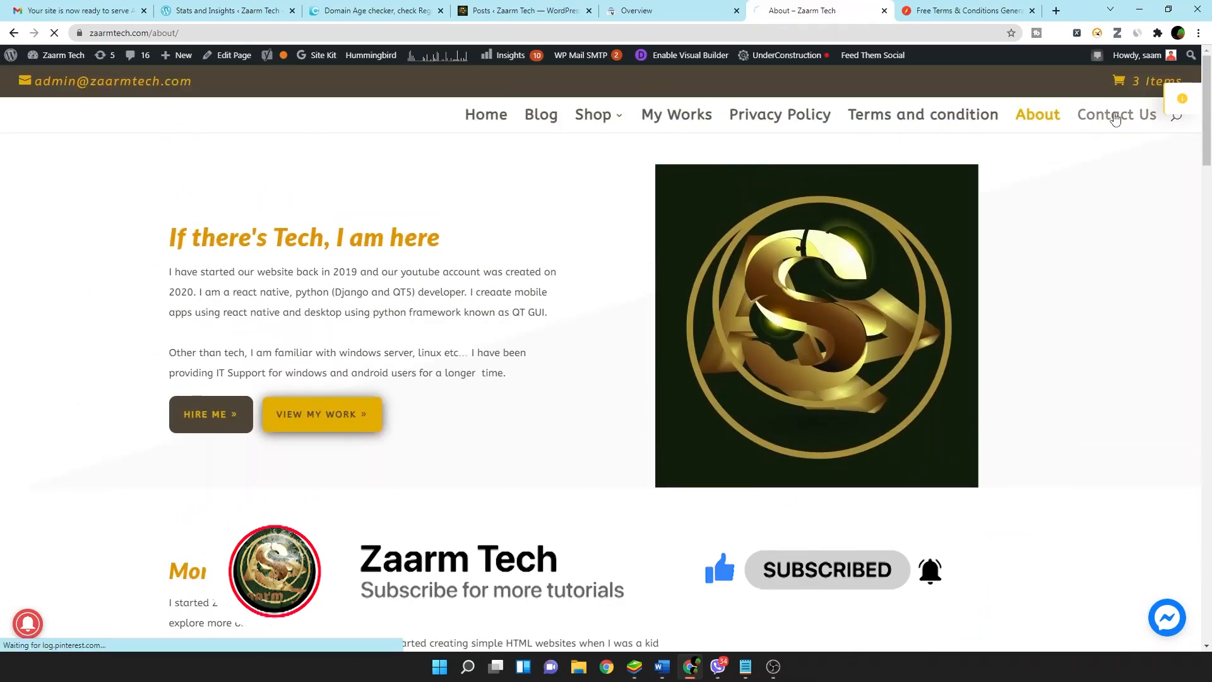
Scroll through the Contact Us page's form, then switch to the zaarmtech.com Search Console overview
{"action": "left_click", "coordinate": [1116, 114]}
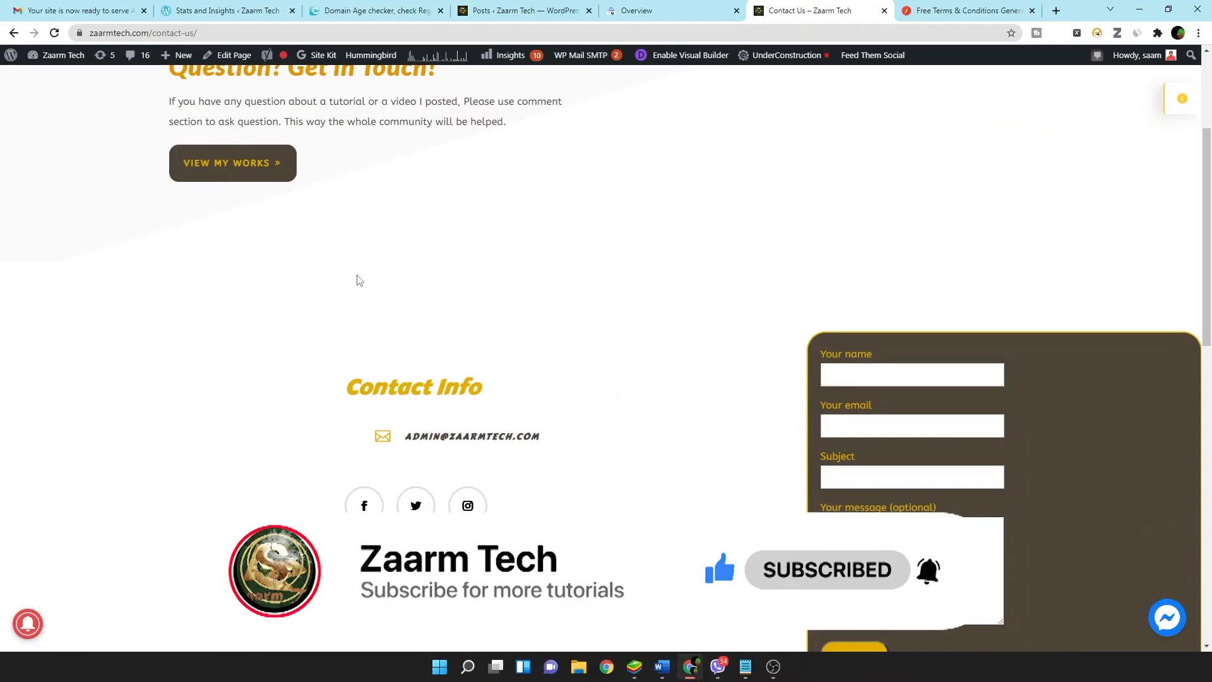
{"action": "scroll", "scroll_direction": "down", "scroll_amount": 3}
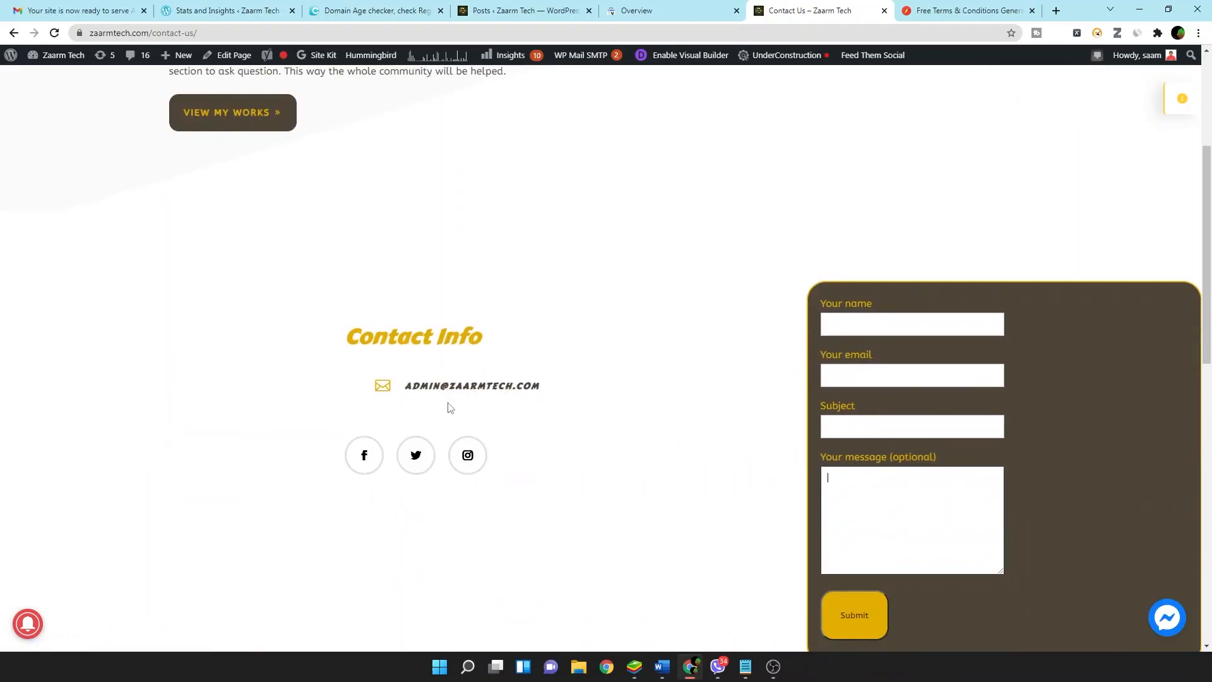
{"action": "scroll", "scroll_direction": "down", "scroll_amount": 3}
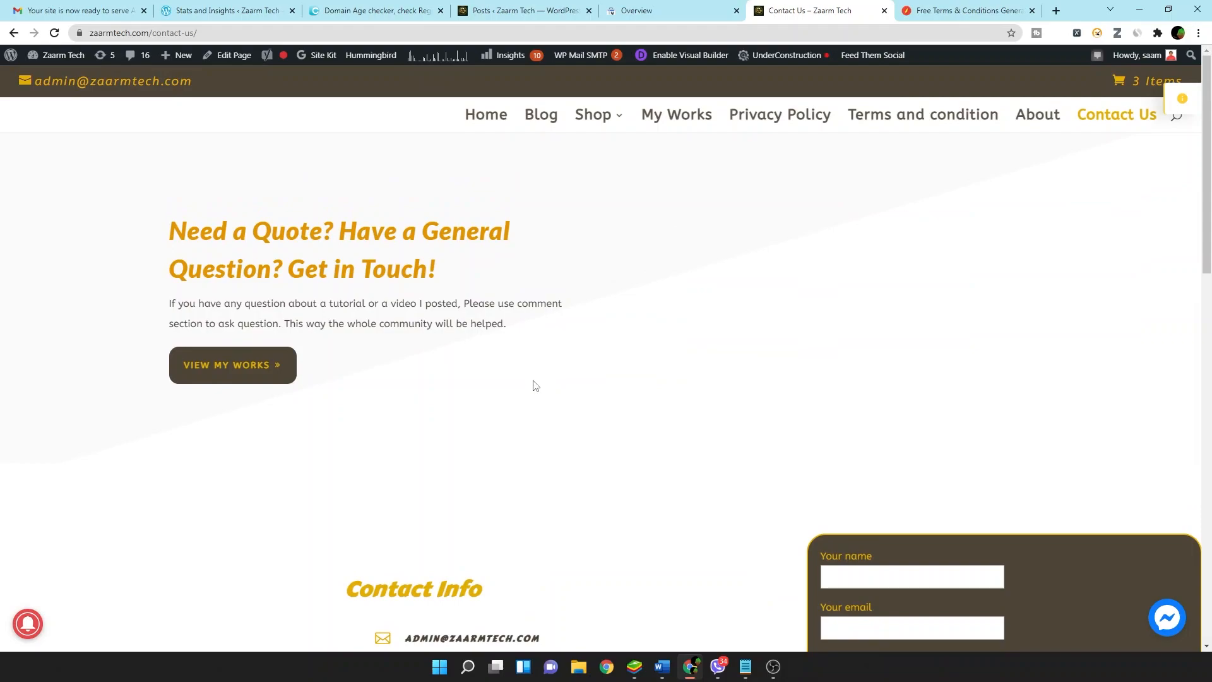
{"action": "mouse_move", "coordinate": [971, 317]}
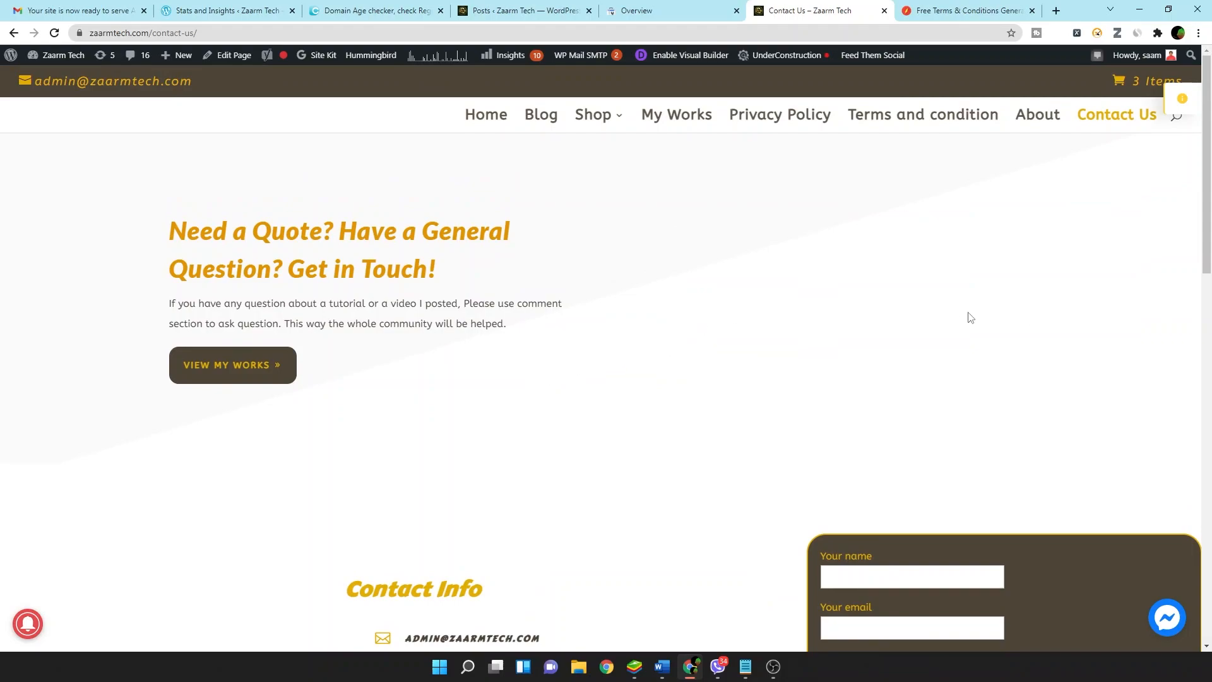
{"action": "mouse_move", "coordinate": [697, 243]}
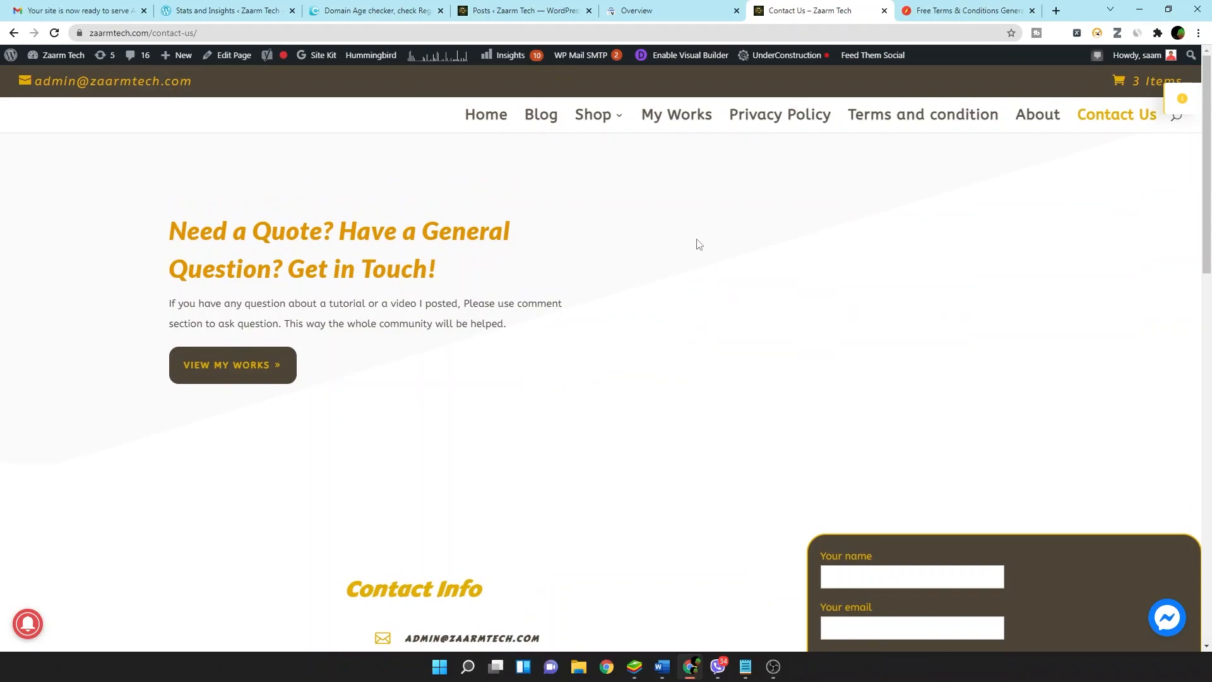
{"action": "left_click", "coordinate": [640, 10]}
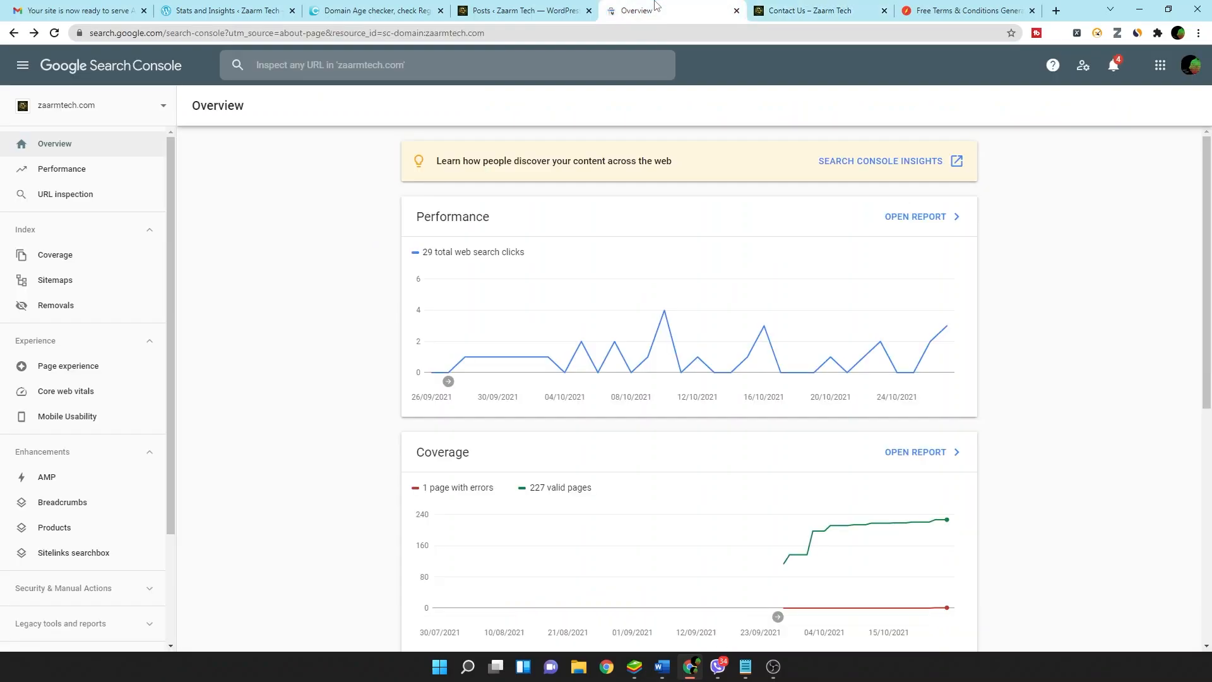
{"action": "mouse_move", "coordinate": [165, 62]}
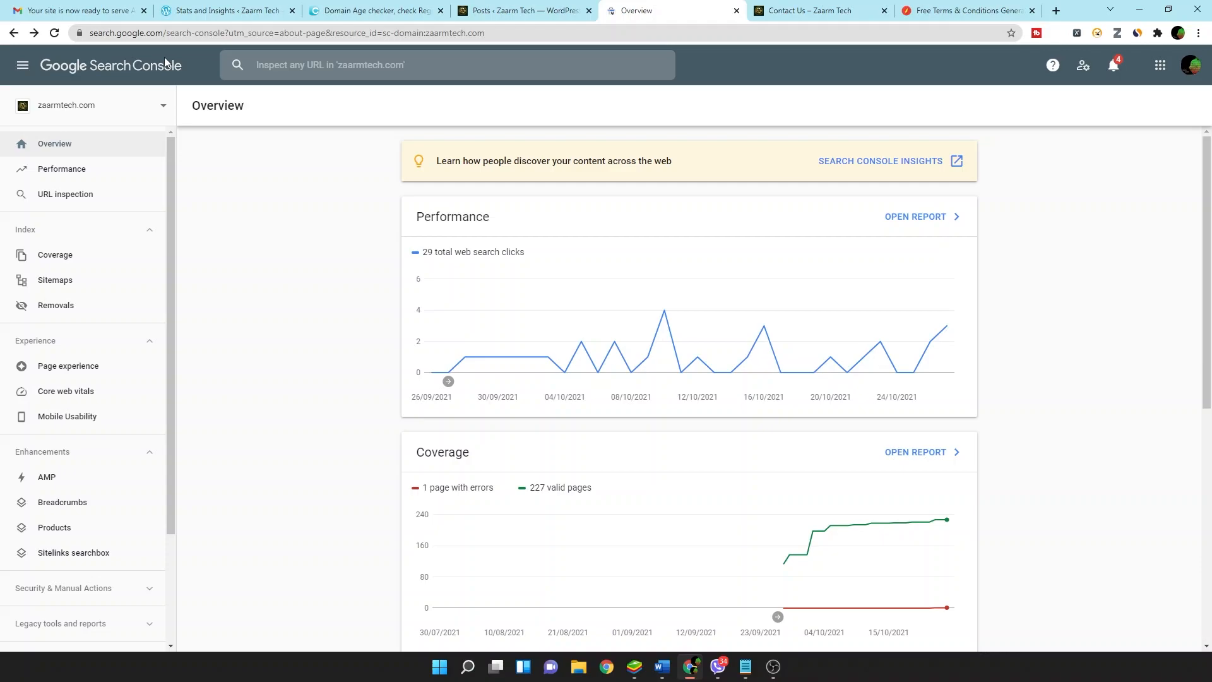
{"action": "mouse_move", "coordinate": [165, 63]}
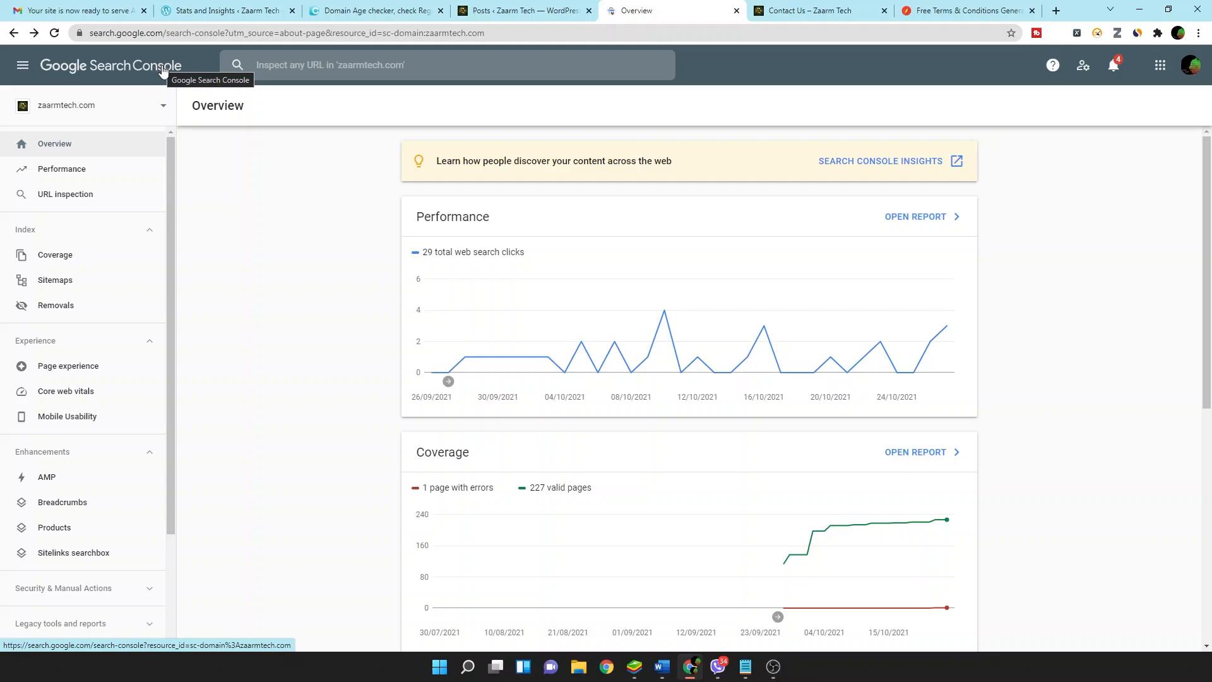
{"action": "mouse_move", "coordinate": [130, 105]}
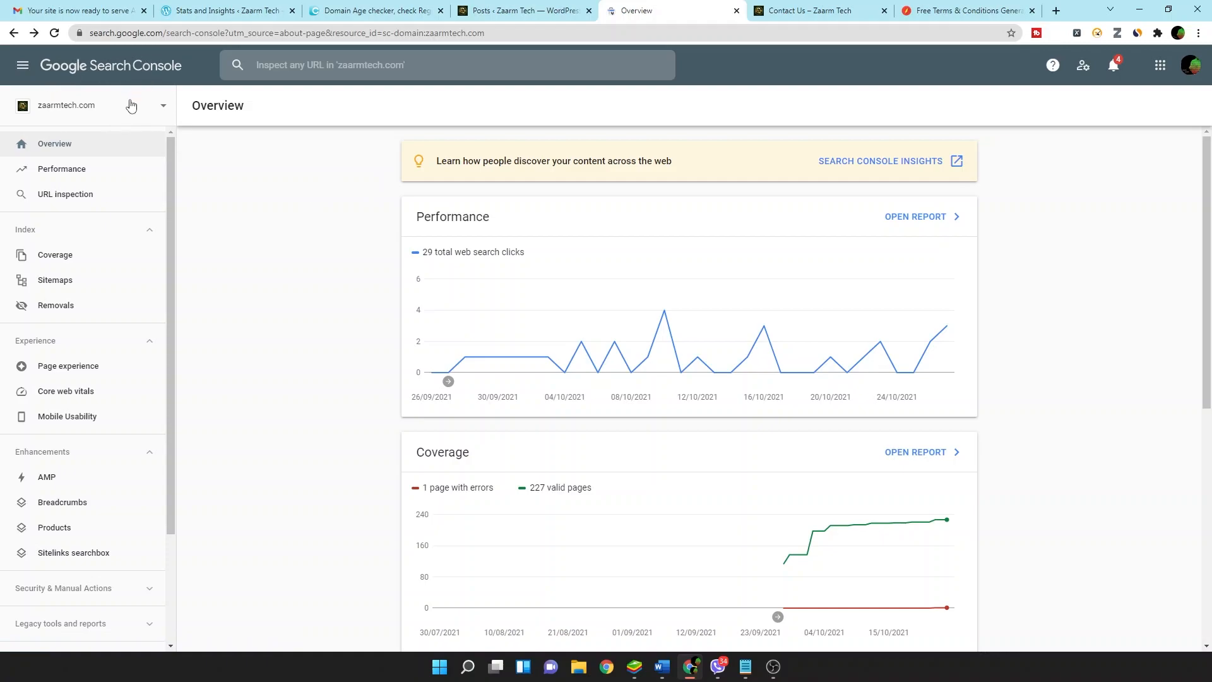
{"action": "left_click", "coordinate": [130, 106]}
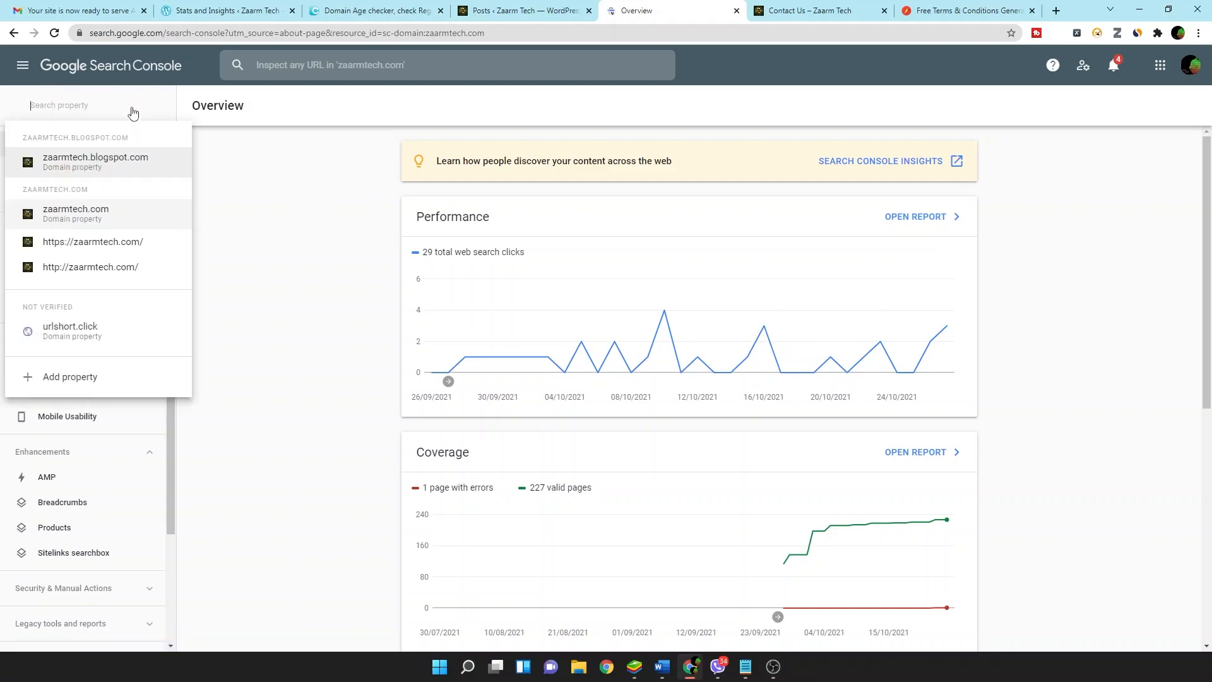
{"action": "mouse_move", "coordinate": [55, 381]}
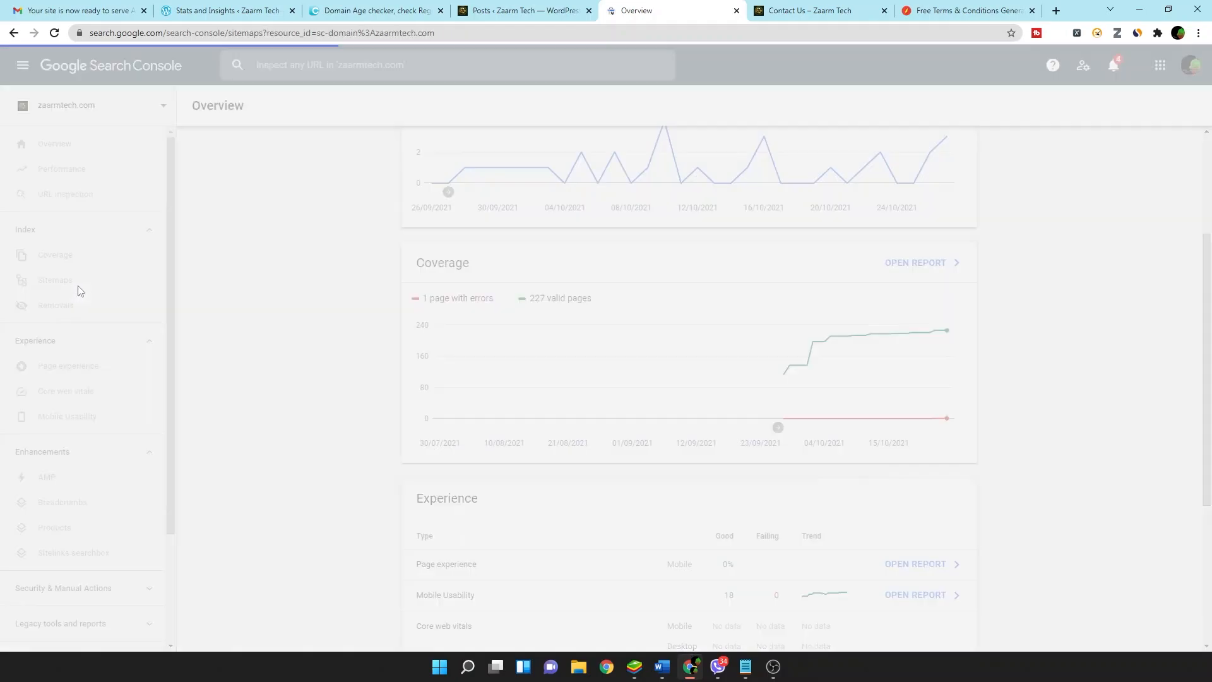
{"action": "left_click", "coordinate": [55, 279]}
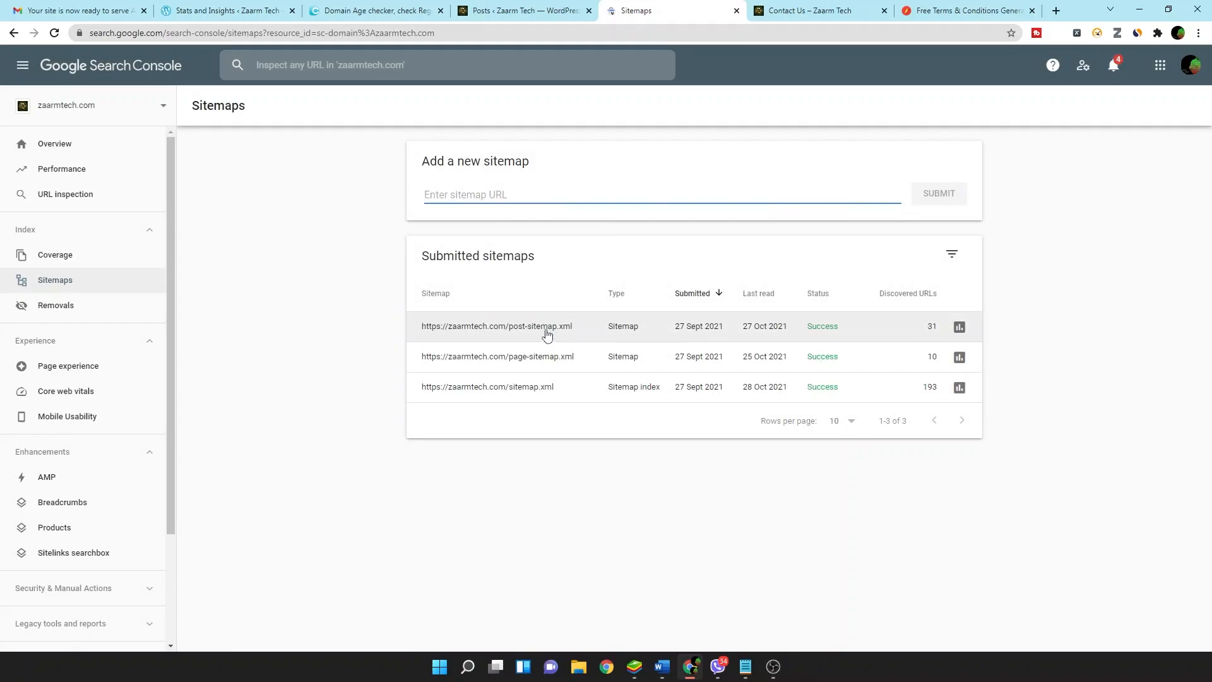
{"action": "left_click", "coordinate": [496, 326]}
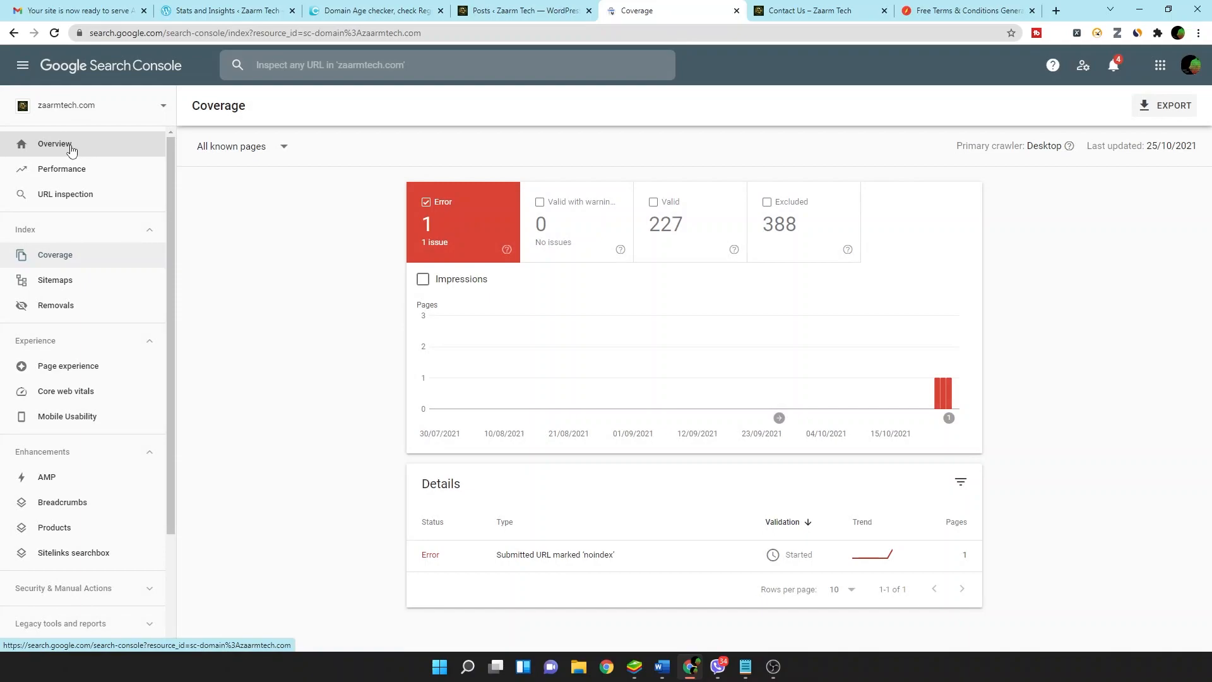
{"action": "left_click", "coordinate": [54, 144]}
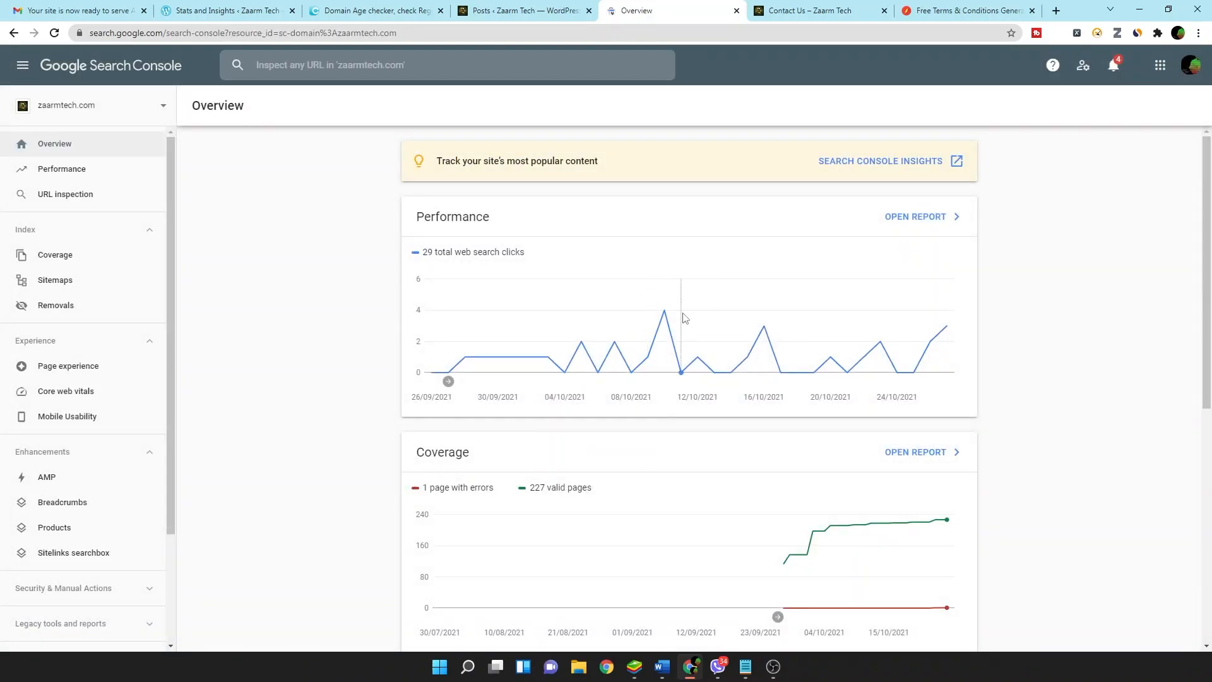
{"action": "mouse_move", "coordinate": [809, 363]}
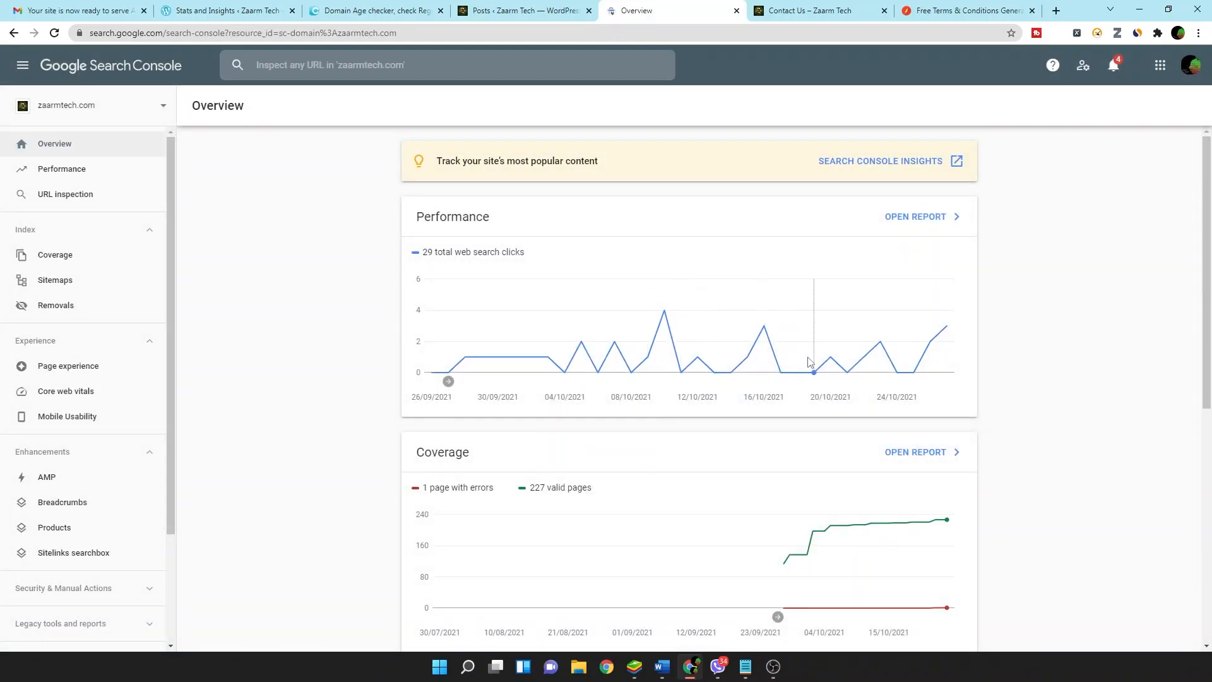
{"action": "mouse_move", "coordinate": [880, 362]}
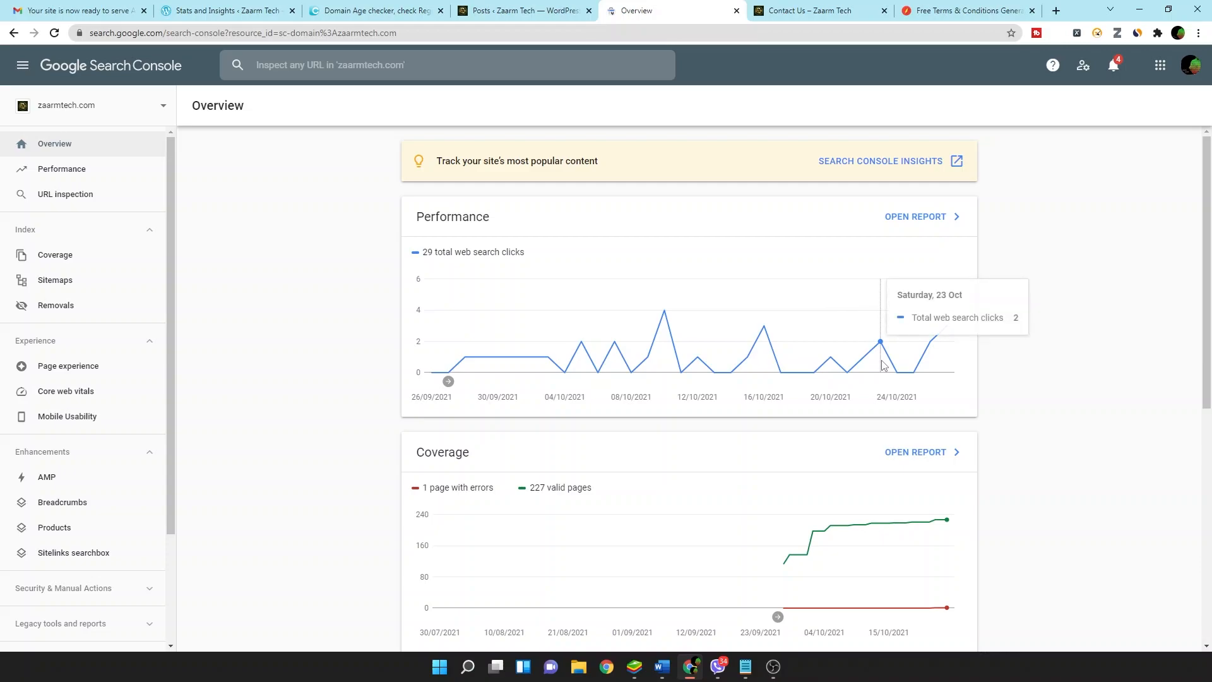
{"action": "scroll", "scroll_direction": "down", "scroll_amount": 3}
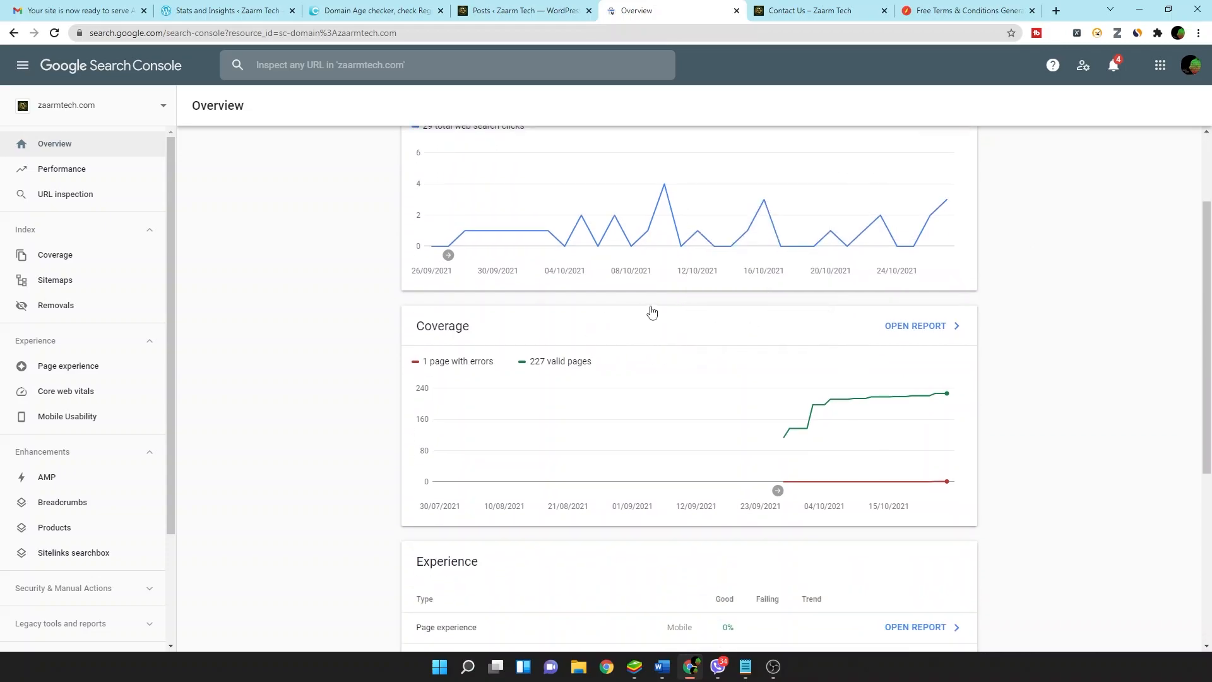
{"action": "scroll", "scroll_direction": "down", "scroll_amount": 3}
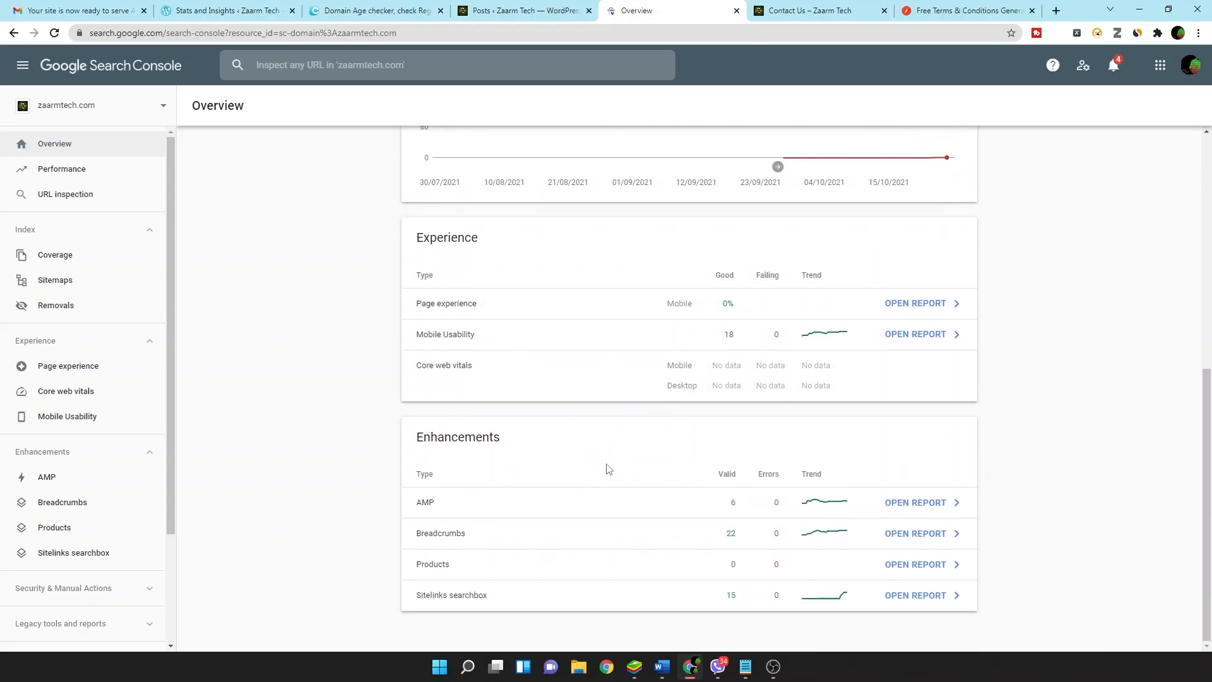
{"action": "scroll", "scroll_direction": "up", "scroll_amount": 3}
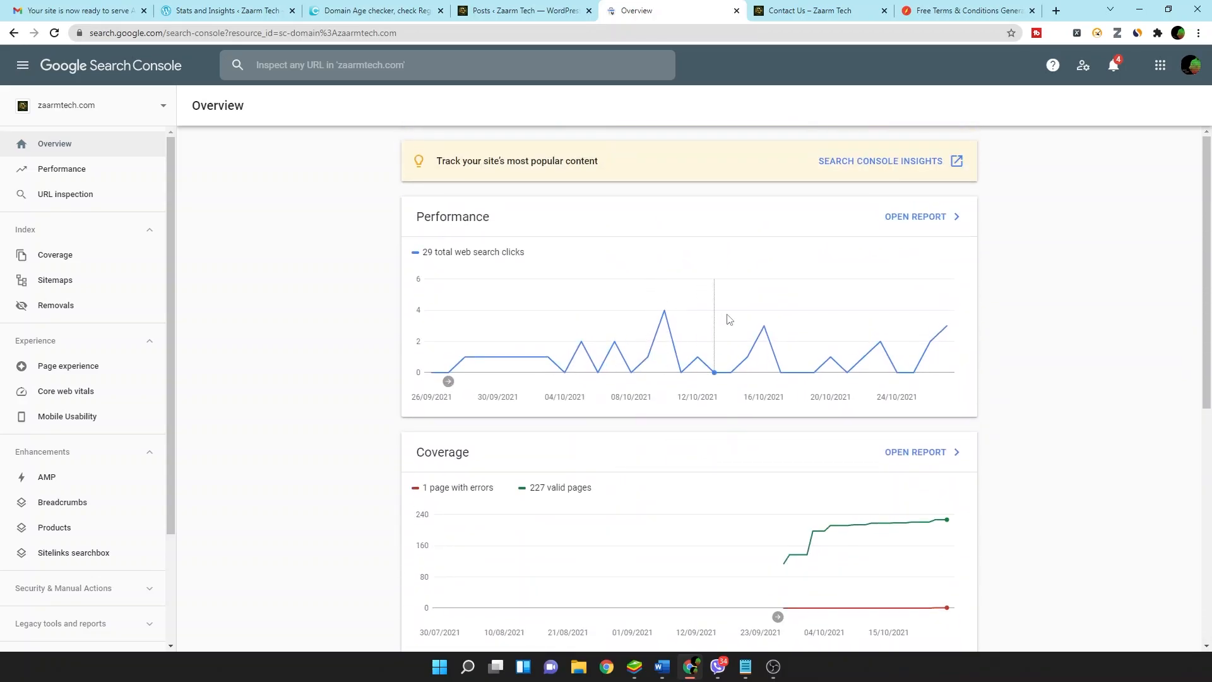
{"action": "mouse_move", "coordinate": [649, 375]}
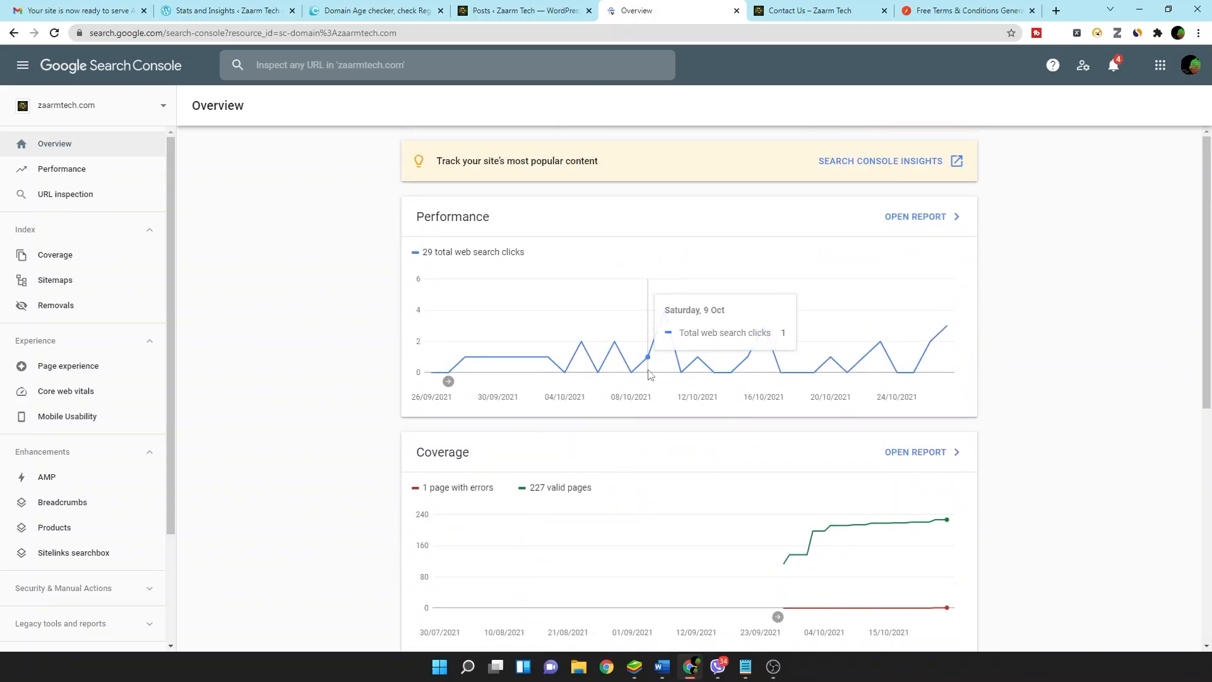
{"action": "mouse_move", "coordinate": [766, 369]}
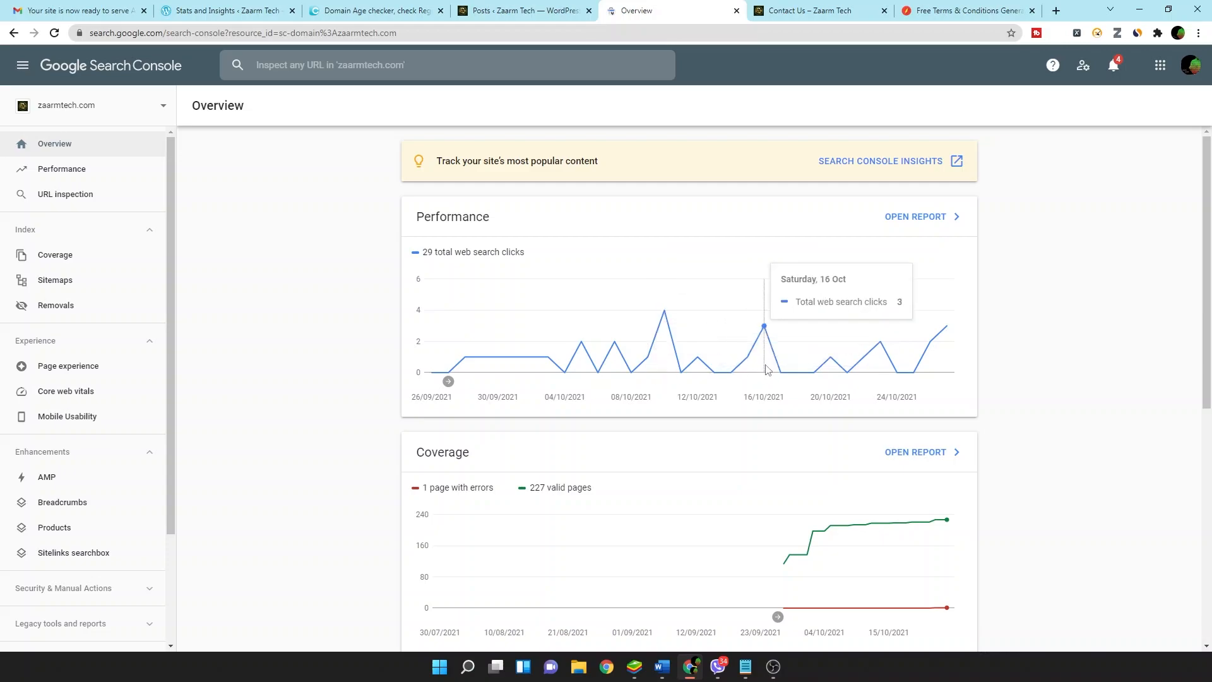
{"action": "mouse_move", "coordinate": [761, 368]}
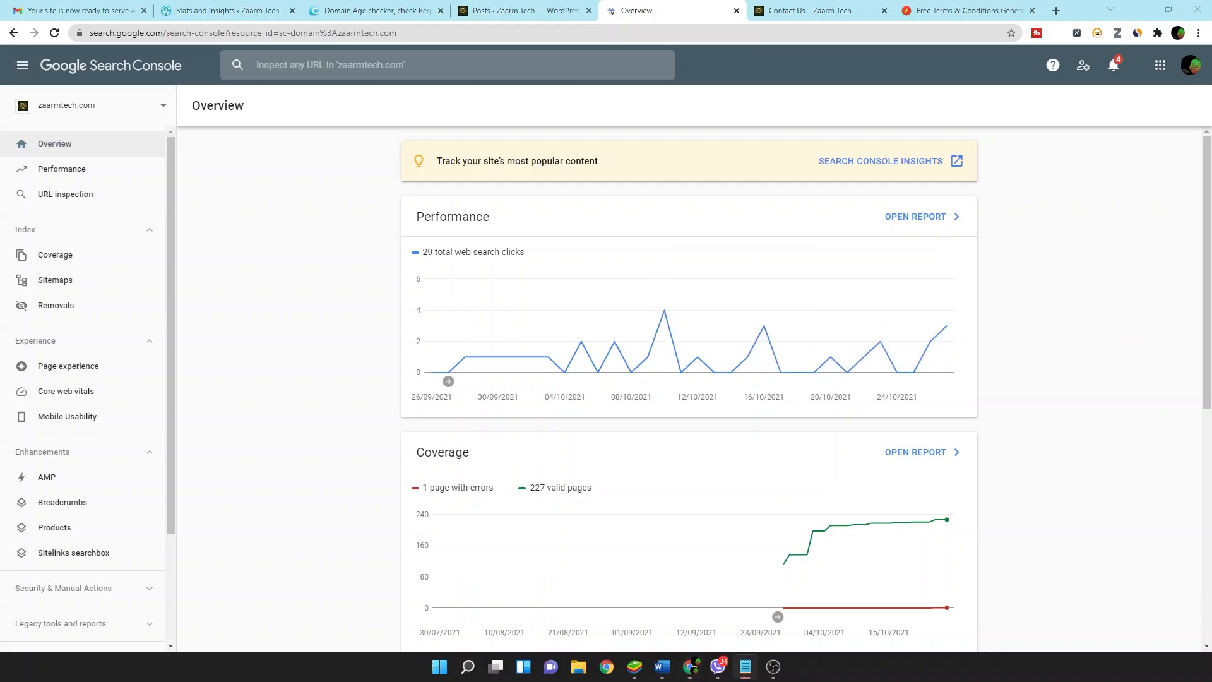
{"action": "mouse_move", "coordinate": [676, 401]}
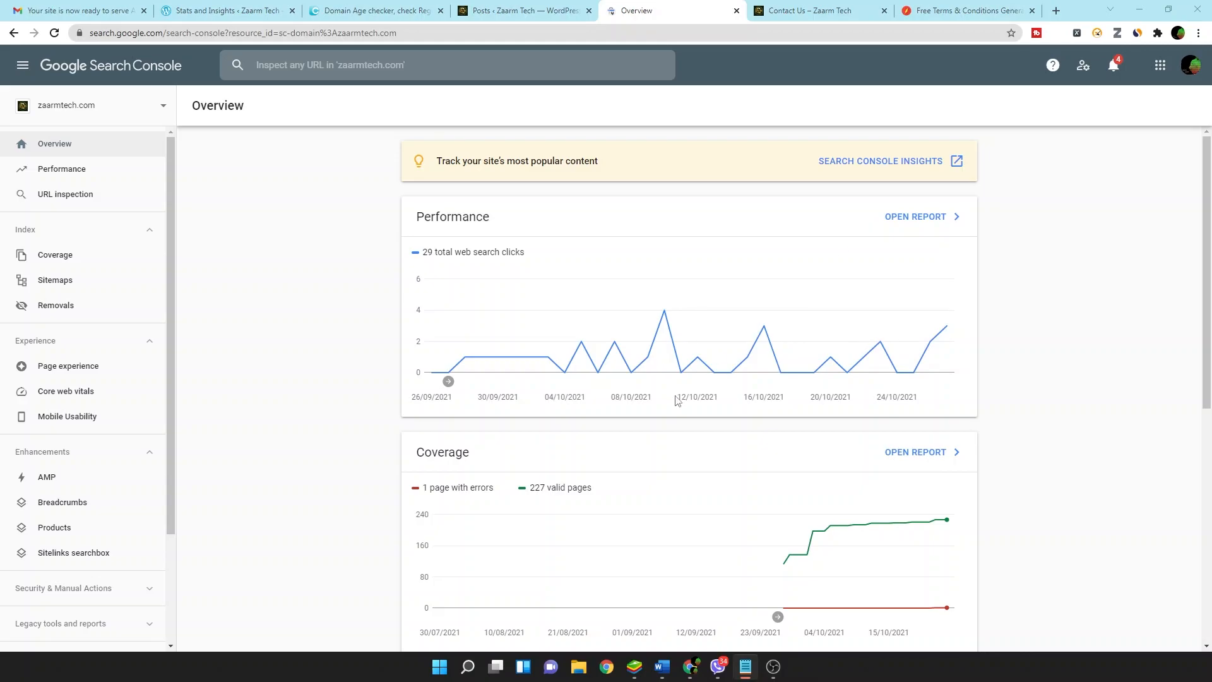
Glance at the WordPress posts list, then open zaarmtech.com's Stats and Insights
{"action": "left_click", "coordinate": [524, 10]}
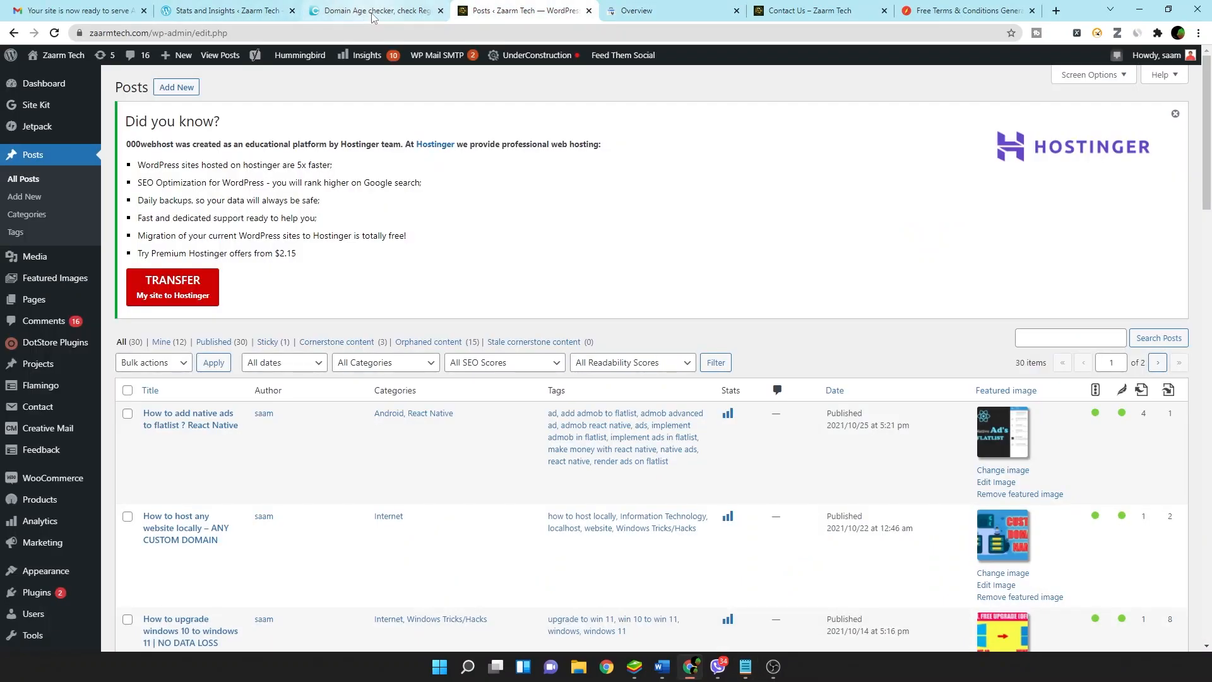
{"action": "left_click", "coordinate": [227, 11]}
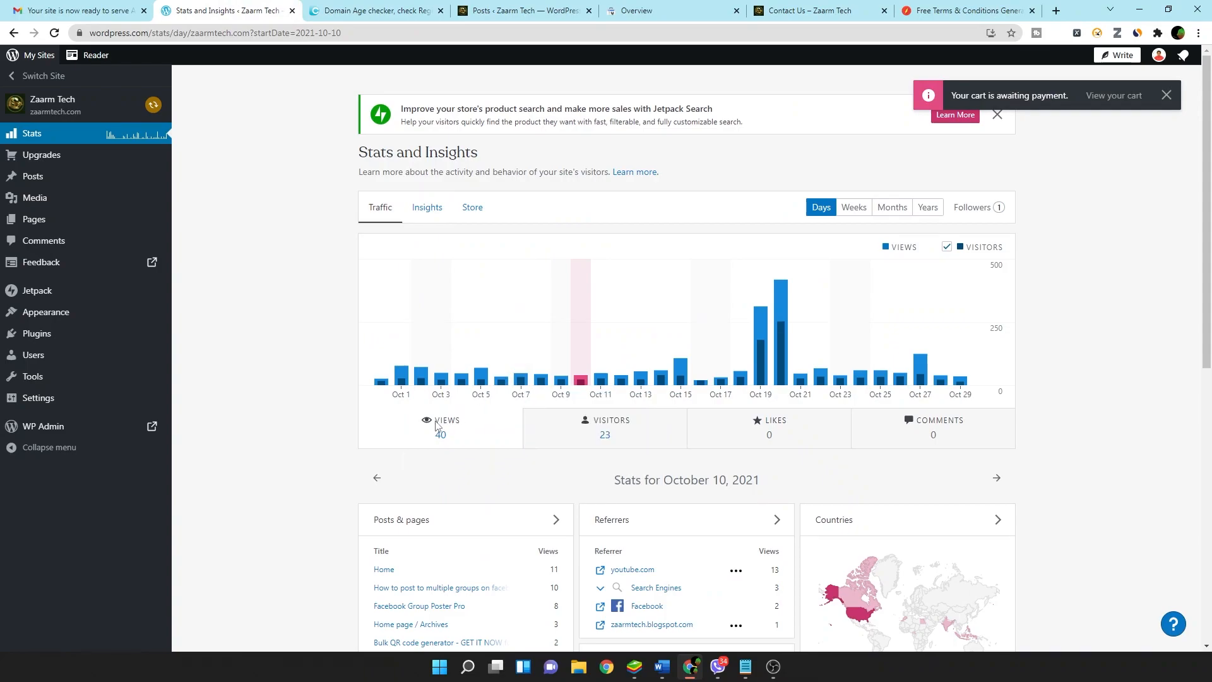
{"action": "mouse_move", "coordinate": [490, 384]}
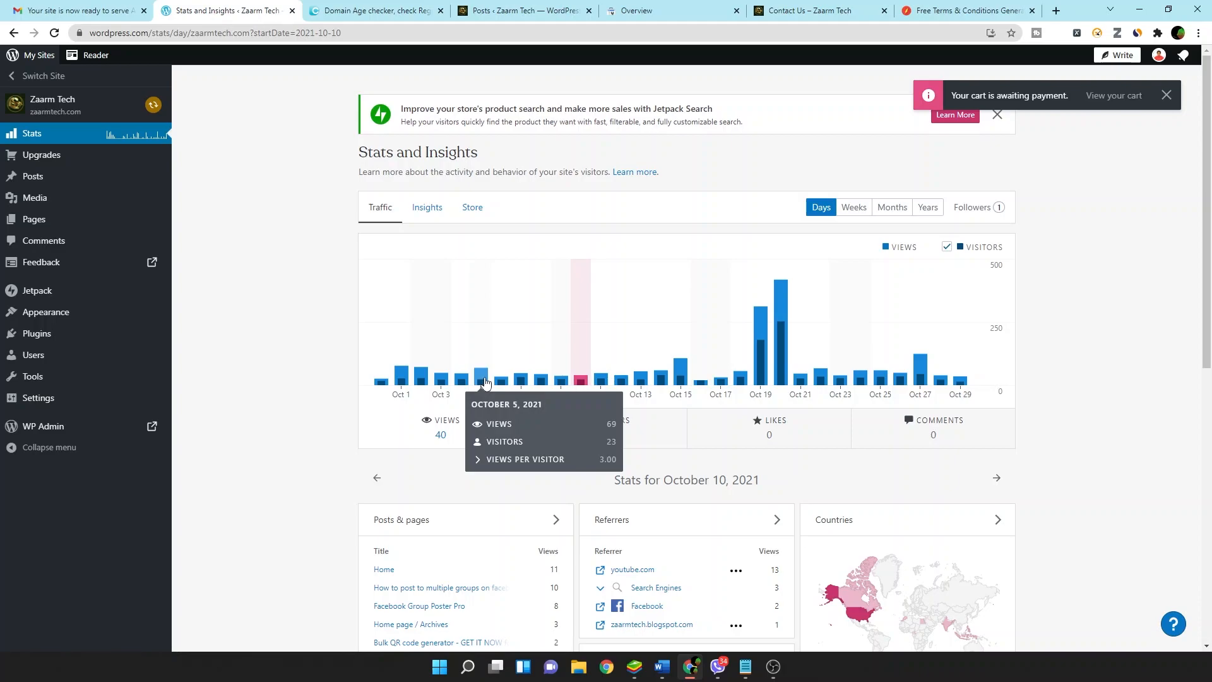
{"action": "mouse_move", "coordinate": [487, 305]}
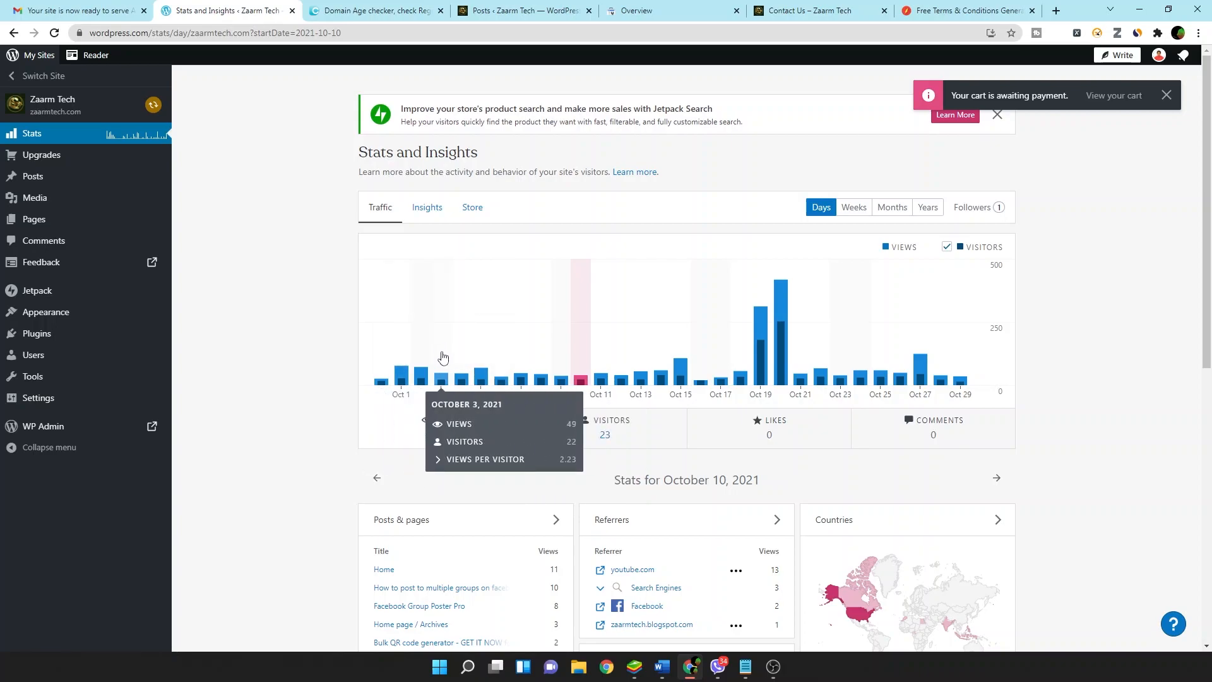
{"action": "mouse_move", "coordinate": [774, 349]}
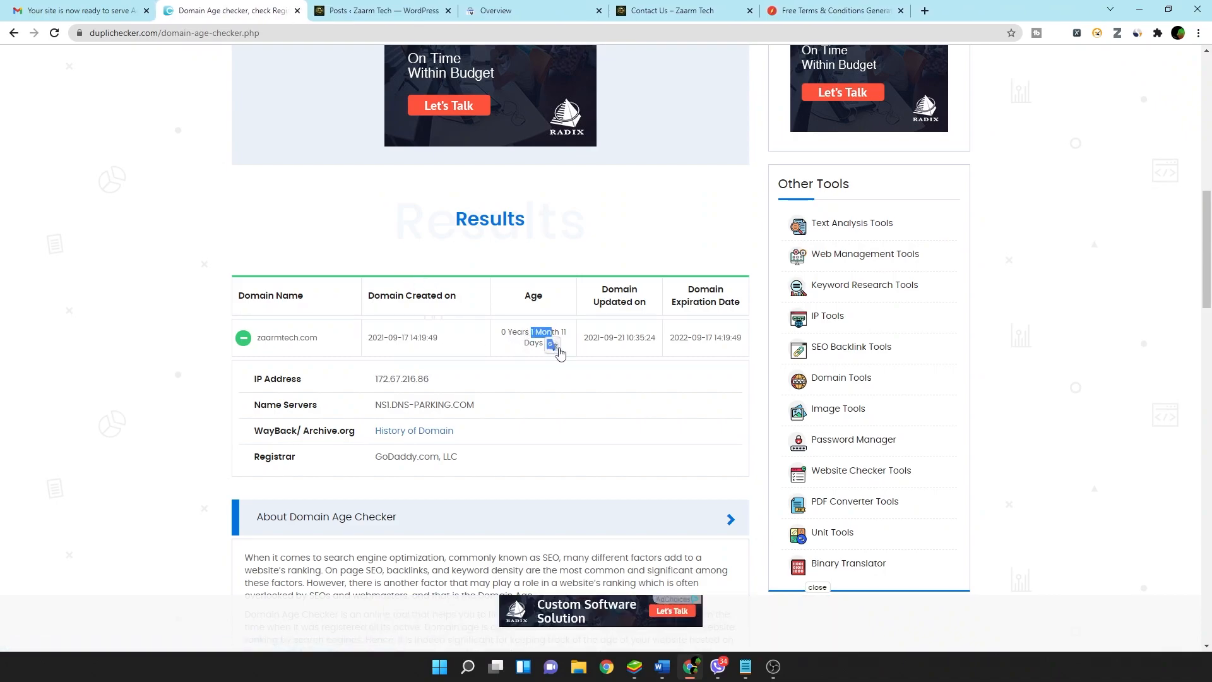
{"action": "left_click", "coordinate": [75, 8]}
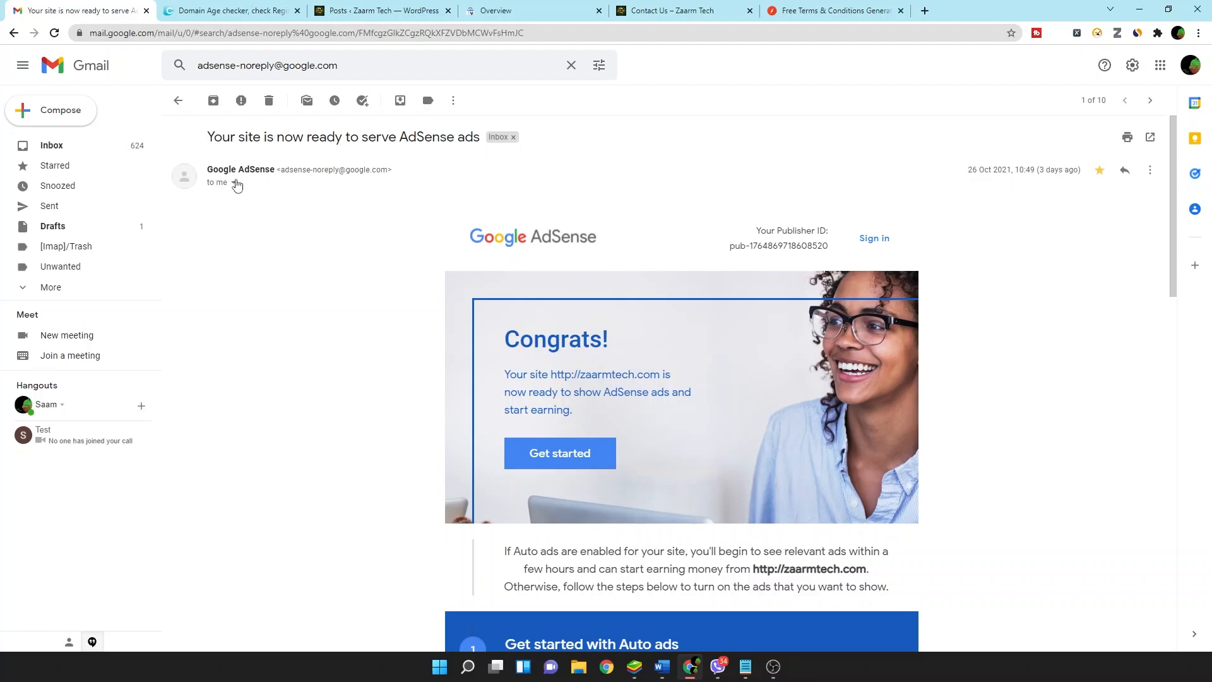
{"action": "left_click", "coordinate": [231, 182]}
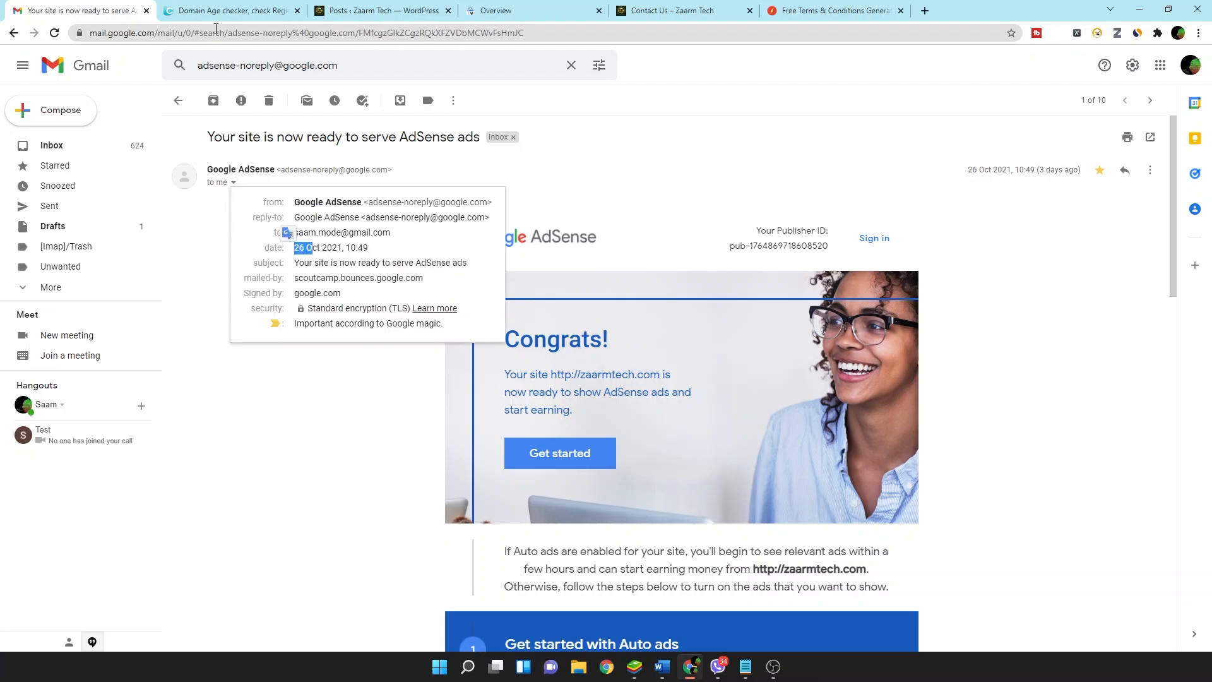
{"action": "left_click", "coordinate": [232, 10]}
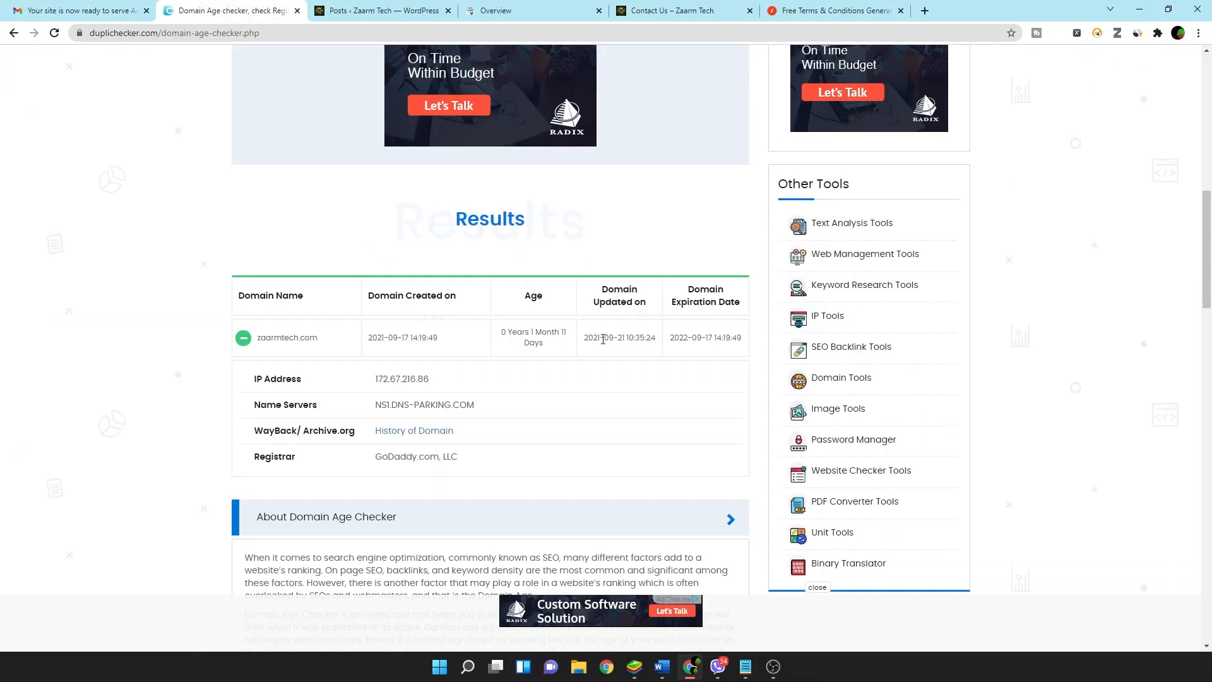
{"action": "left_click_drag", "start_coordinate": [529, 331], "coordinate": [543, 341]}
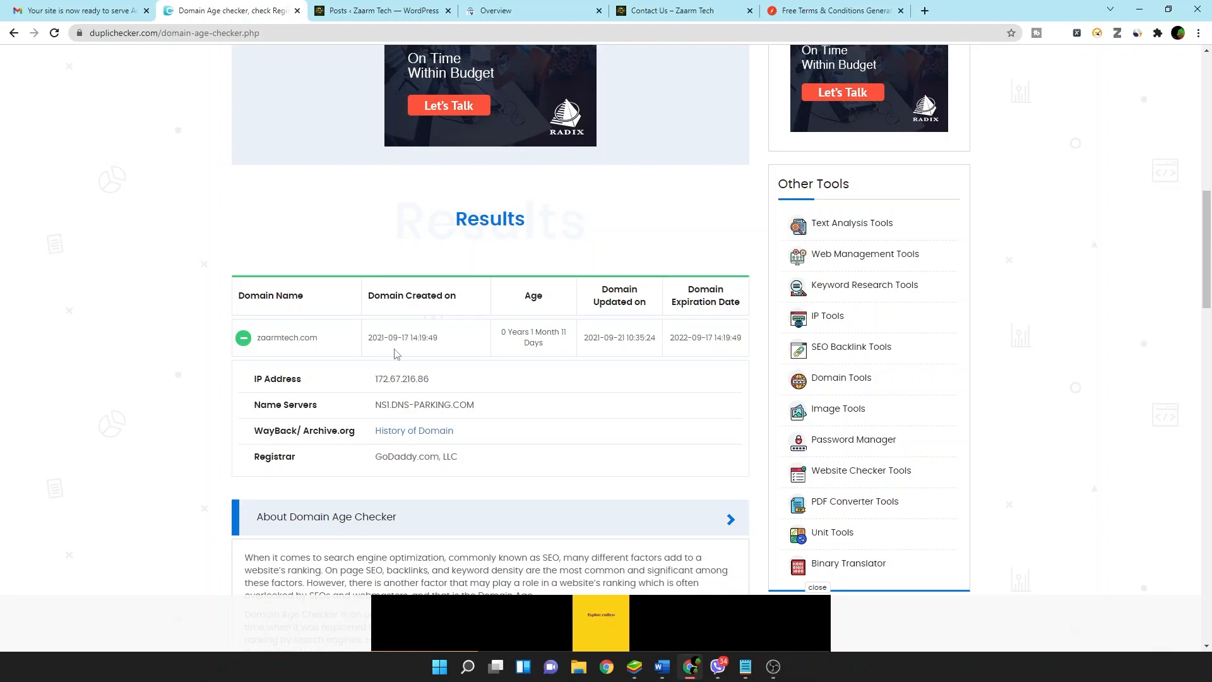
{"action": "double_click", "coordinate": [286, 337]}
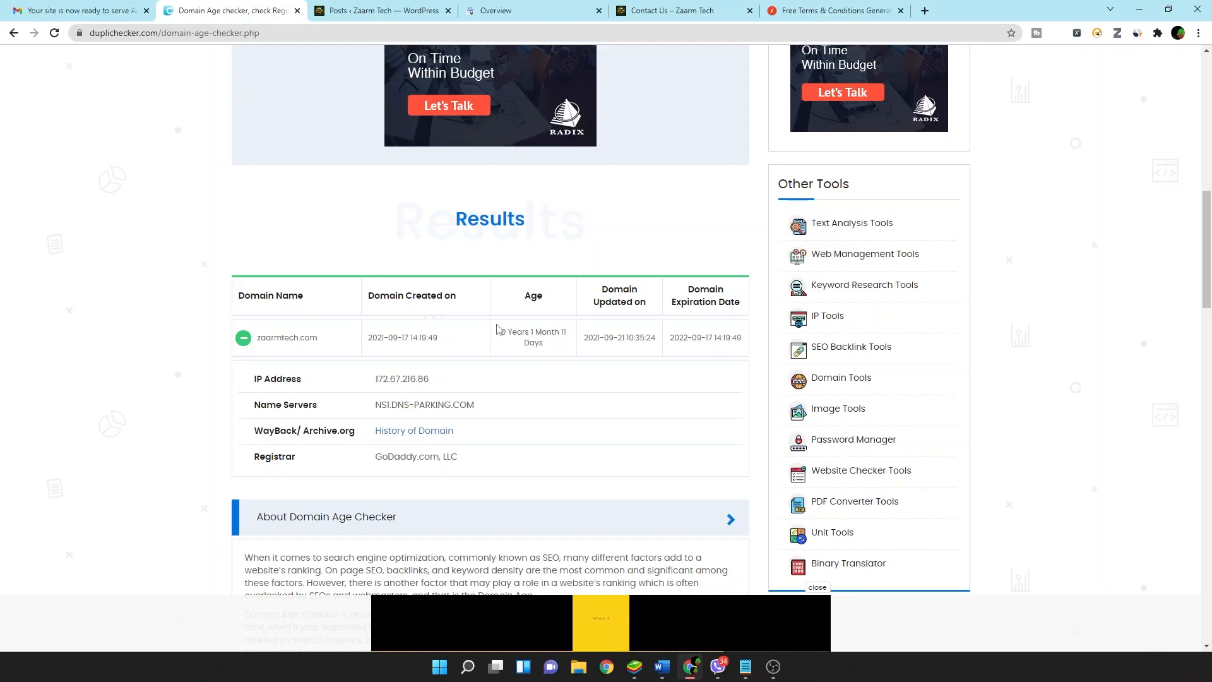
Check the Contact Us page, then scroll to the bottom of the admin All Posts list
{"action": "left_click", "coordinate": [671, 10]}
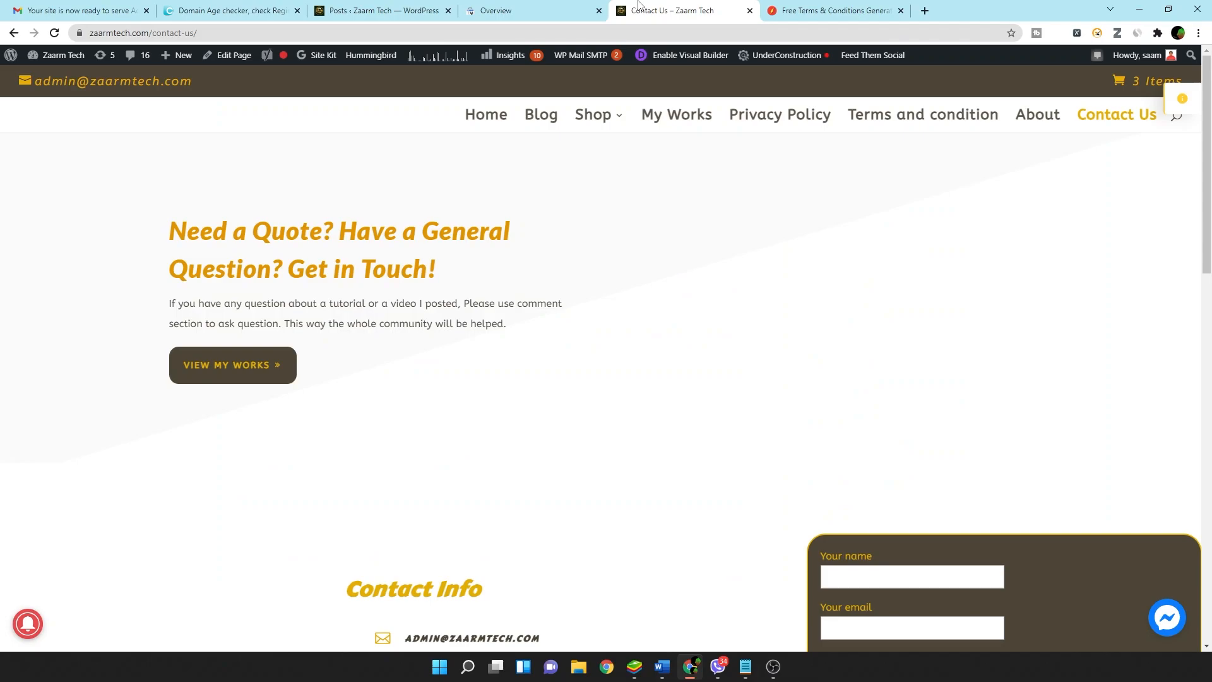
{"action": "left_click", "coordinate": [379, 11]}
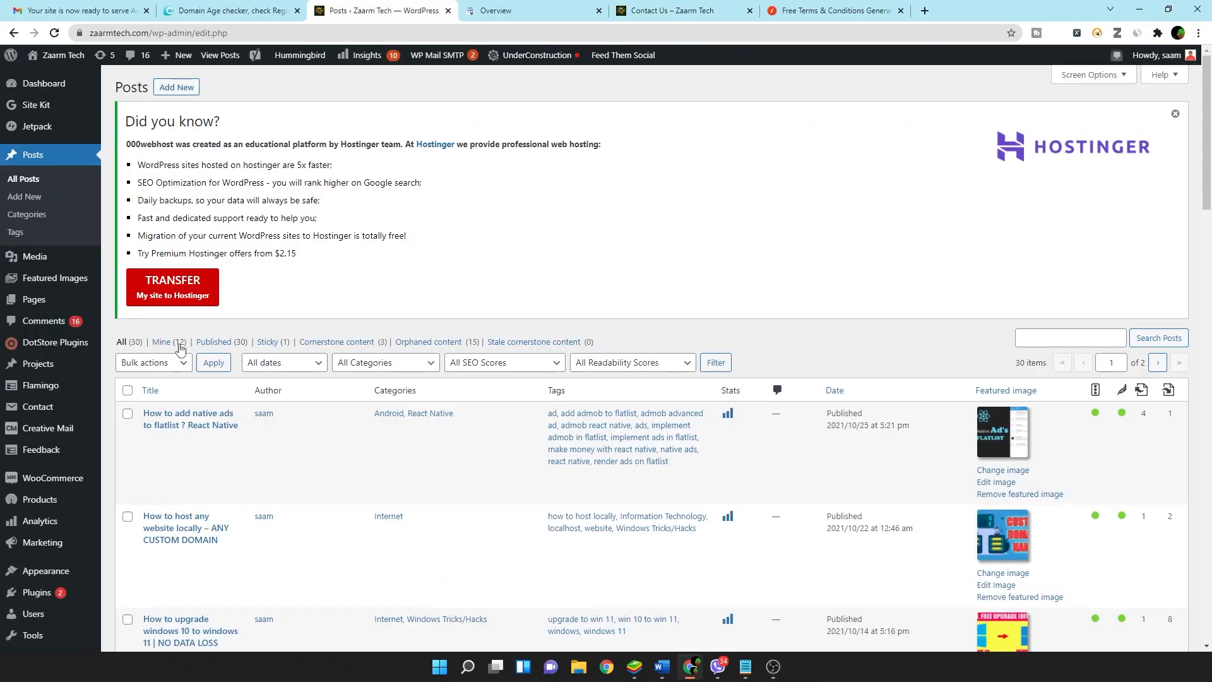
{"action": "scroll", "scroll_direction": "down", "scroll_amount": 3}
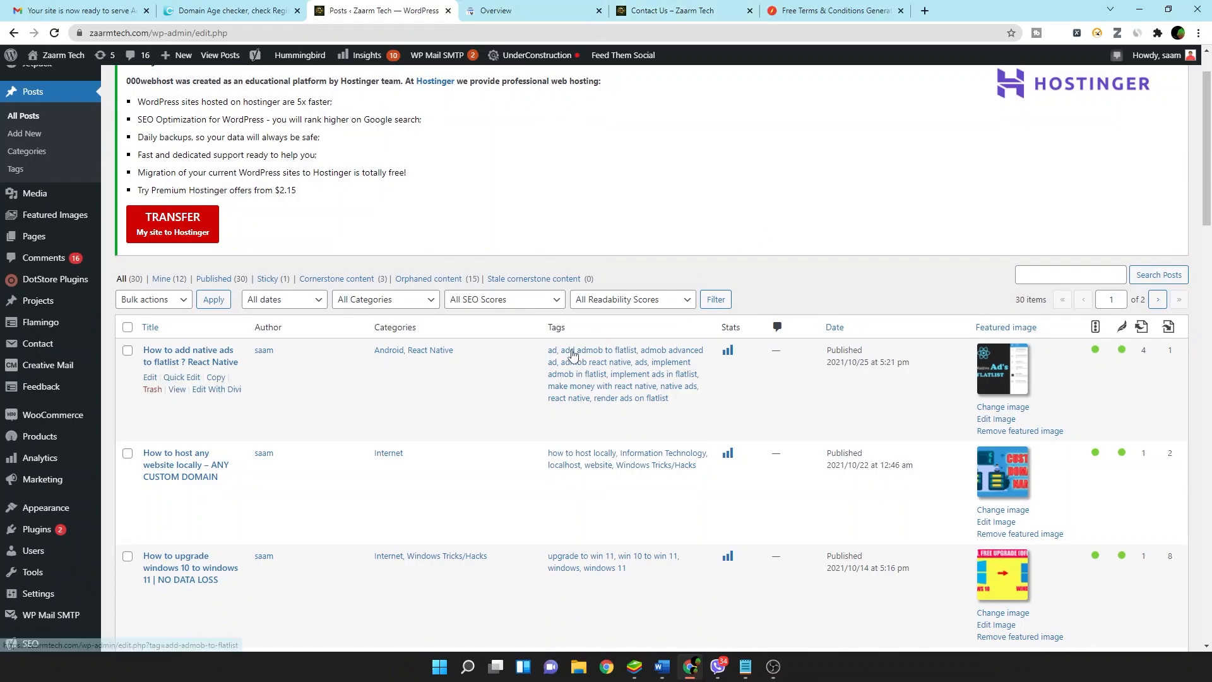
{"action": "scroll", "scroll_direction": "down", "scroll_amount": 3}
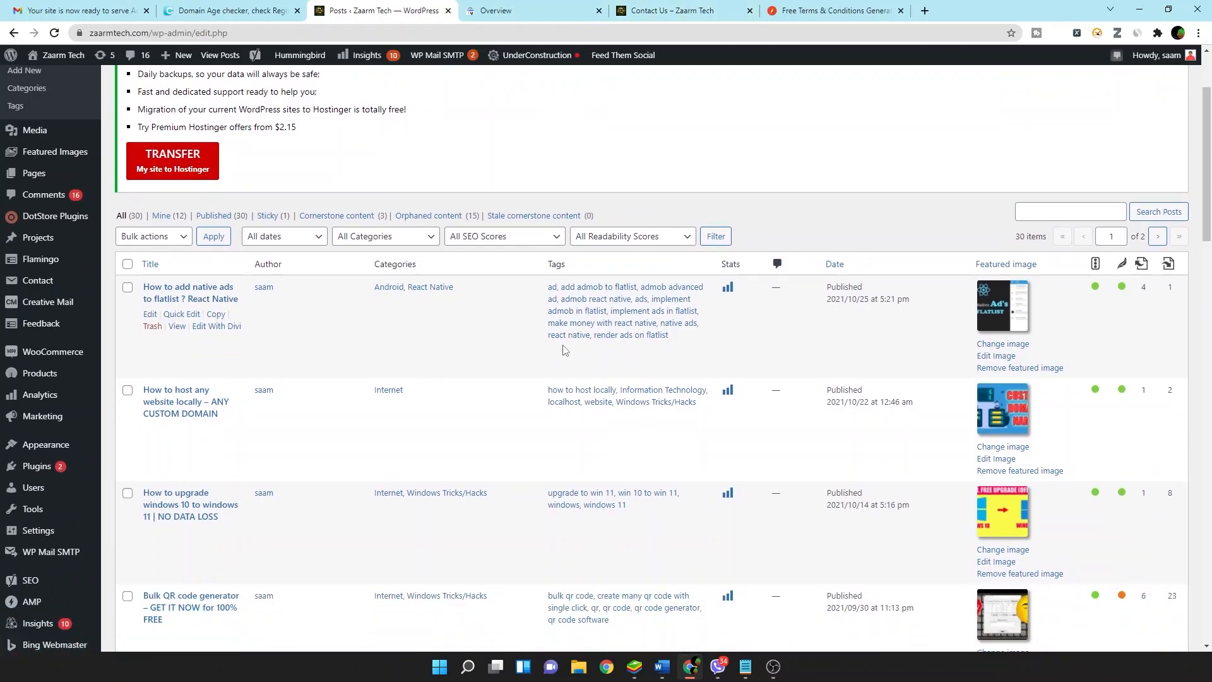
{"action": "scroll", "scroll_direction": "down", "scroll_amount": 3}
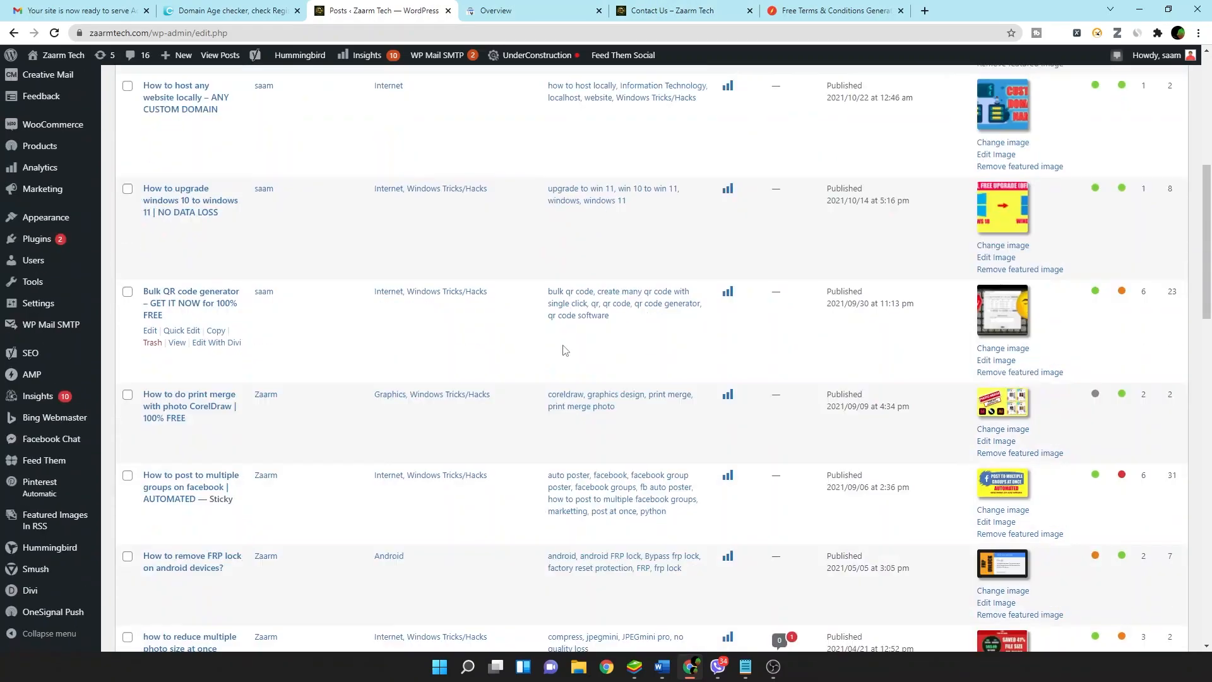
{"action": "scroll", "scroll_direction": "down", "scroll_amount": 3}
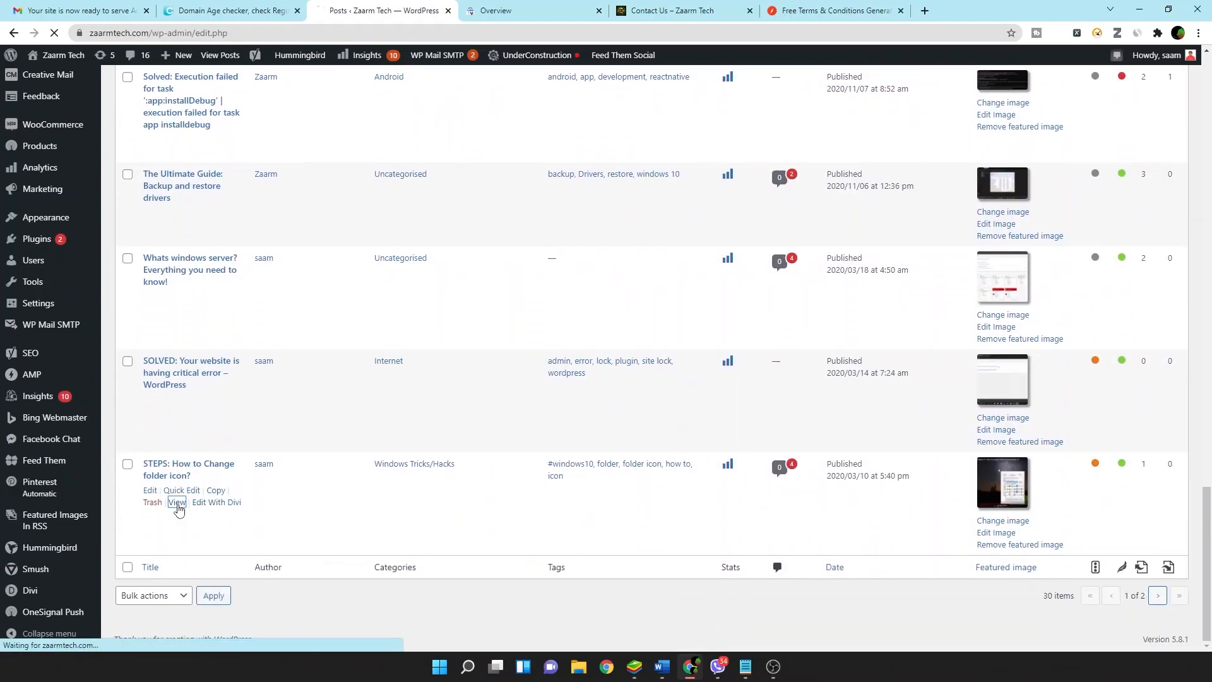
Open 'STEPS: How to Change folder icon?' on the live site and scroll to its video
{"action": "left_click", "coordinate": [178, 502]}
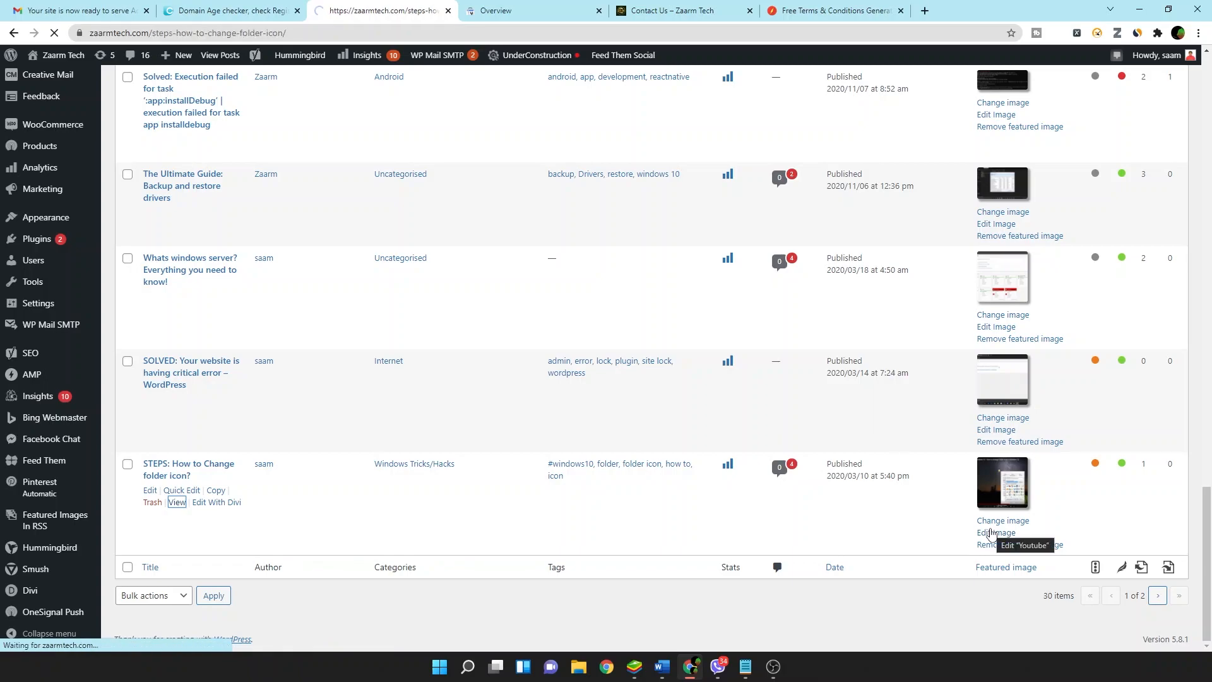
{"action": "left_click", "coordinate": [176, 501]}
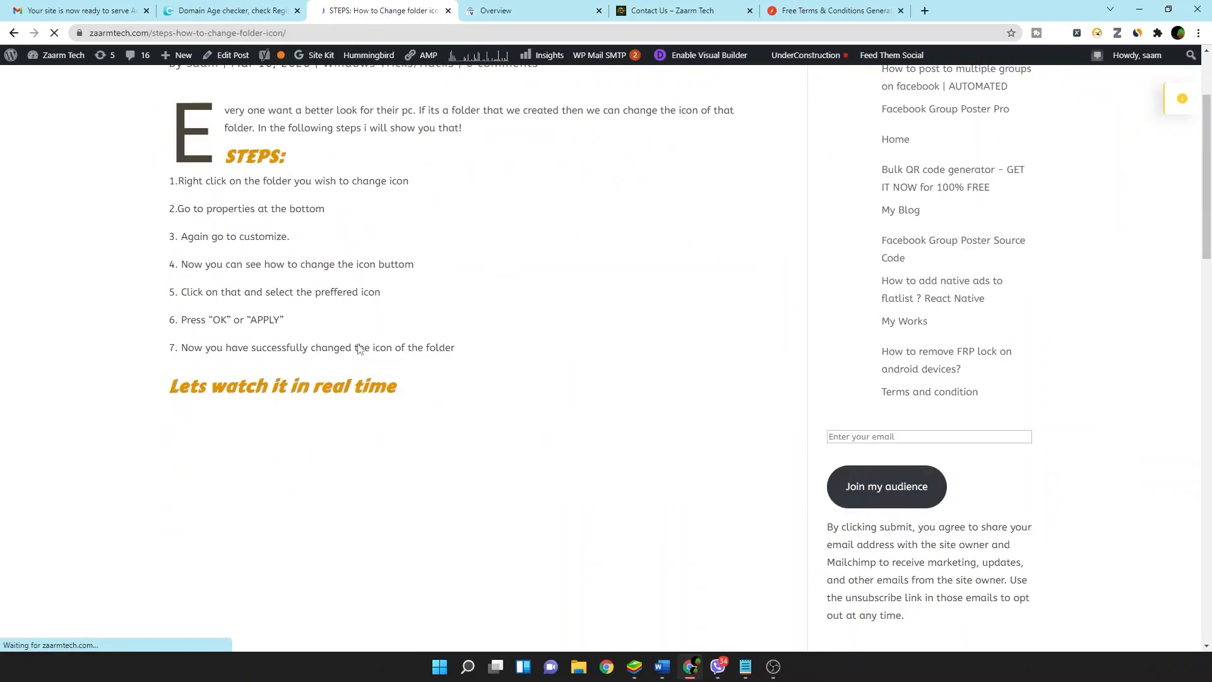
{"action": "scroll", "scroll_direction": "down", "scroll_amount": 3}
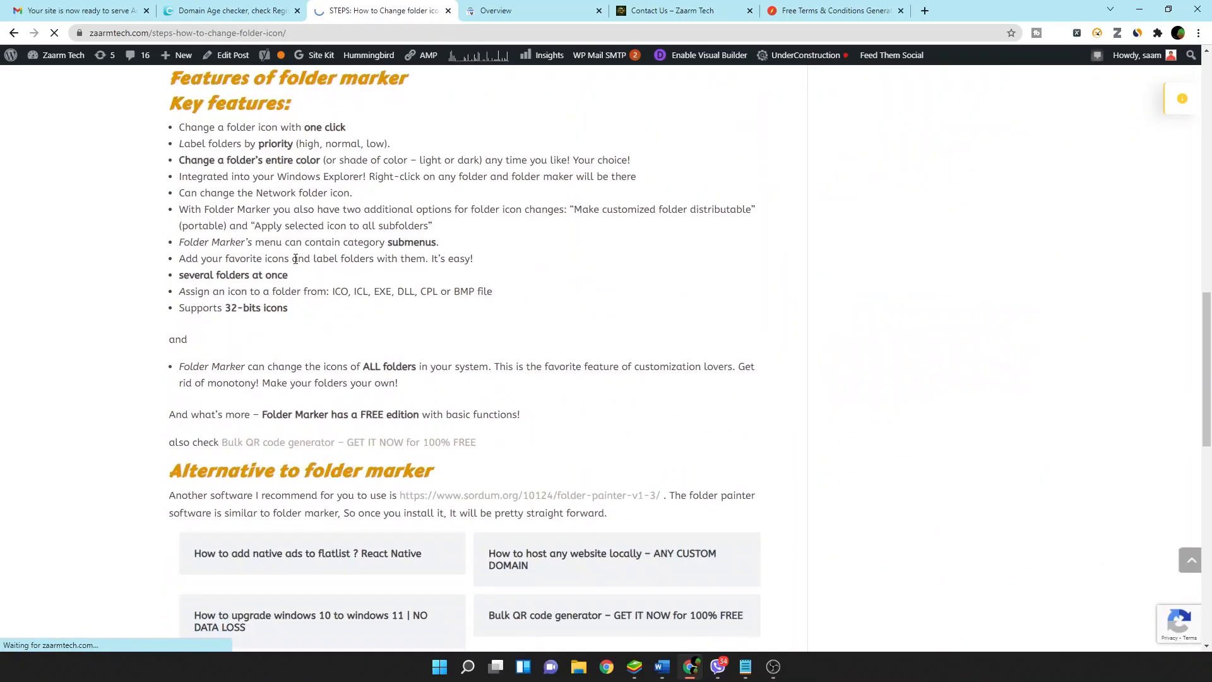
{"action": "scroll", "scroll_direction": "down", "scroll_amount": 3}
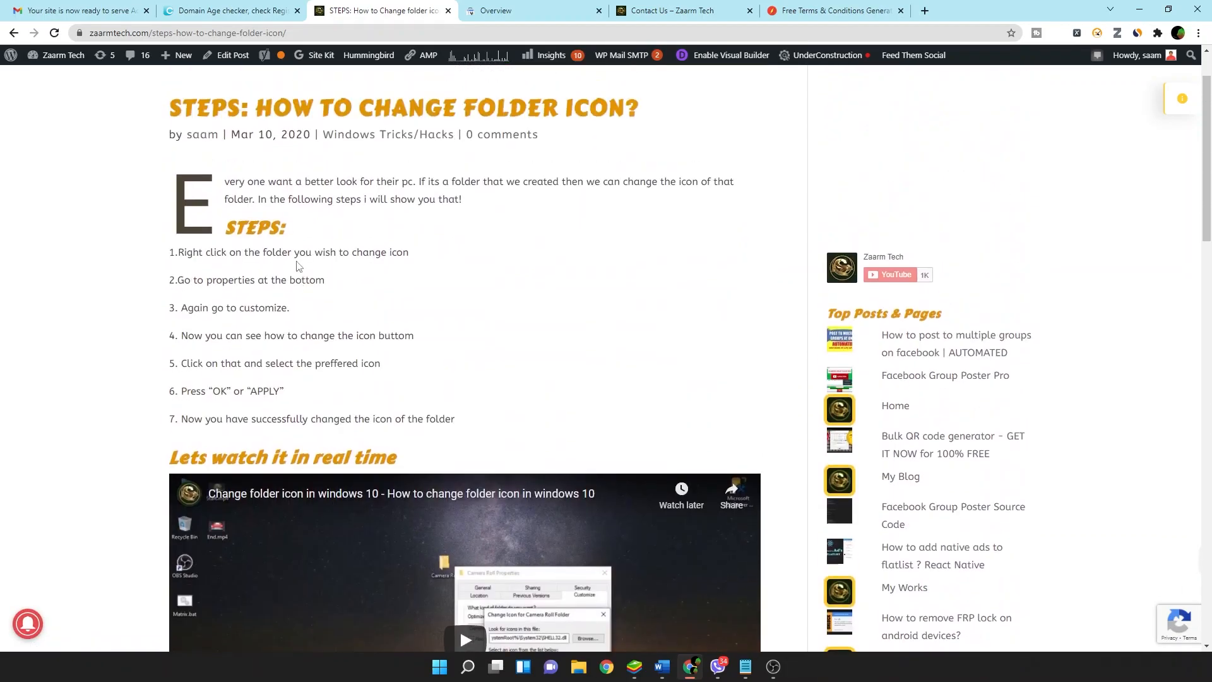
Show the Contact Us page again, then the H-SuperTools Terms & Conditions Generator
{"action": "left_click", "coordinate": [672, 10]}
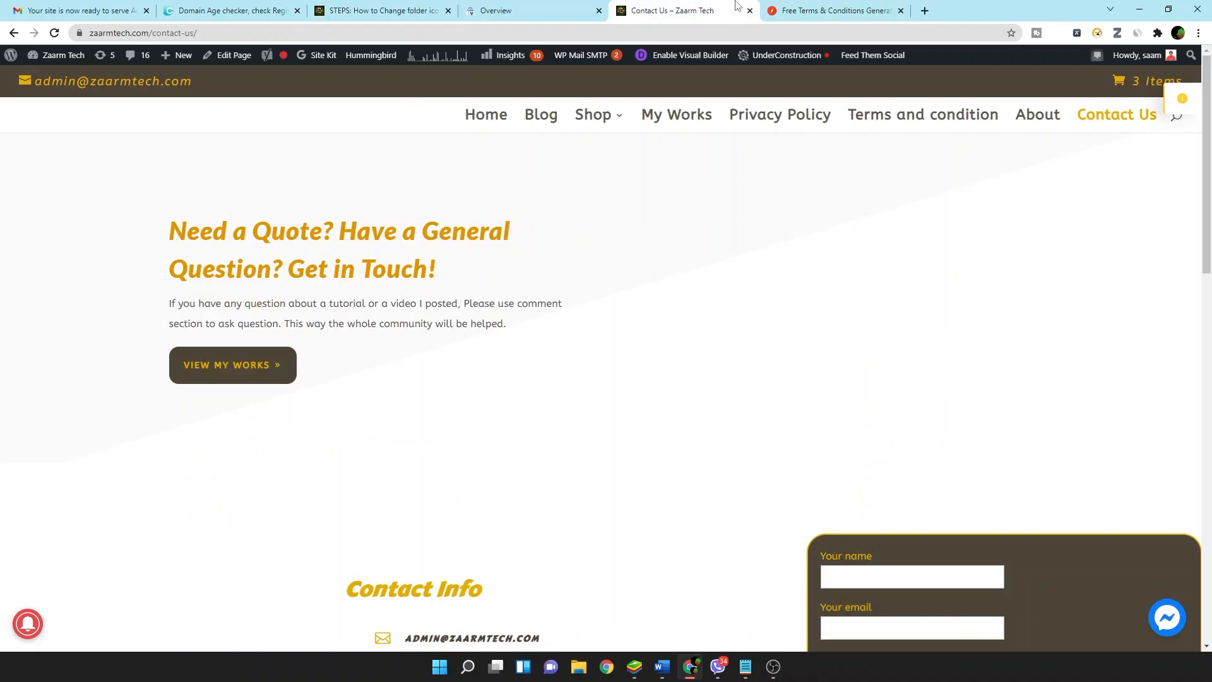
{"action": "mouse_move", "coordinate": [741, 279]}
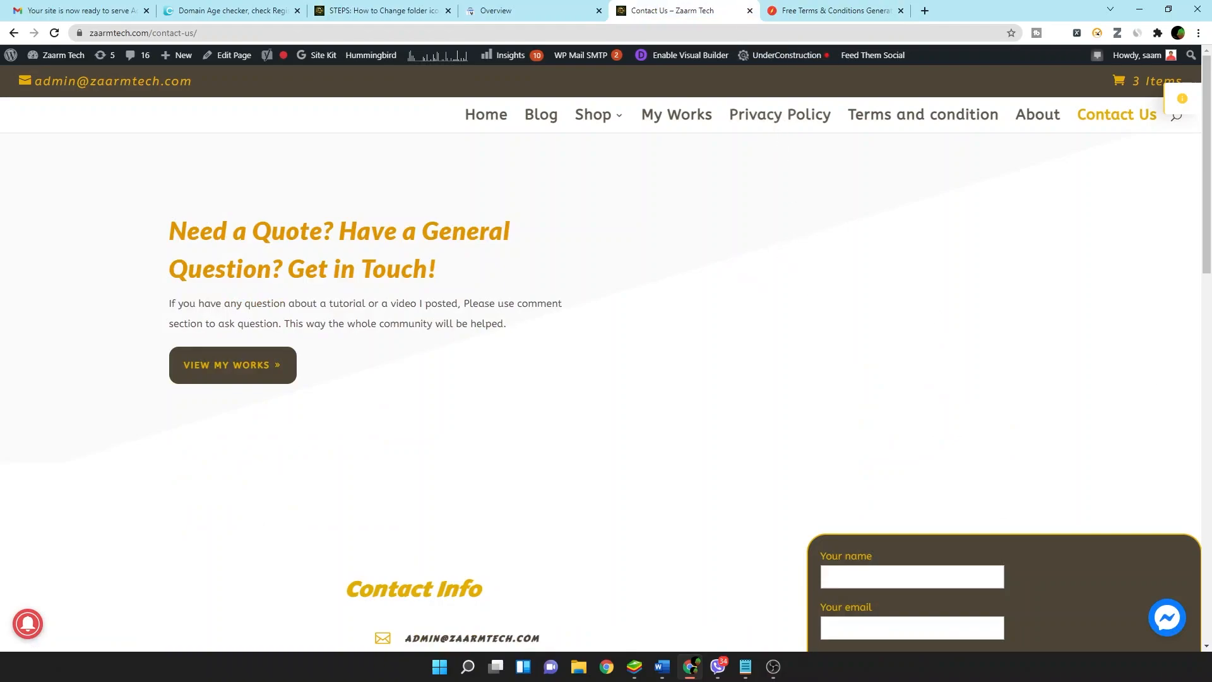
{"action": "left_click", "coordinate": [832, 11]}
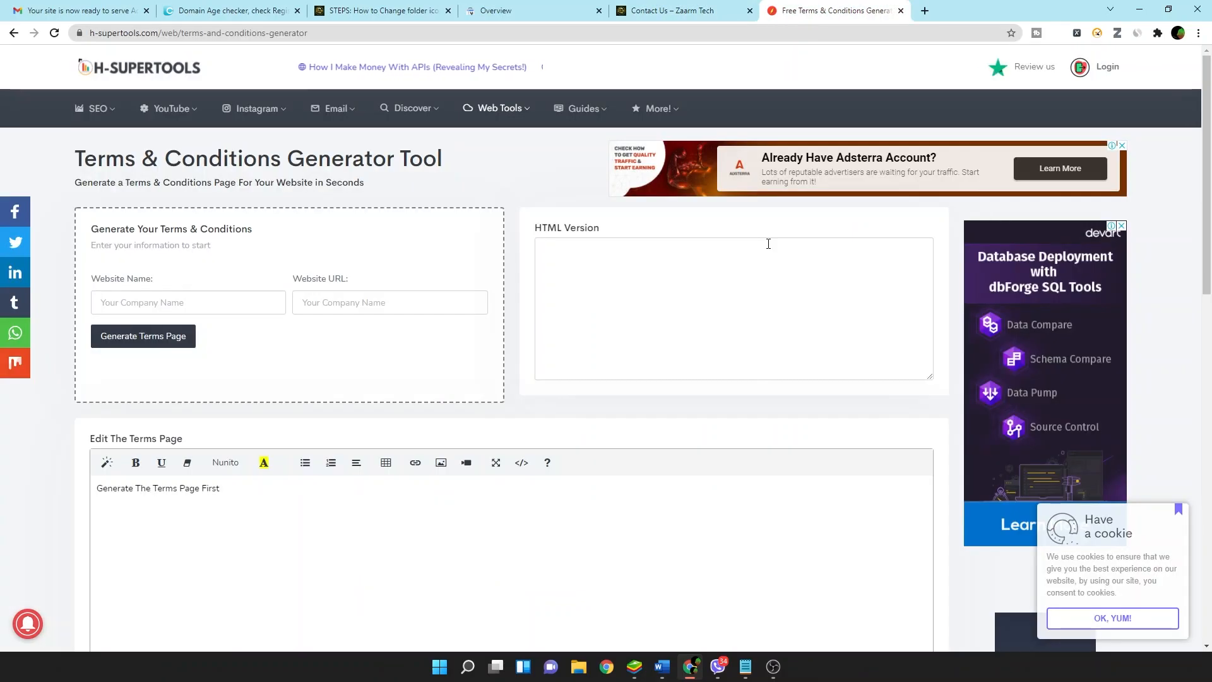